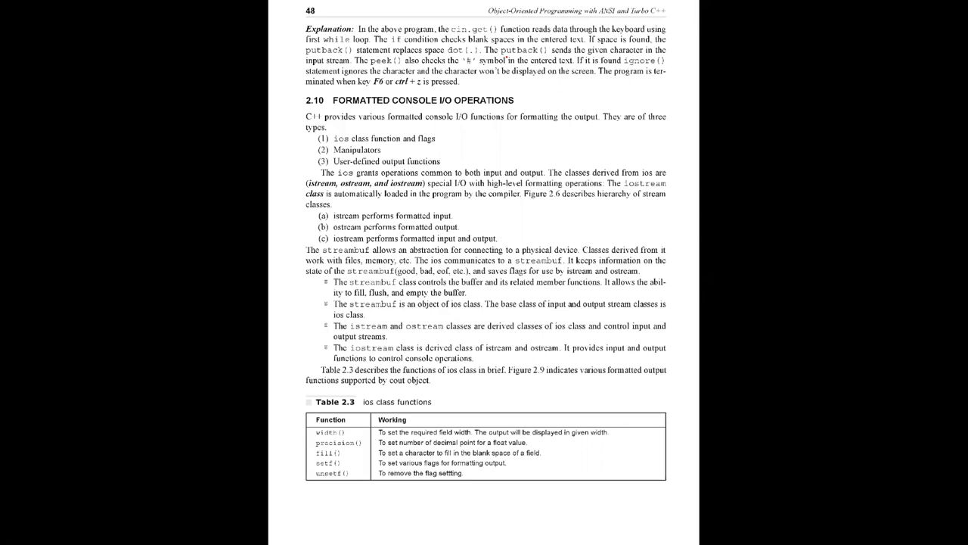
- Underline the section 2.10 Formatted Console I/O Operations heading with the pen
drag(330, 108, 514, 107)
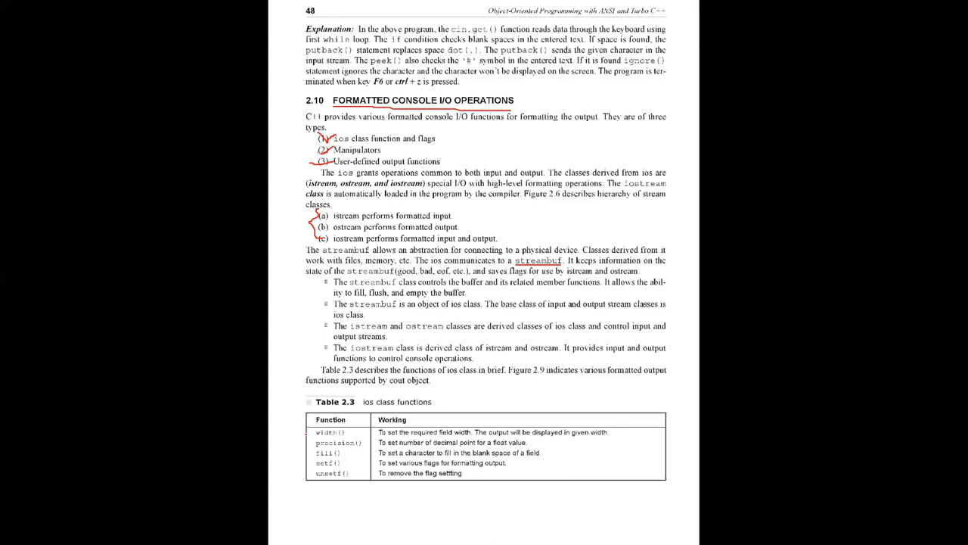
- Bracket Table 2.3 of ios class functions, then scroll down to page 49
drag(286, 416, 333, 492)
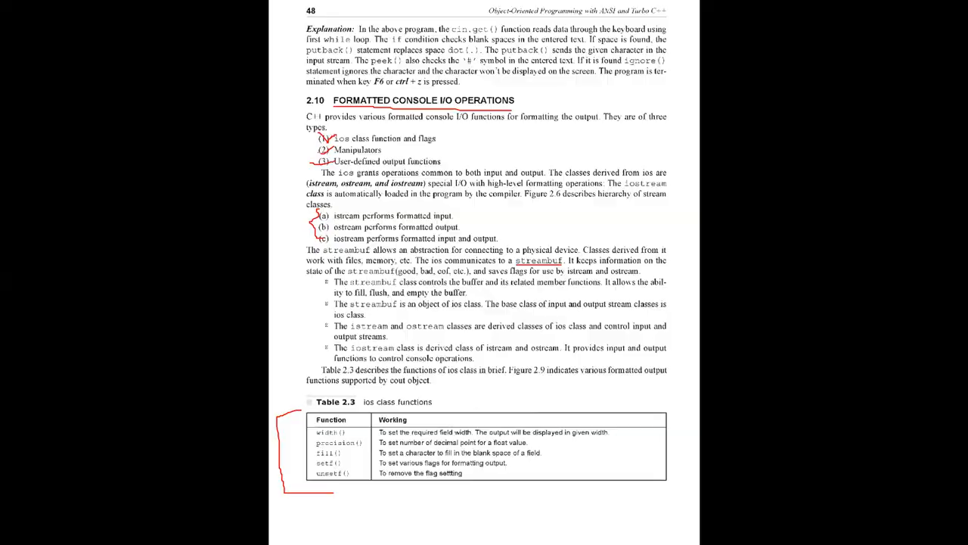
scroll(down, 3)
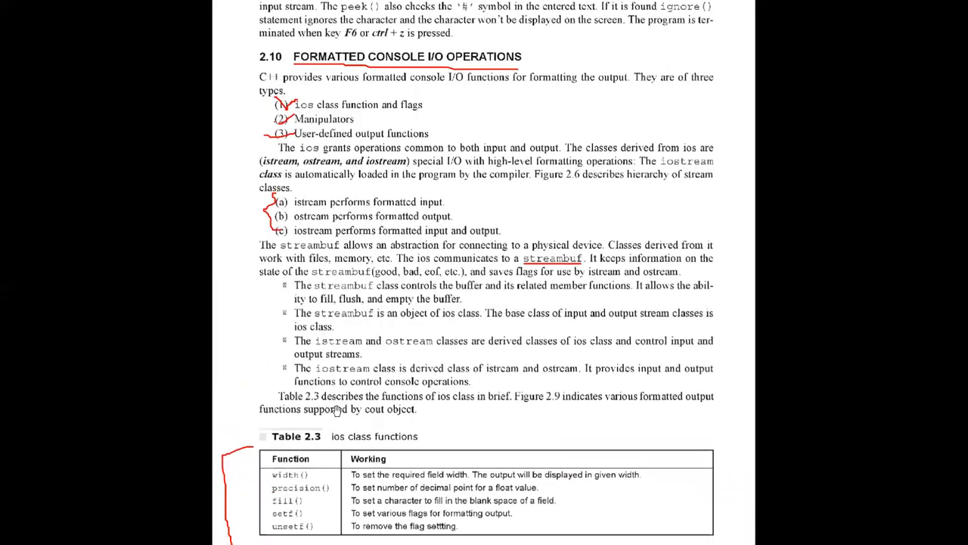
scroll(down, 3)
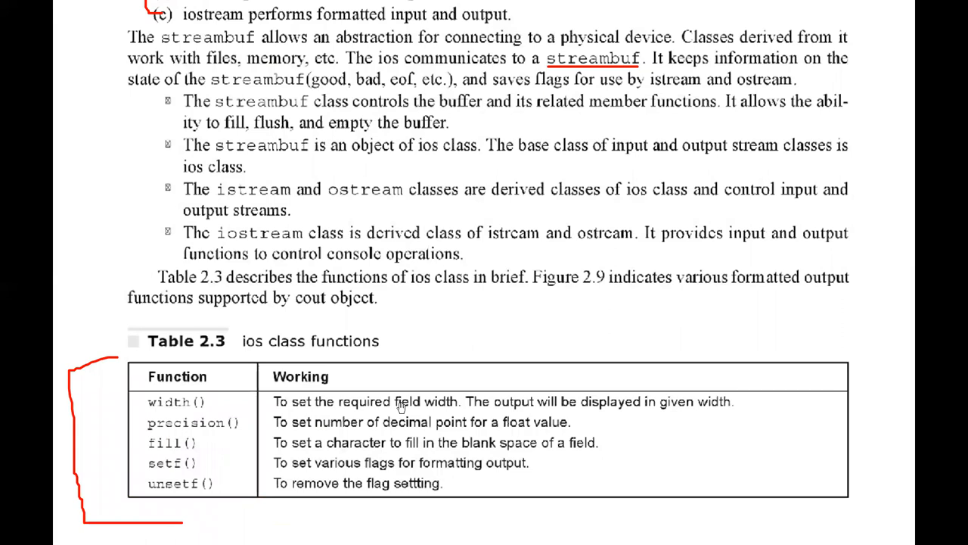
mouse_move(311, 420)
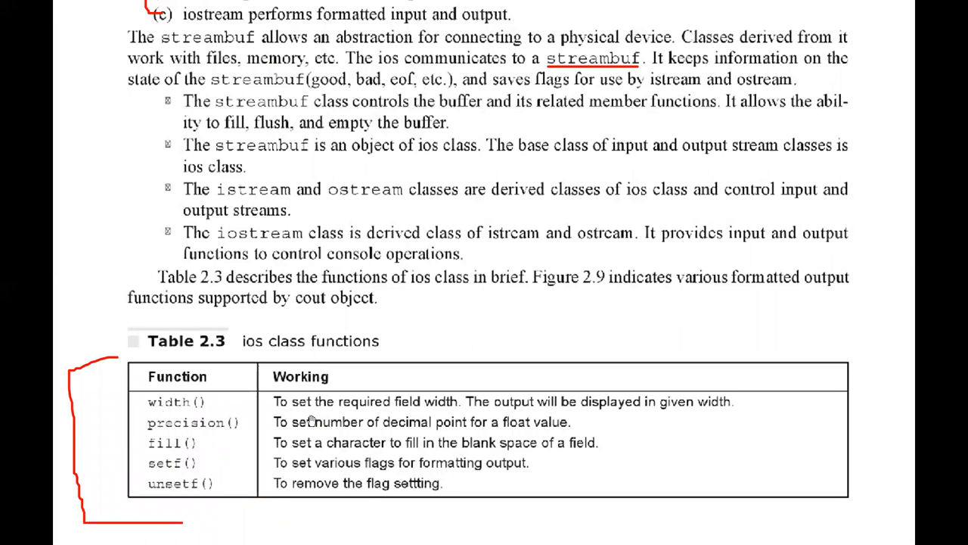
mouse_move(412, 416)
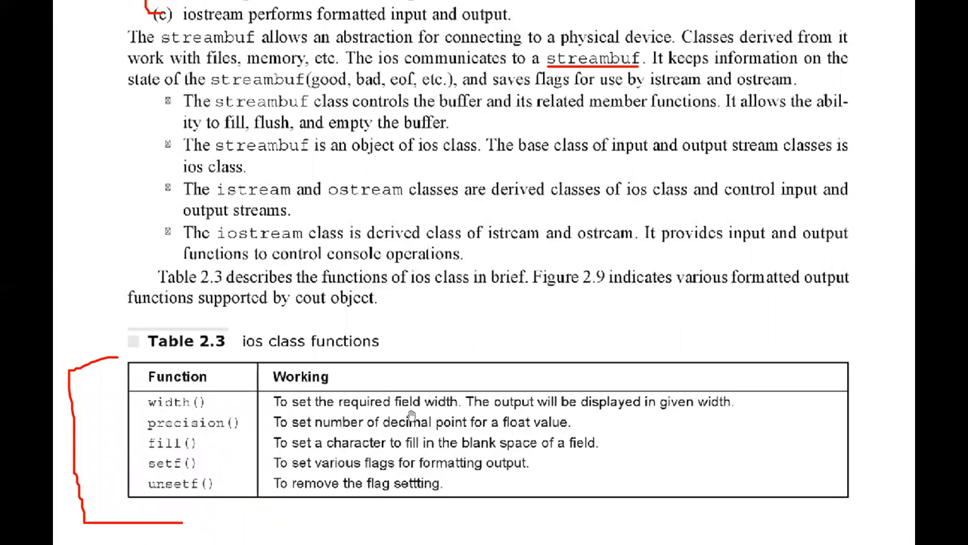
mouse_move(445, 415)
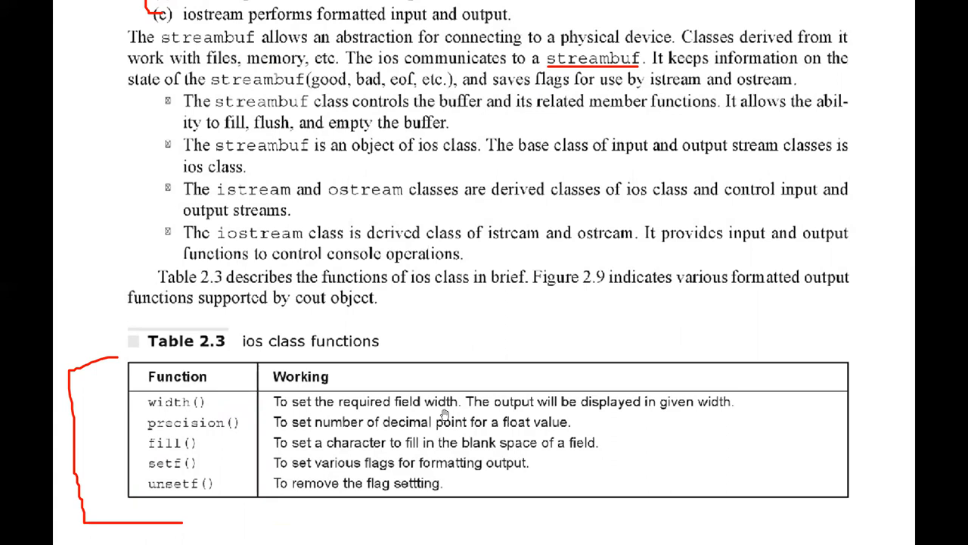
mouse_move(440, 414)
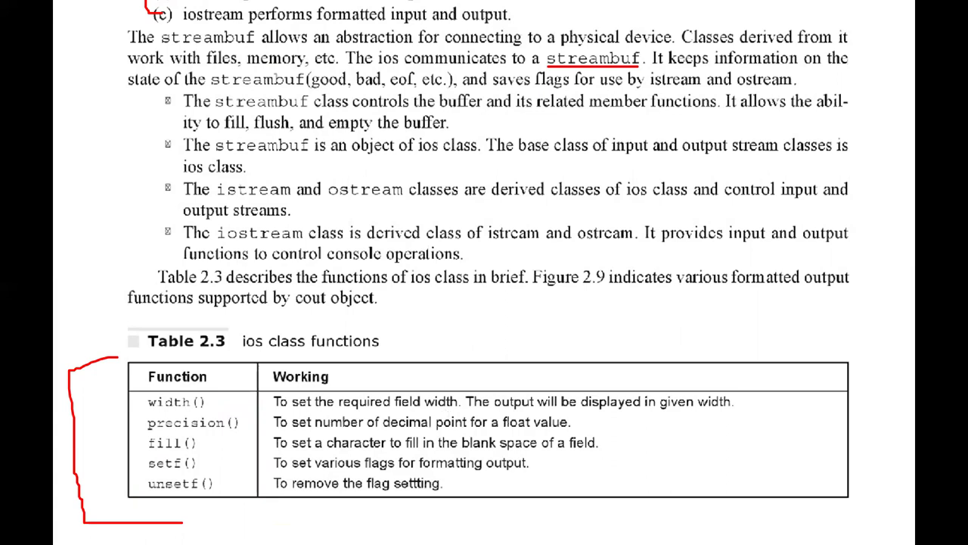
mouse_move(511, 424)
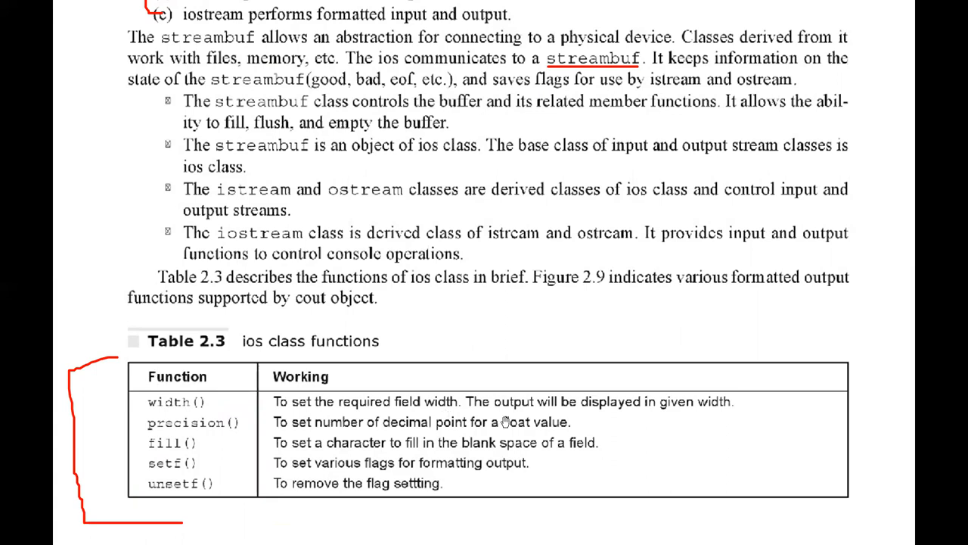
mouse_move(195, 407)
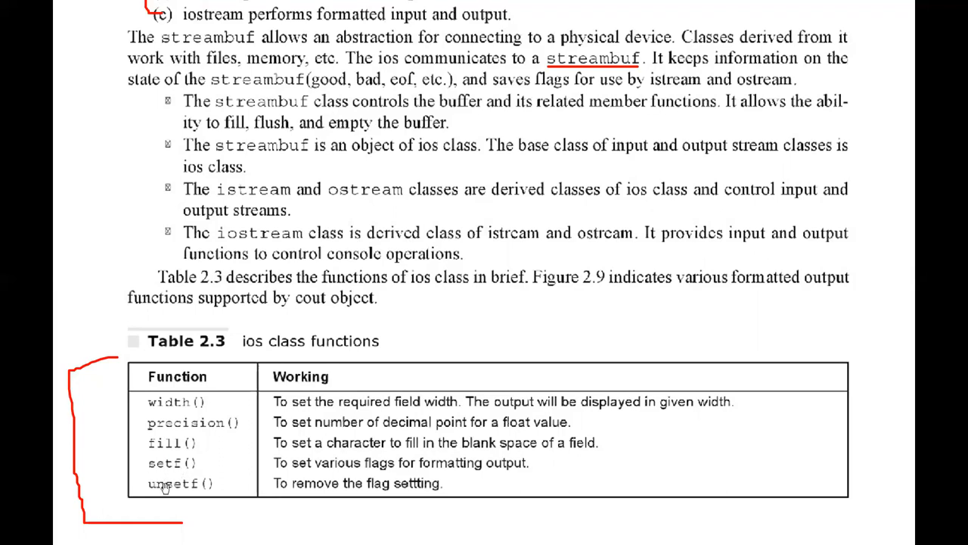
mouse_move(179, 490)
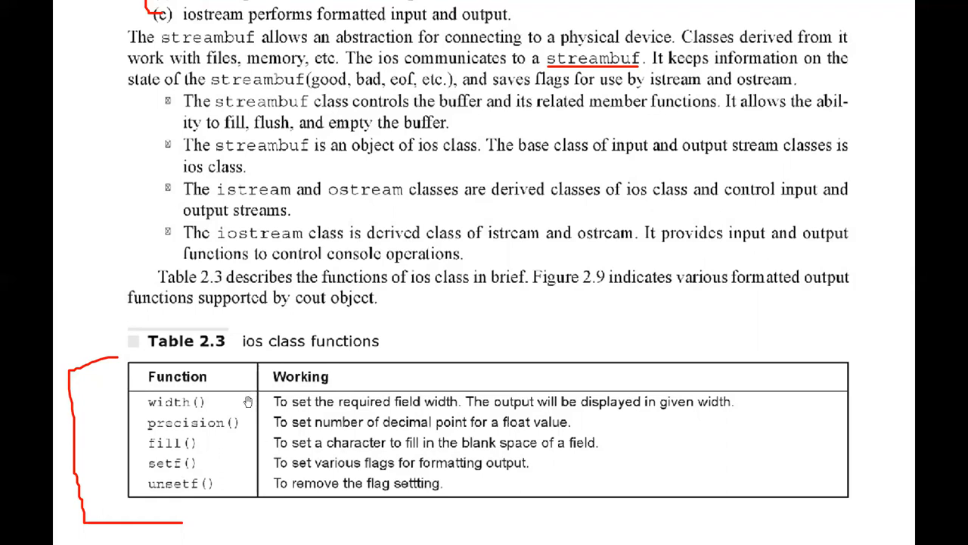
mouse_move(475, 390)
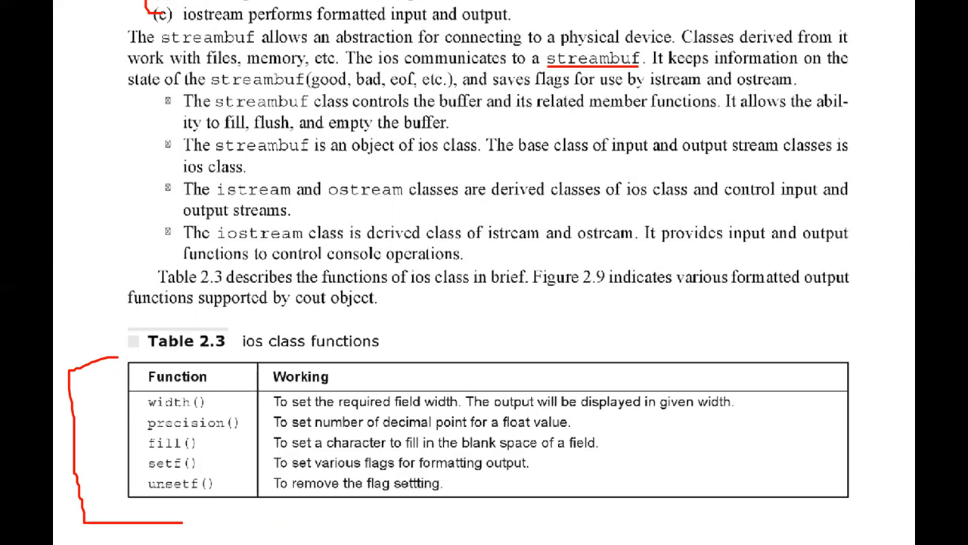
scroll(down, 3)
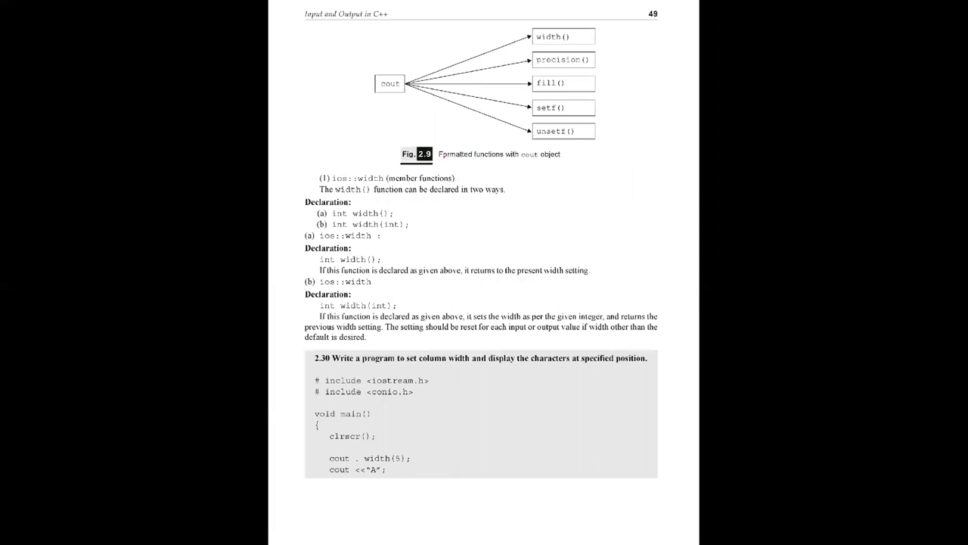
- Underline the Fig. 2.9 'Formatted functions with cout' caption and scroll through the width() examples
drag(436, 164, 541, 163)
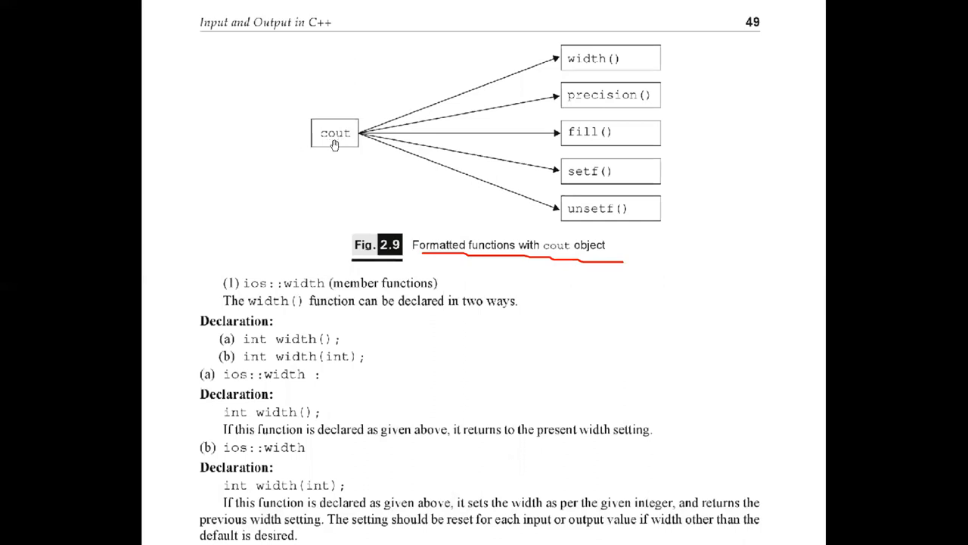
mouse_move(614, 133)
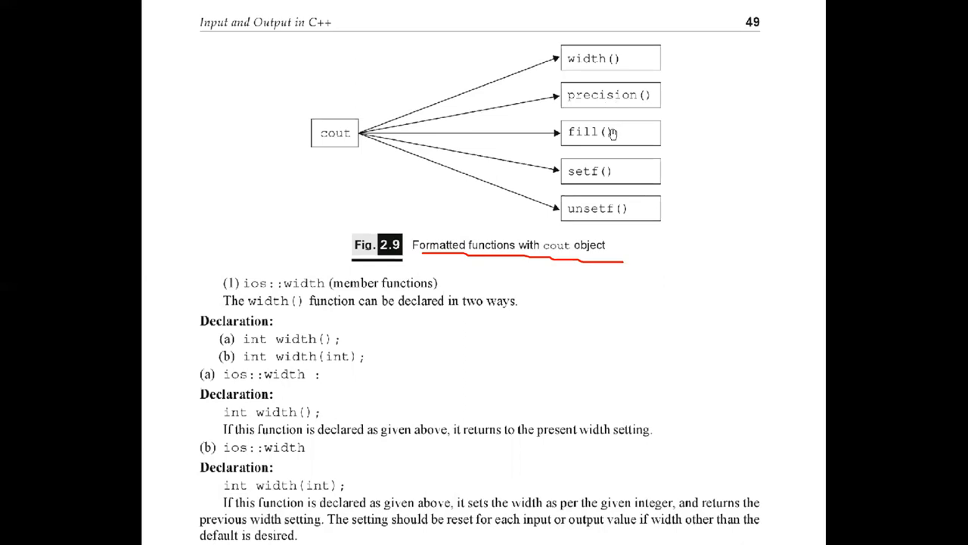
scroll(down, 3)
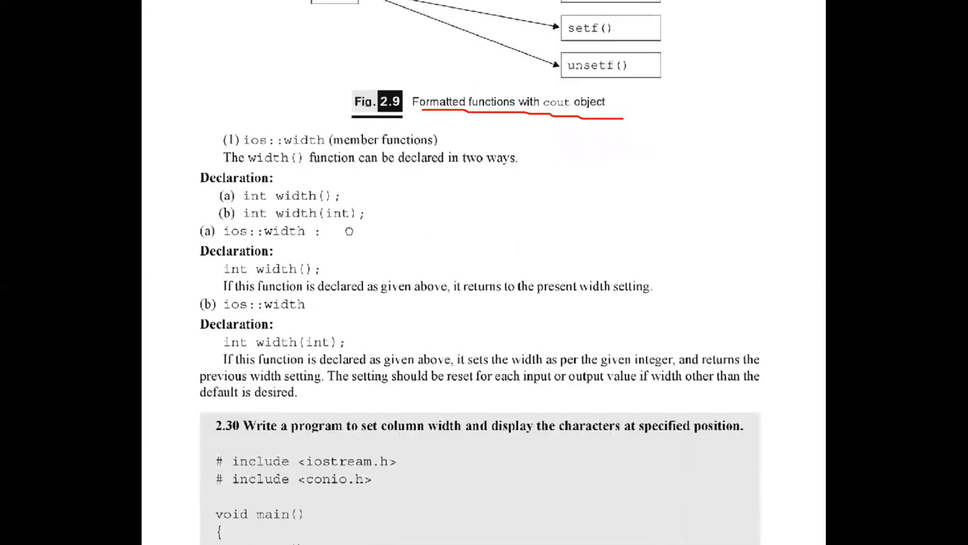
scroll(down, 3)
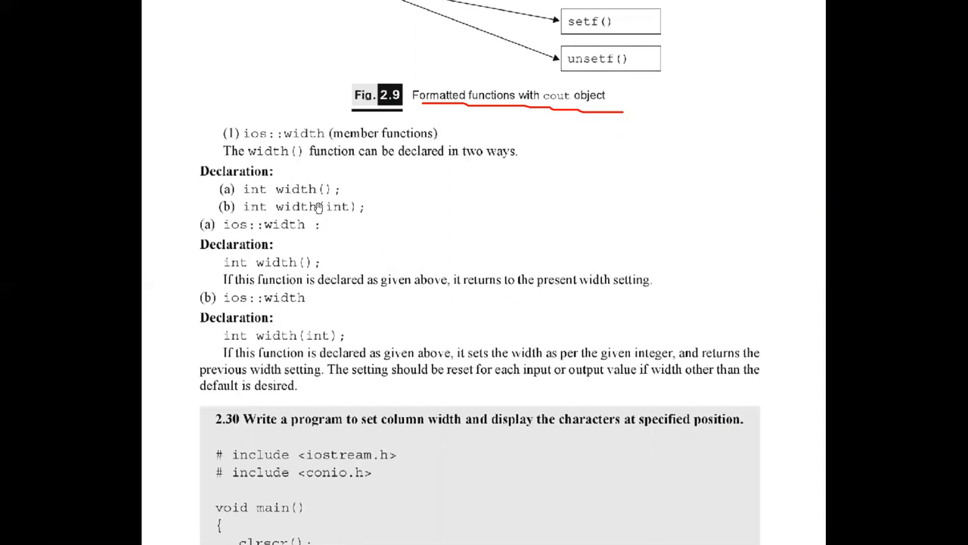
mouse_move(326, 368)
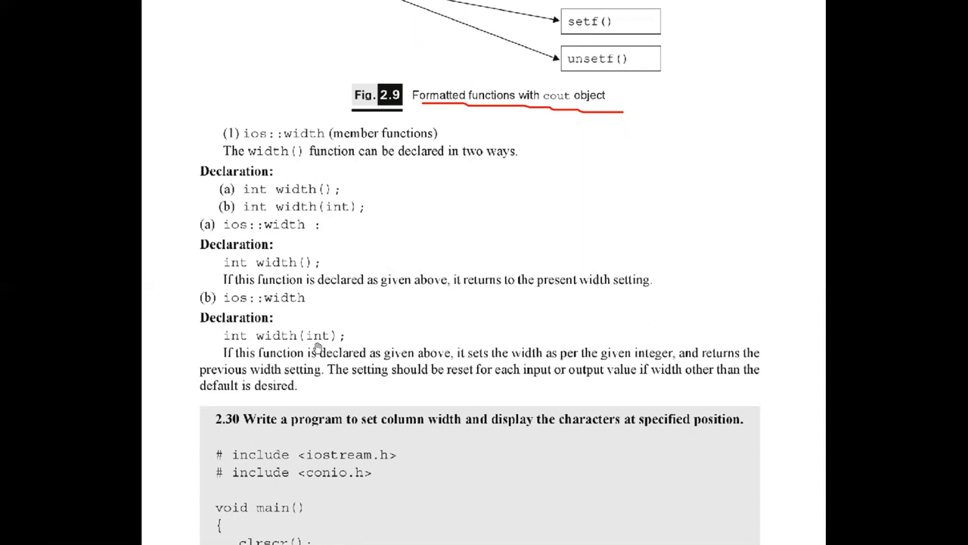
scroll(down, 3)
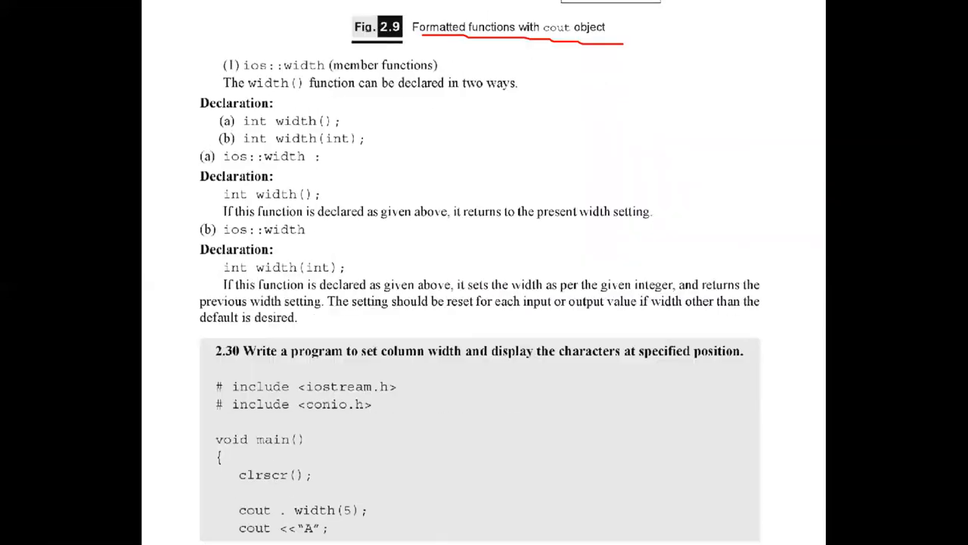
scroll(down, 3)
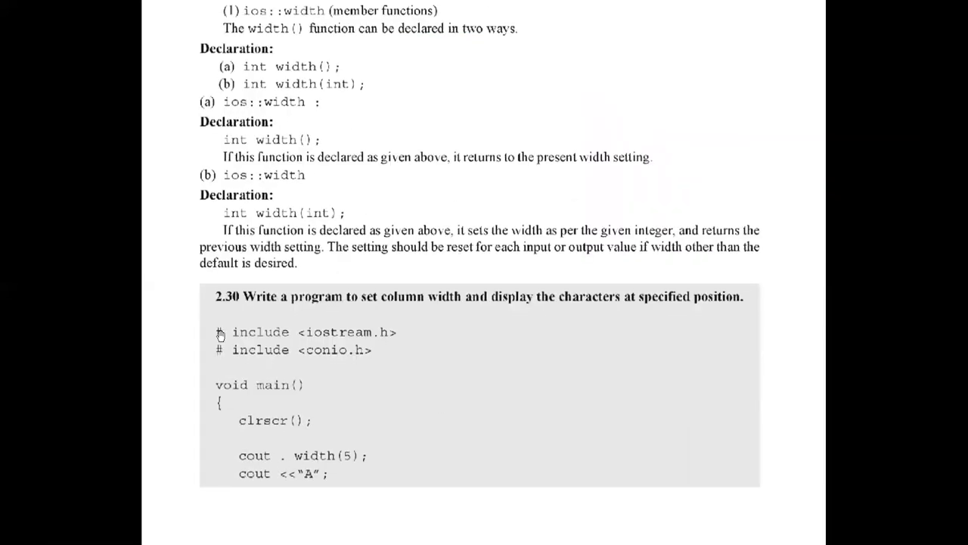
mouse_move(318, 395)
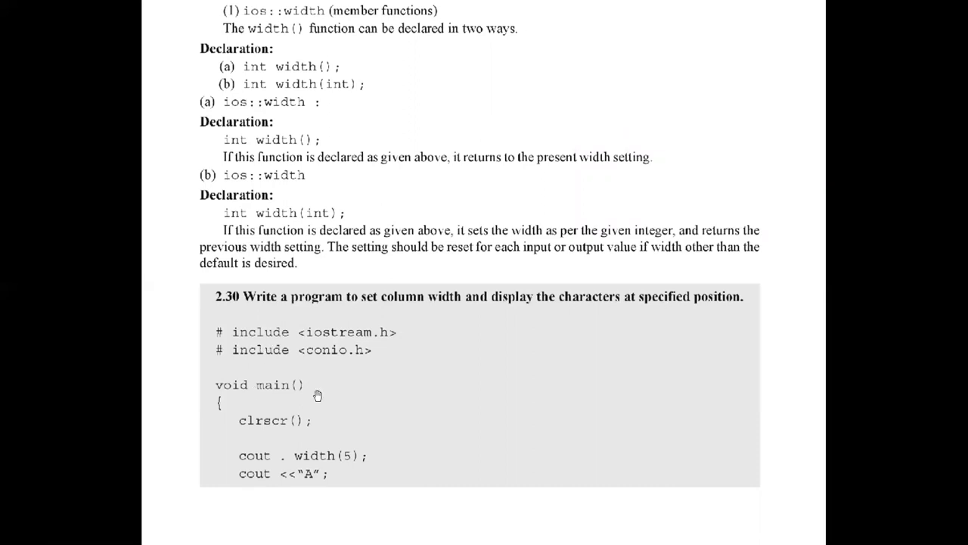
mouse_move(246, 448)
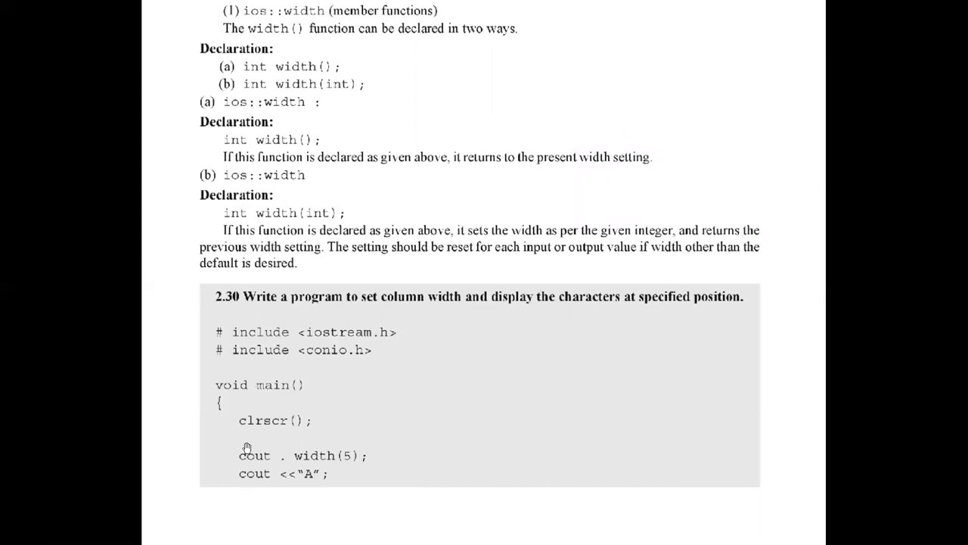
mouse_move(299, 464)
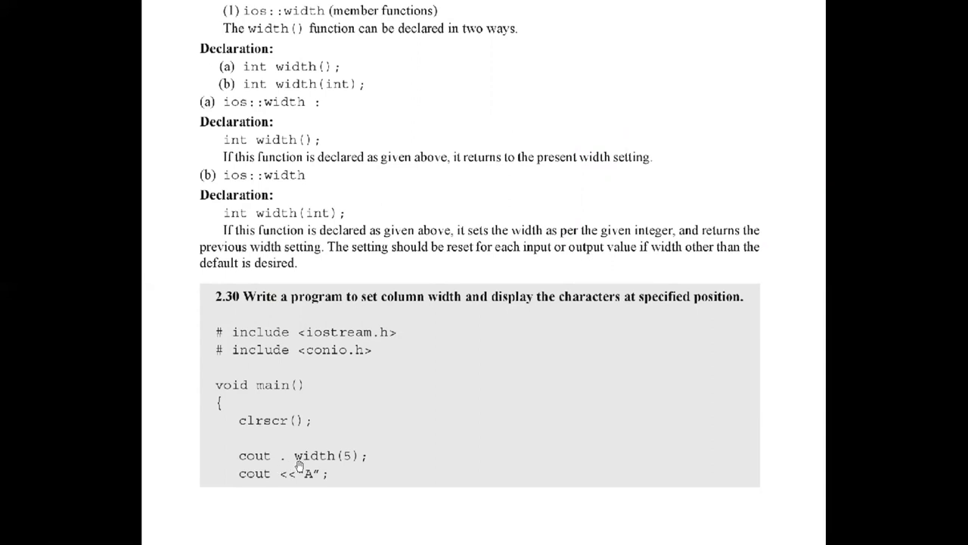
mouse_move(333, 464)
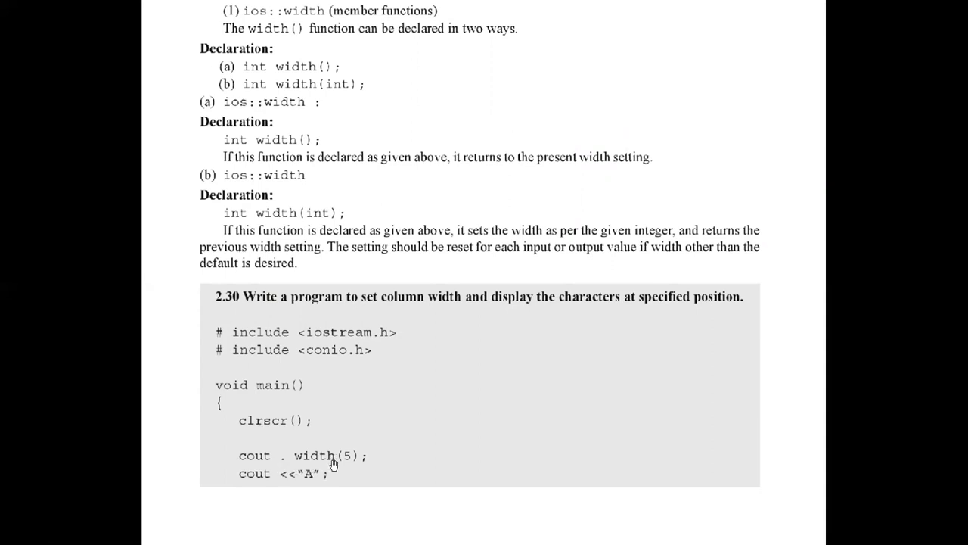
mouse_move(313, 148)
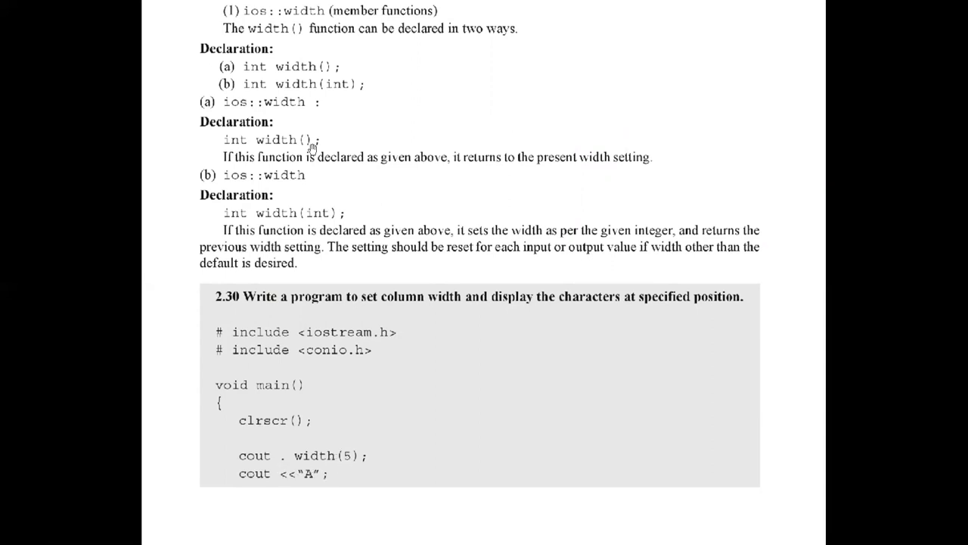
mouse_move(310, 219)
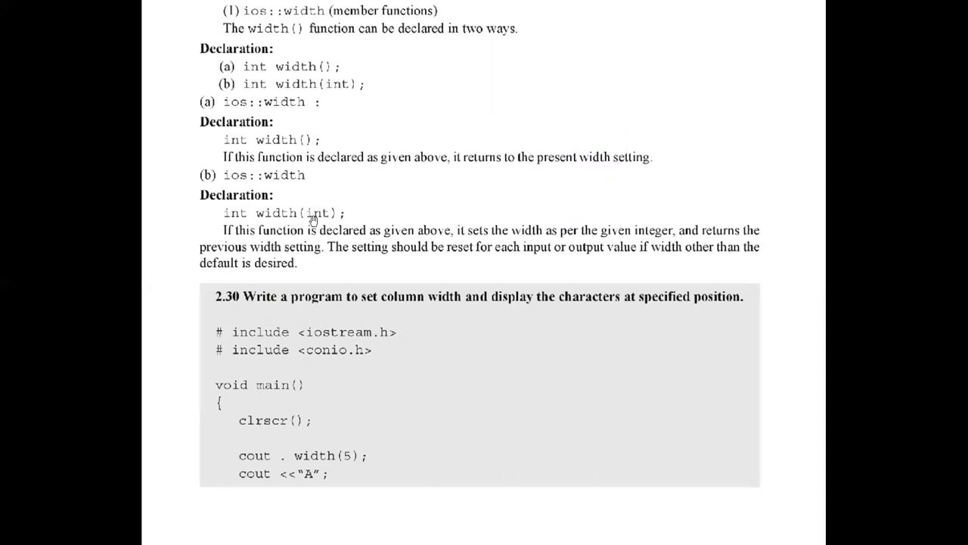
mouse_move(379, 406)
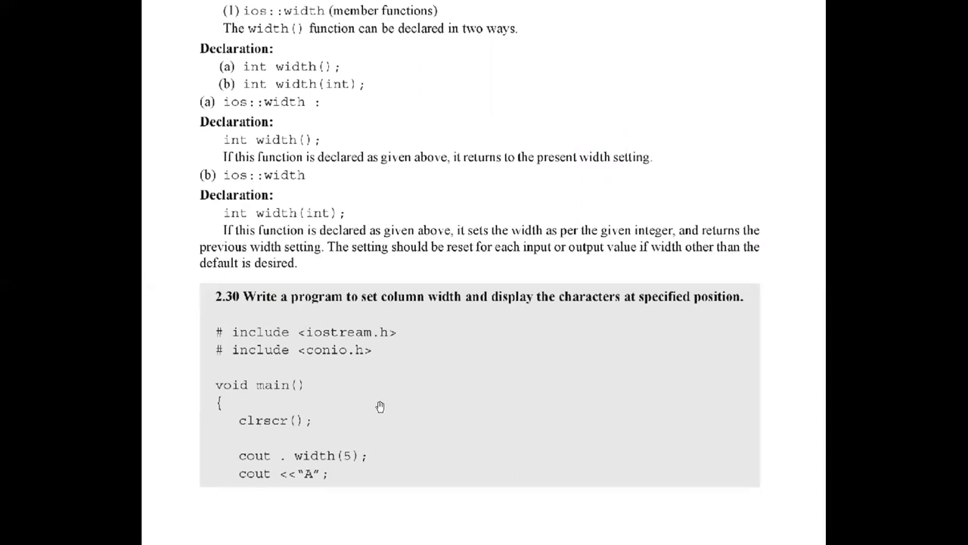
scroll(down, 3)
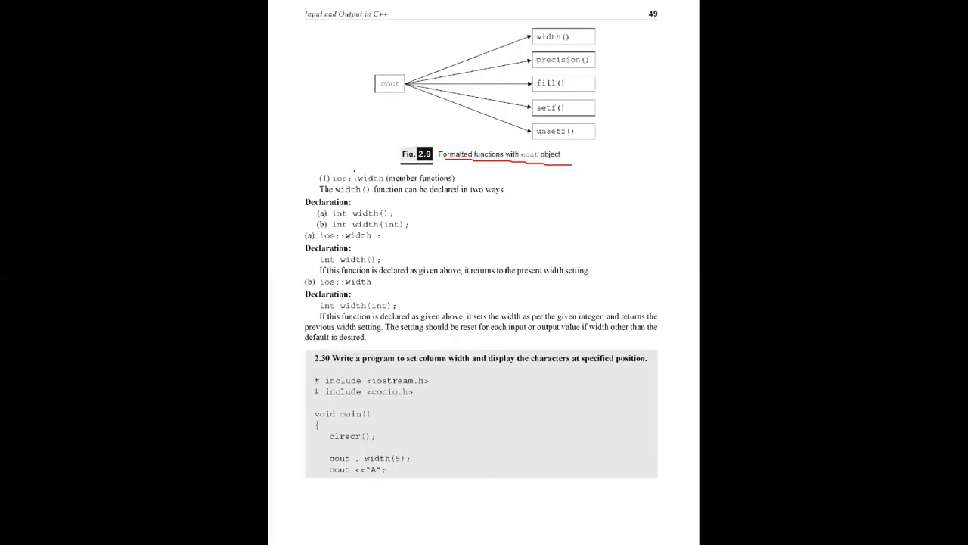
scroll(down, 3)
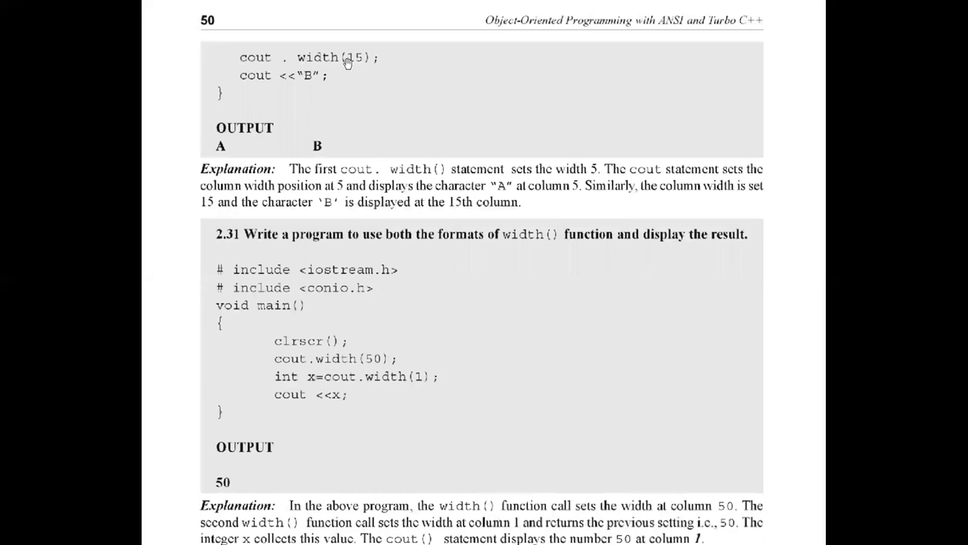
mouse_move(297, 84)
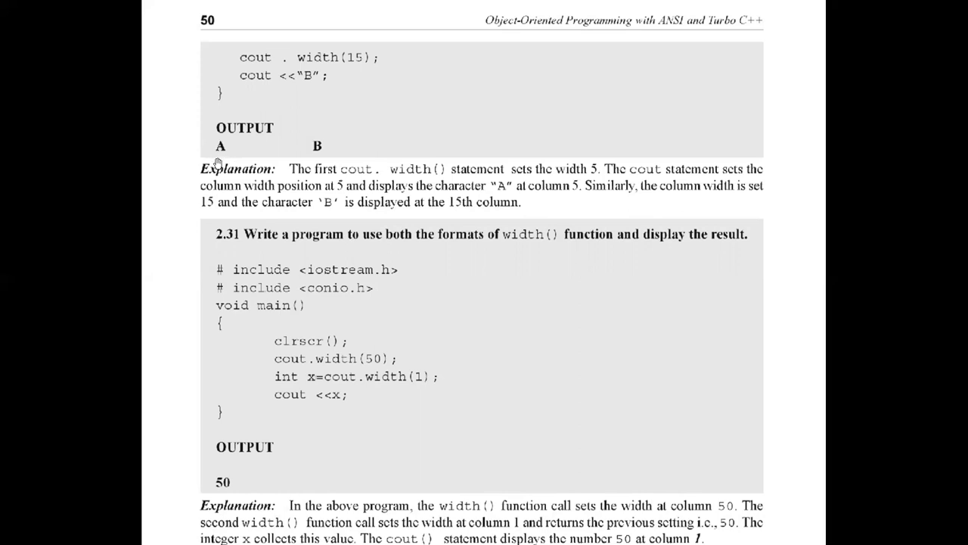
mouse_move(254, 156)
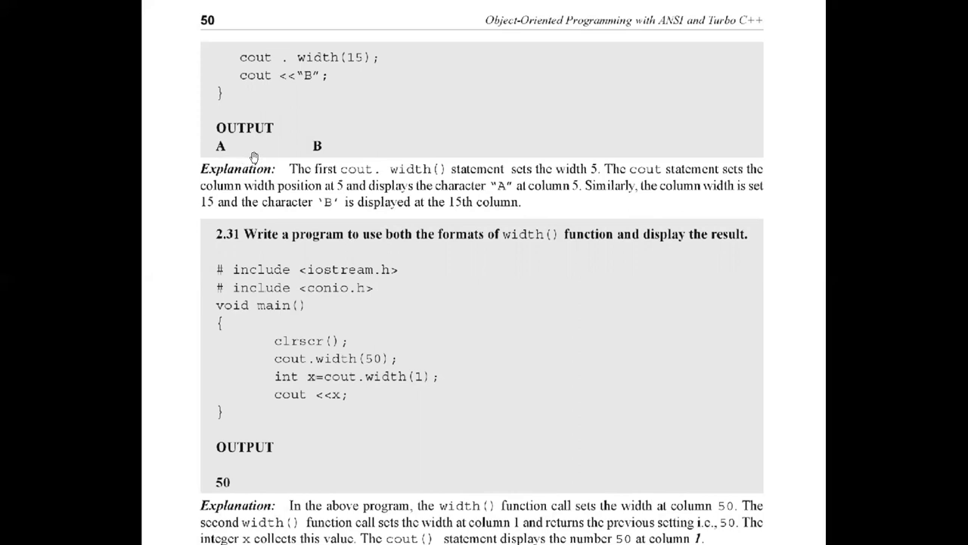
mouse_move(323, 149)
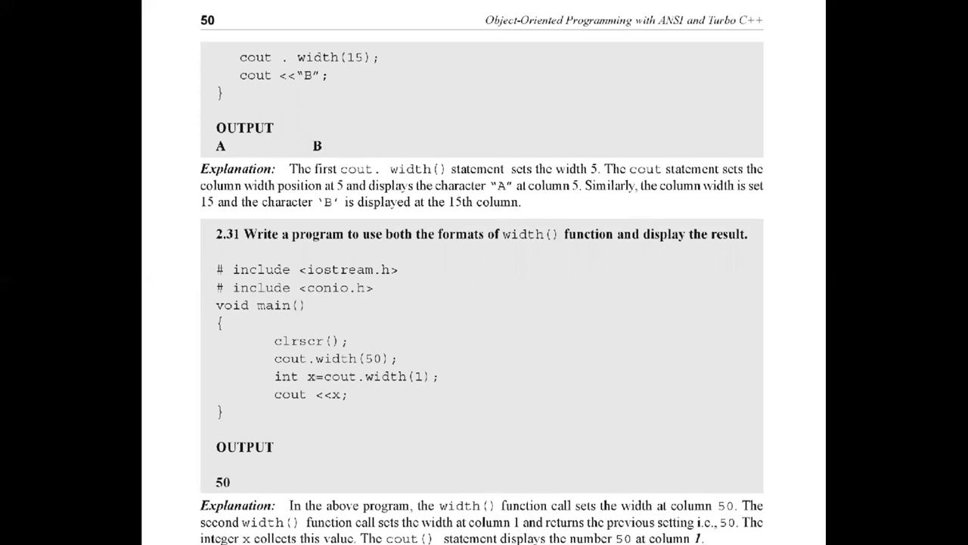
mouse_move(321, 154)
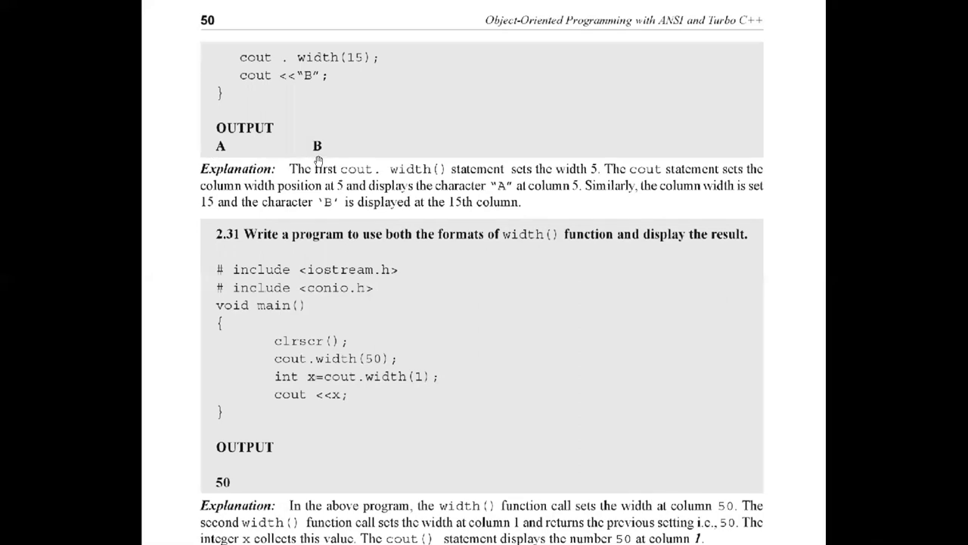
mouse_move(511, 330)
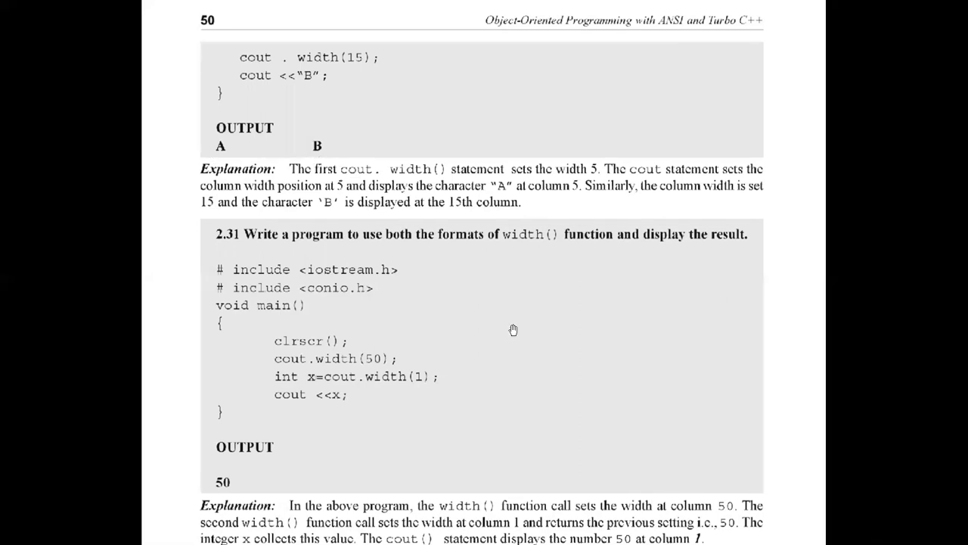
- Scroll past program 2.31 to the ios::precision section and its two declarations
scroll(down, 3)
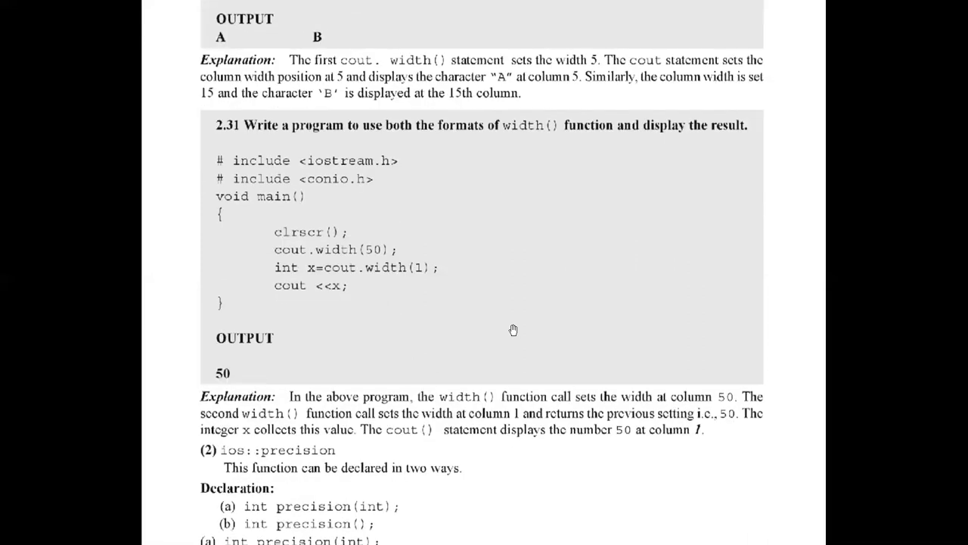
scroll(down, 3)
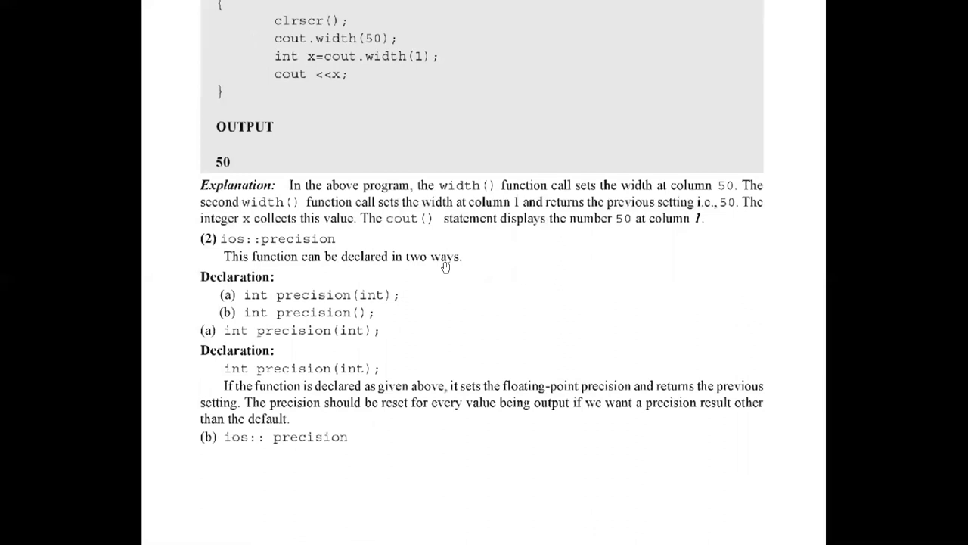
mouse_move(312, 305)
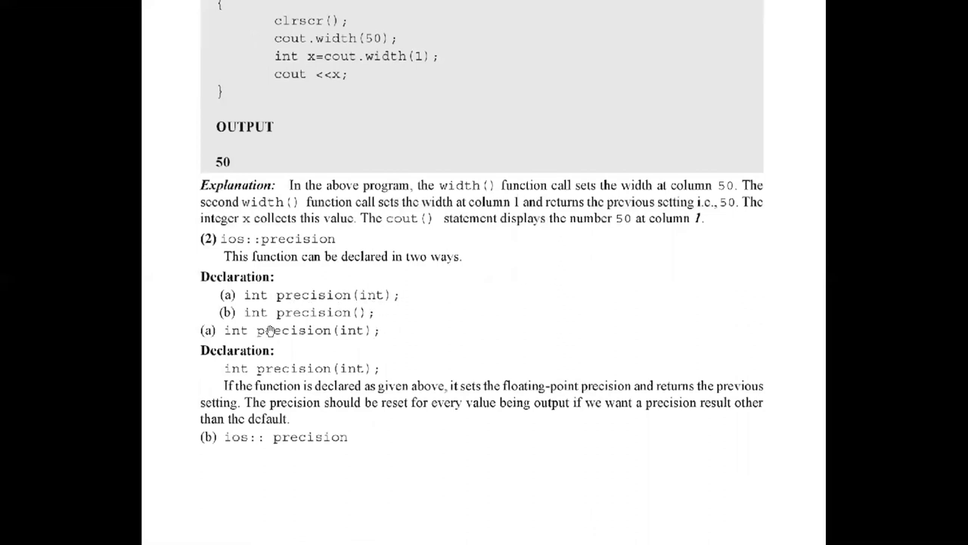
scroll(down, 3)
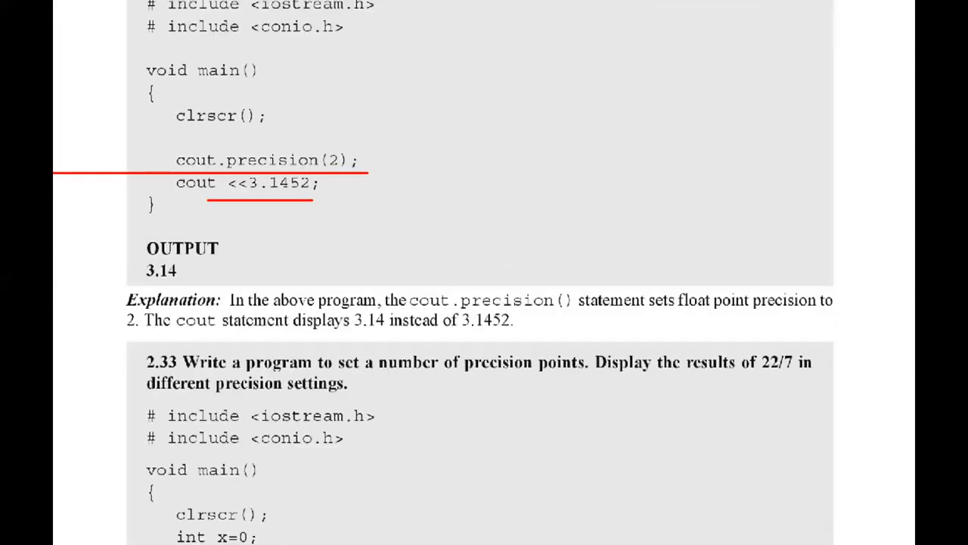
- Scroll down to page 51 showing programs 2.32 and 2.33
scroll(down, 3)
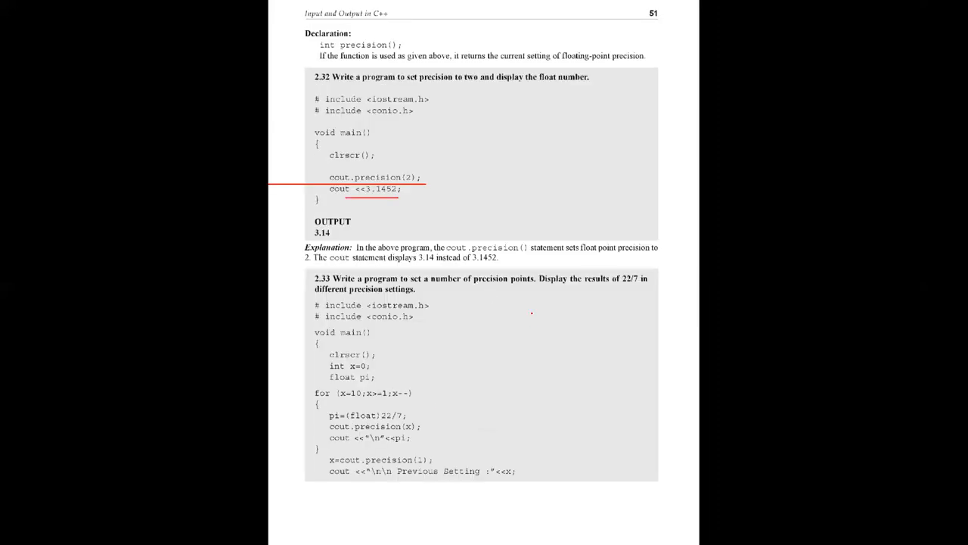
mouse_move(617, 290)
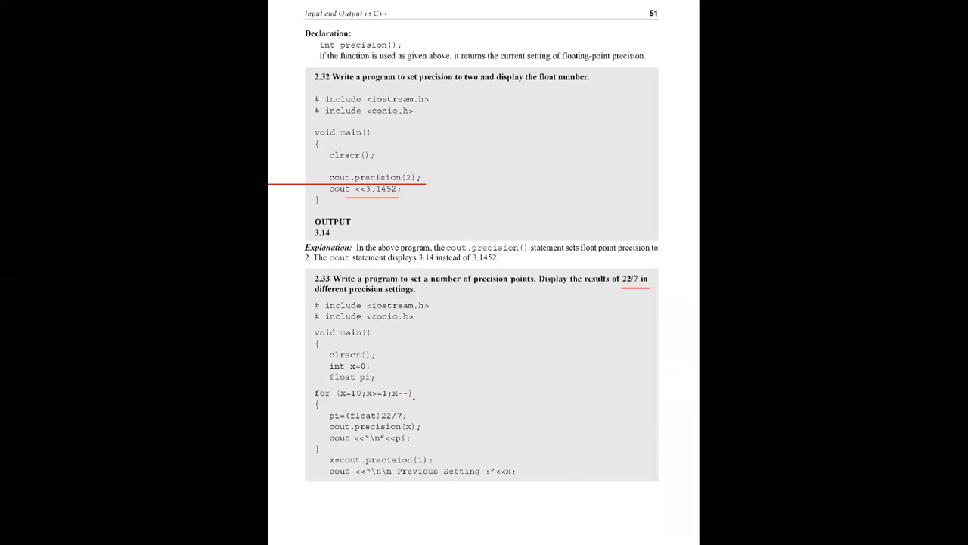
- Mark program 2.33's column of 22/7 outputs with a vertical pen line, then scroll to the ios::fill declarations
scroll(down, 3)
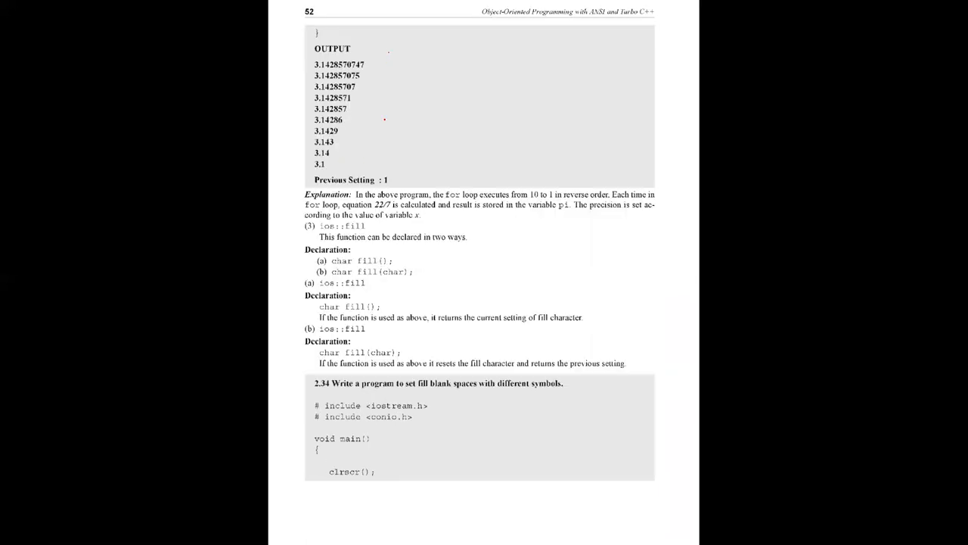
drag(387, 58, 387, 159)
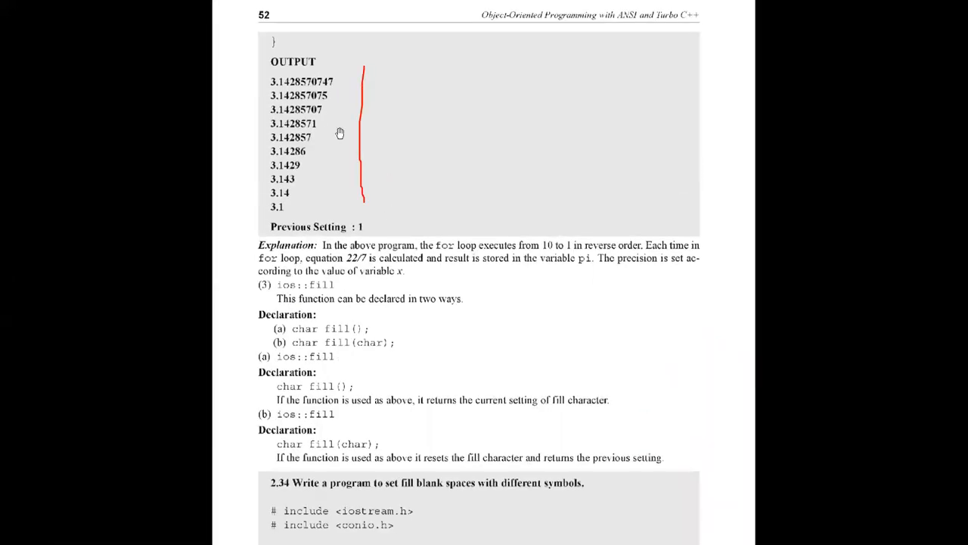
mouse_move(275, 212)
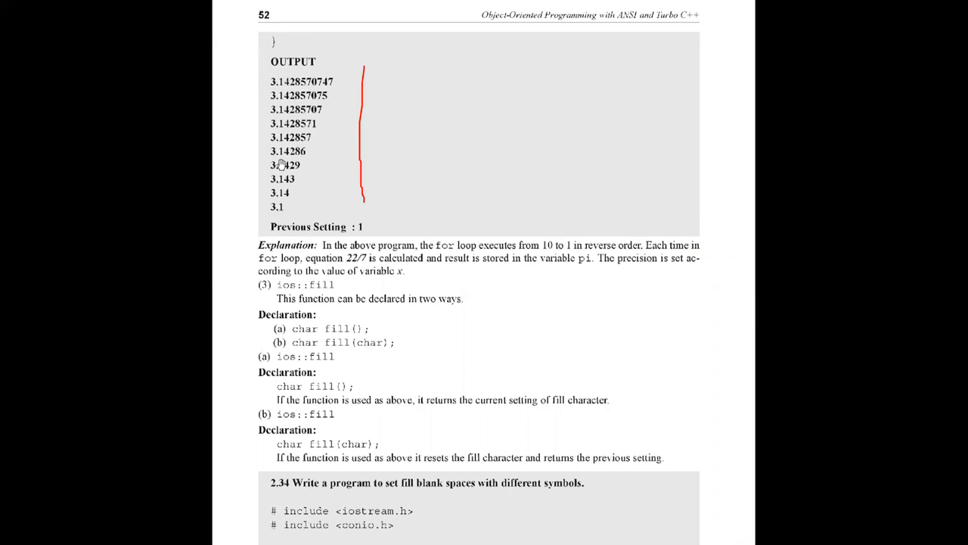
mouse_move(304, 175)
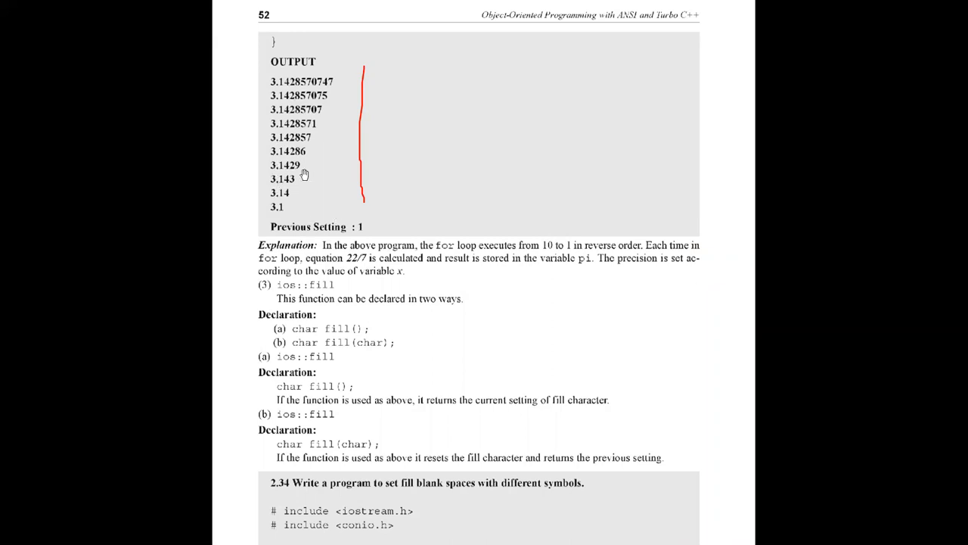
mouse_move(306, 154)
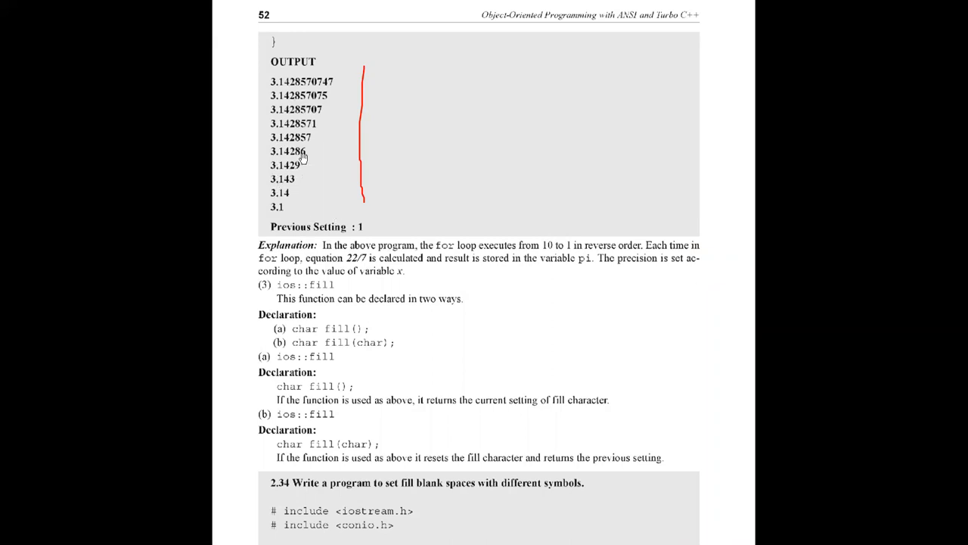
scroll(down, 3)
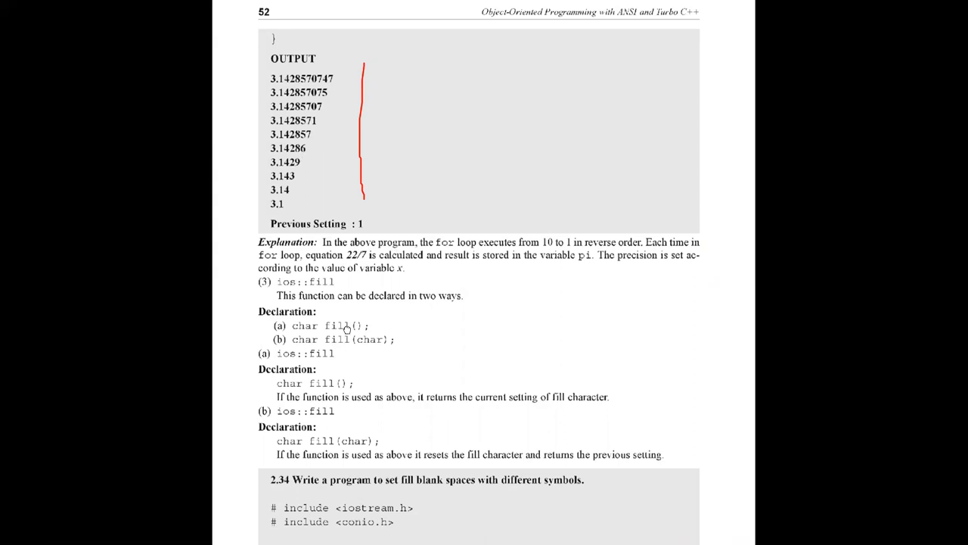
scroll(down, 3)
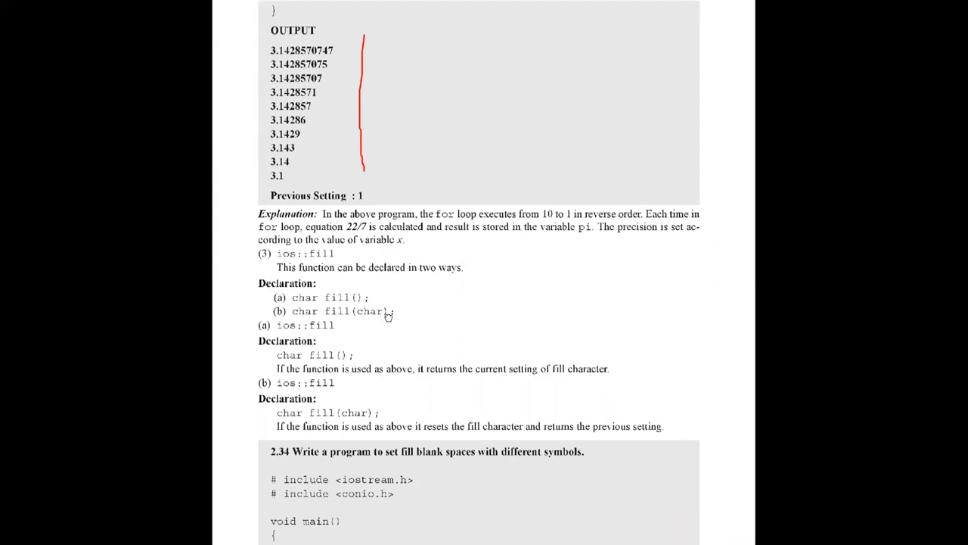
scroll(down, 3)
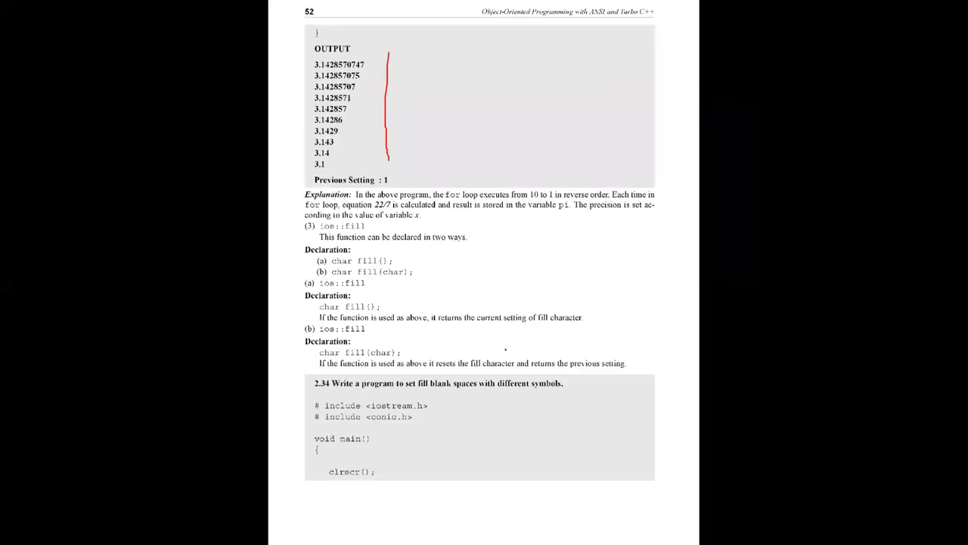
scroll(down, 3)
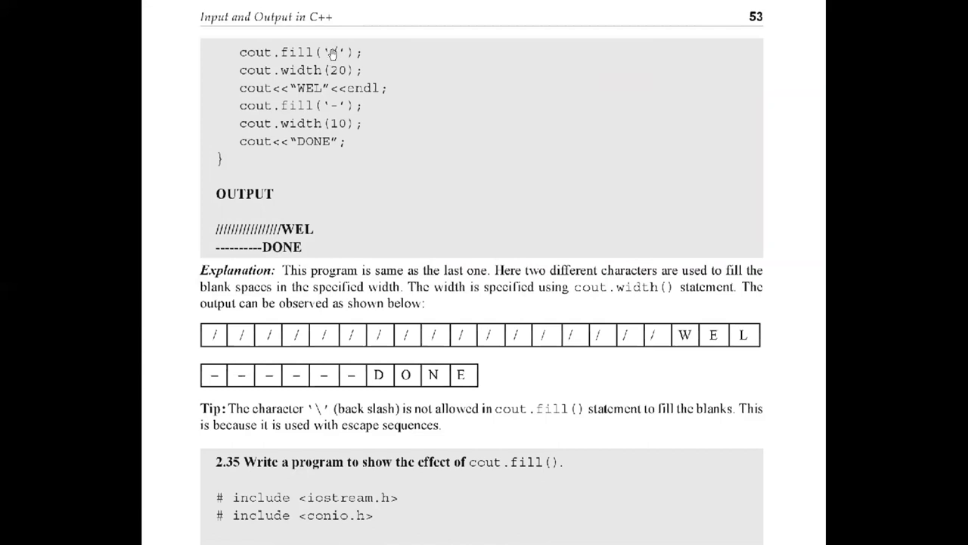
mouse_move(280, 82)
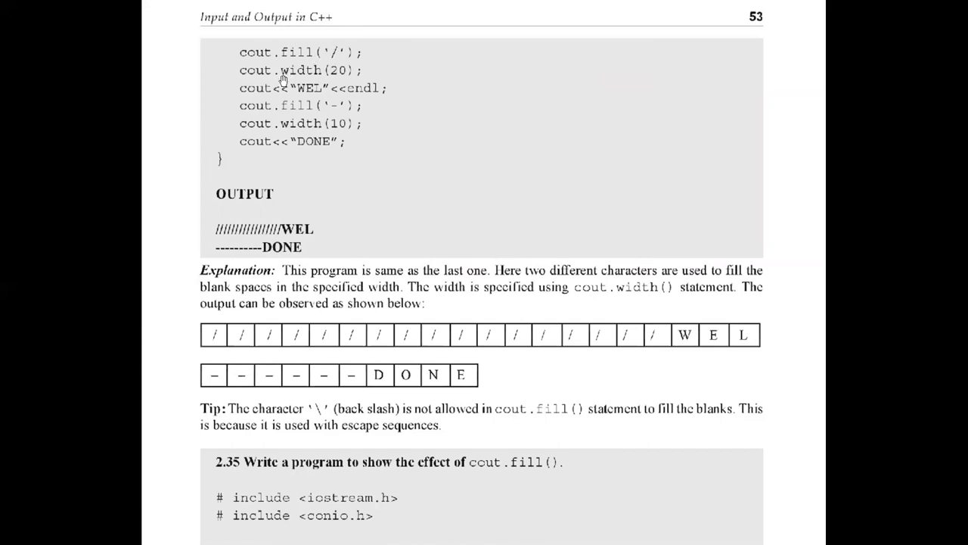
mouse_move(305, 360)
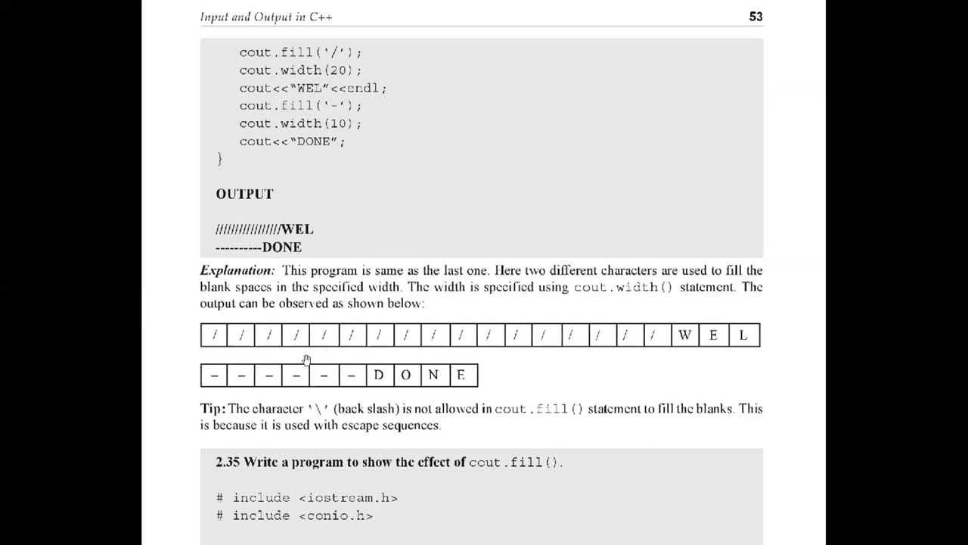
mouse_move(299, 109)
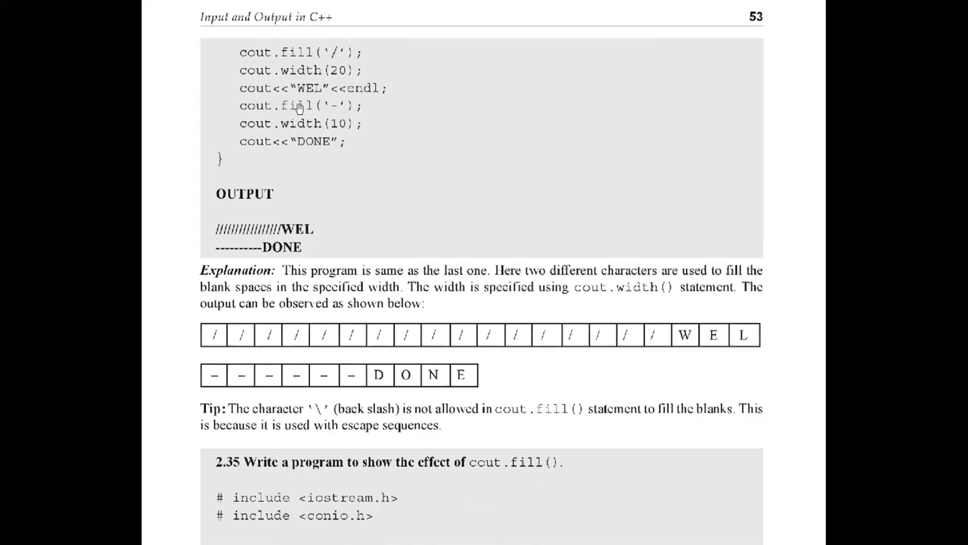
mouse_move(295, 102)
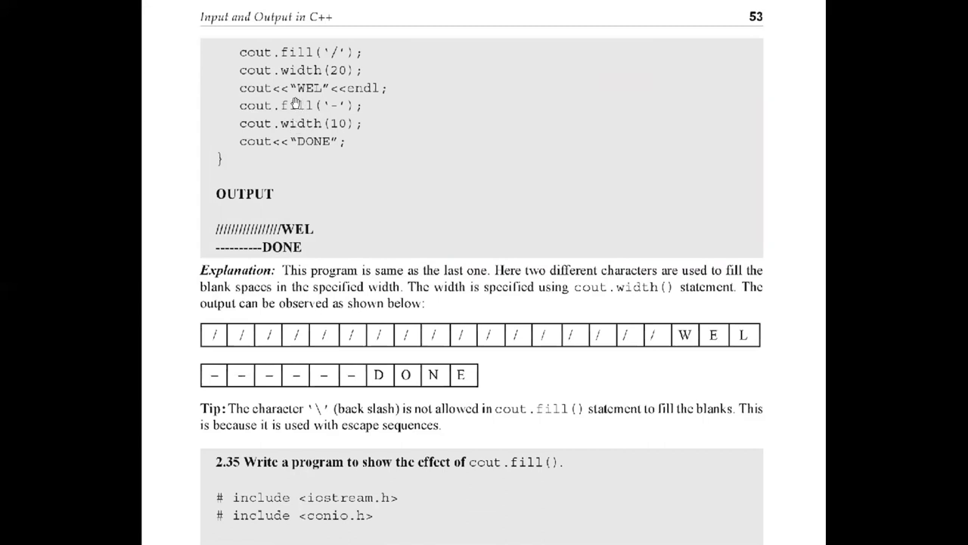
mouse_move(357, 90)
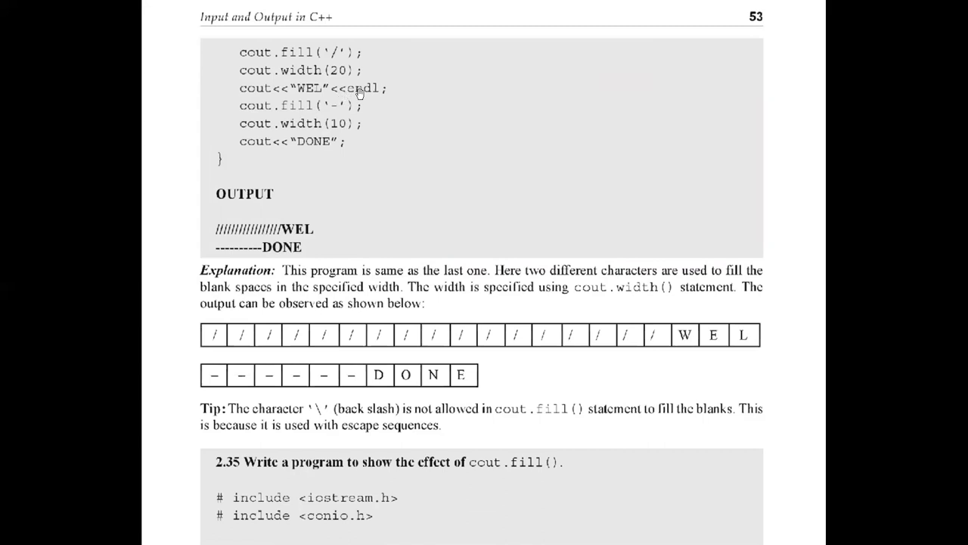
mouse_move(312, 123)
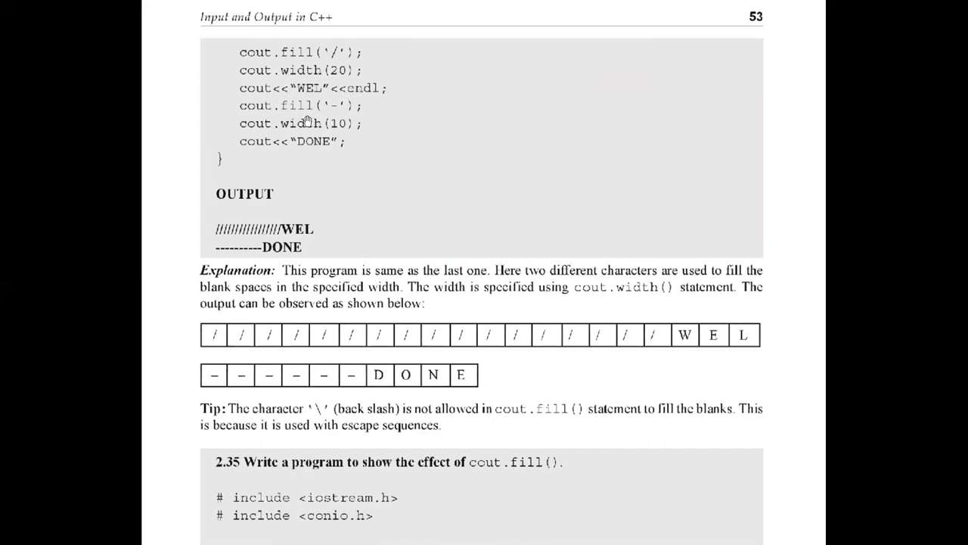
mouse_move(324, 112)
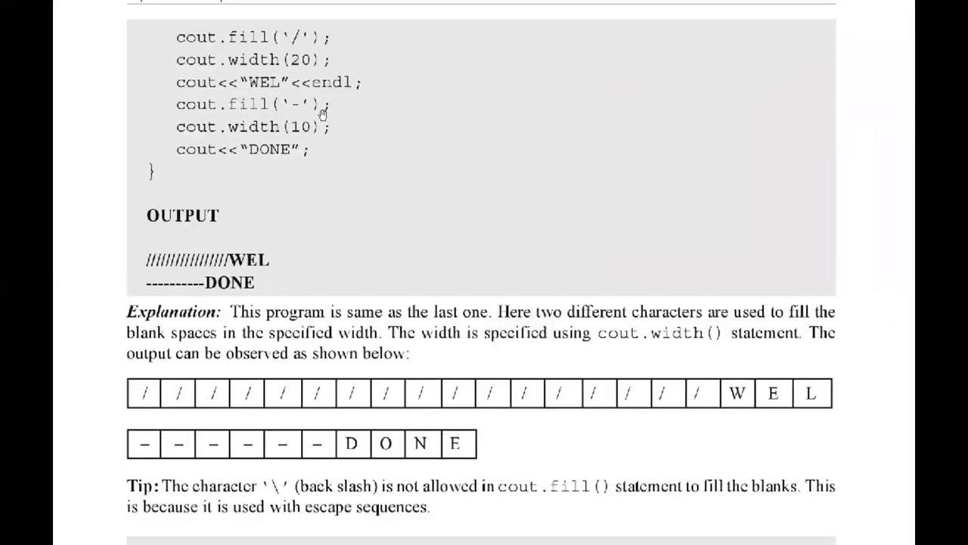
mouse_move(296, 139)
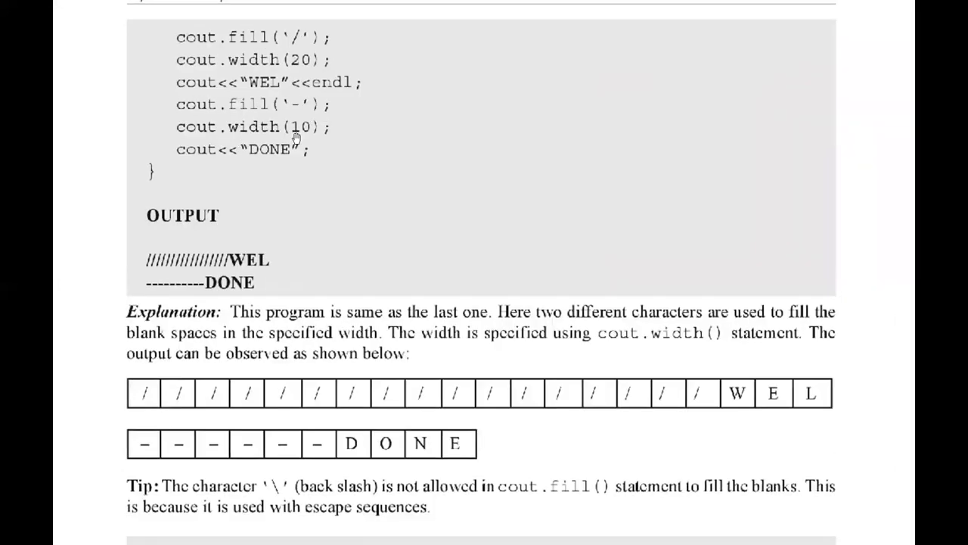
mouse_move(269, 165)
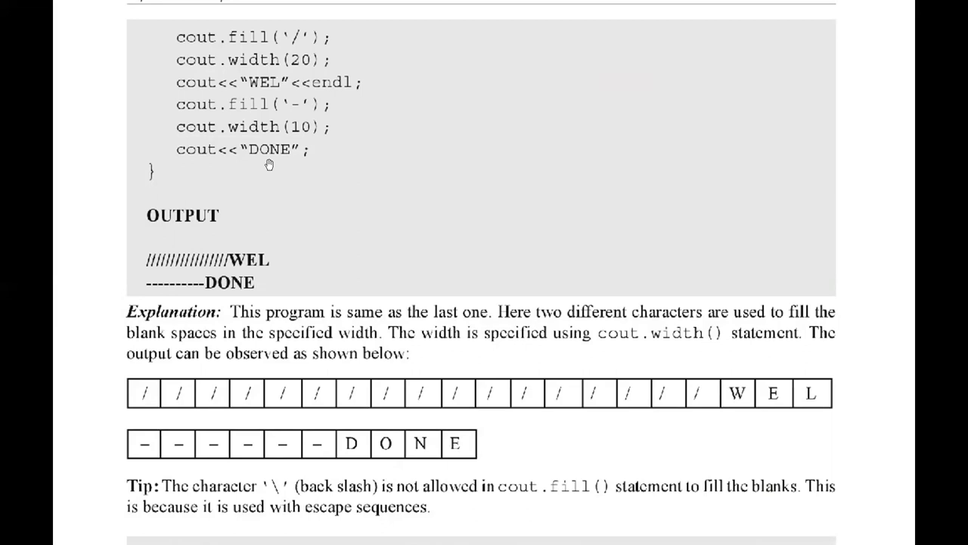
mouse_move(227, 312)
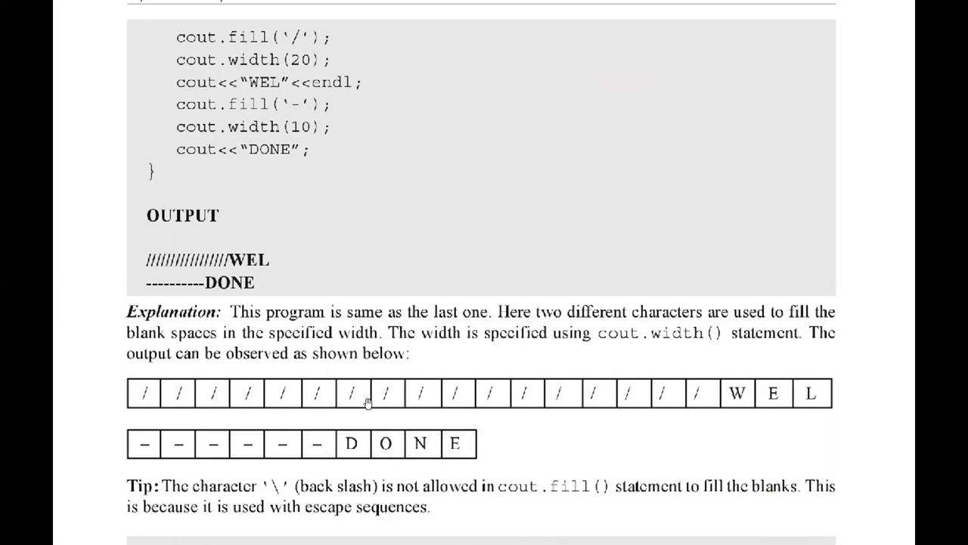
mouse_move(348, 37)
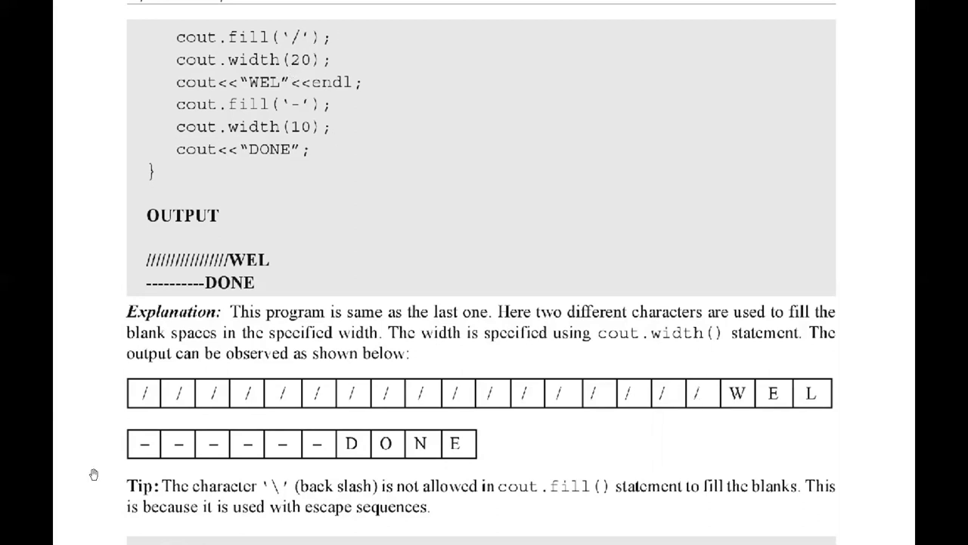
mouse_move(304, 112)
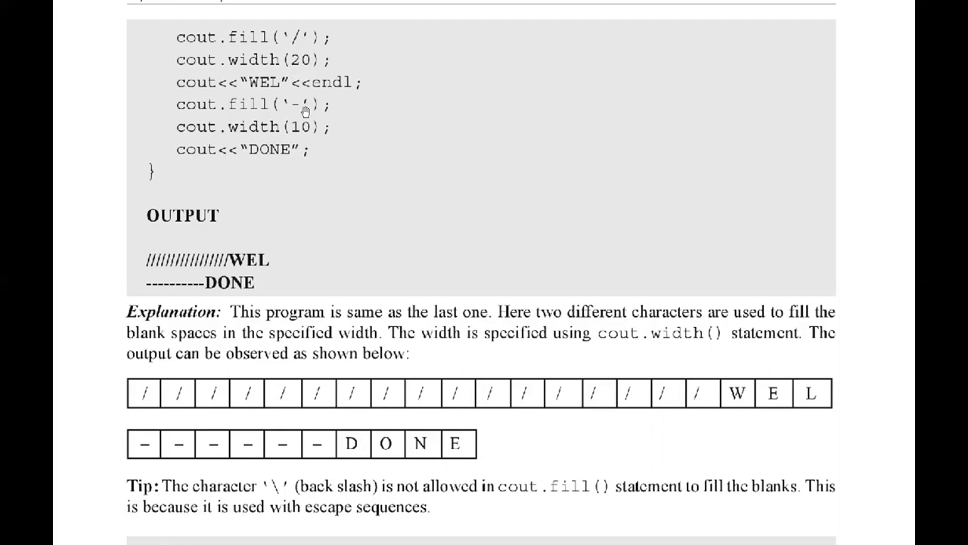
mouse_move(278, 142)
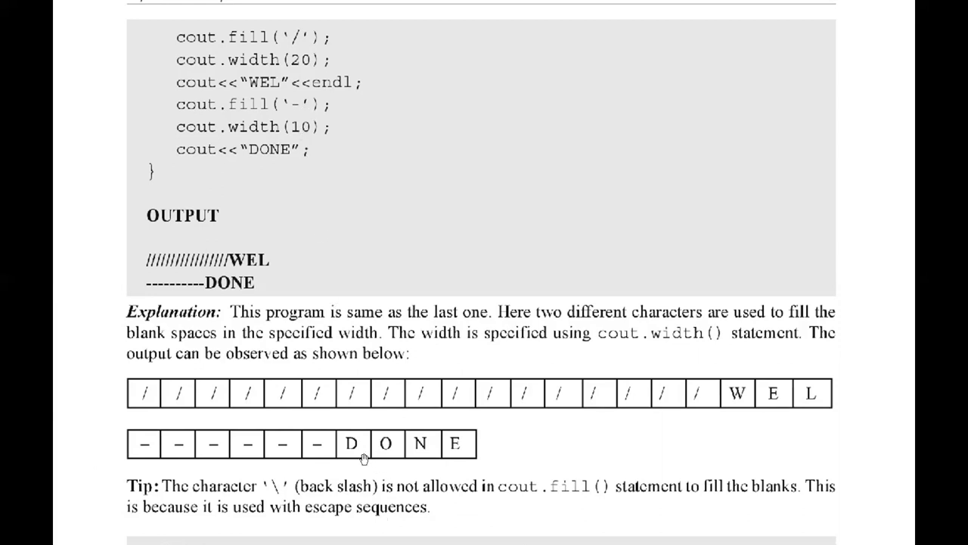
mouse_move(431, 460)
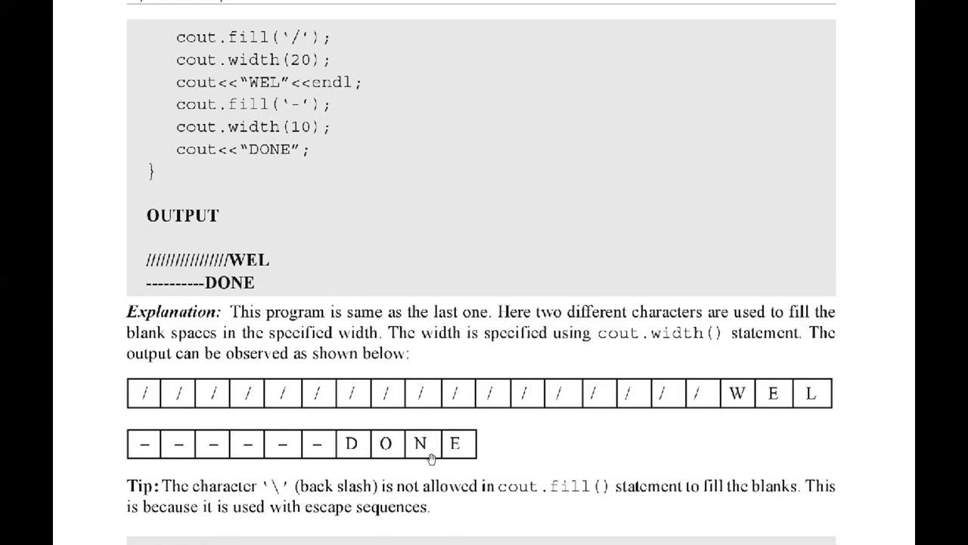
mouse_move(314, 446)
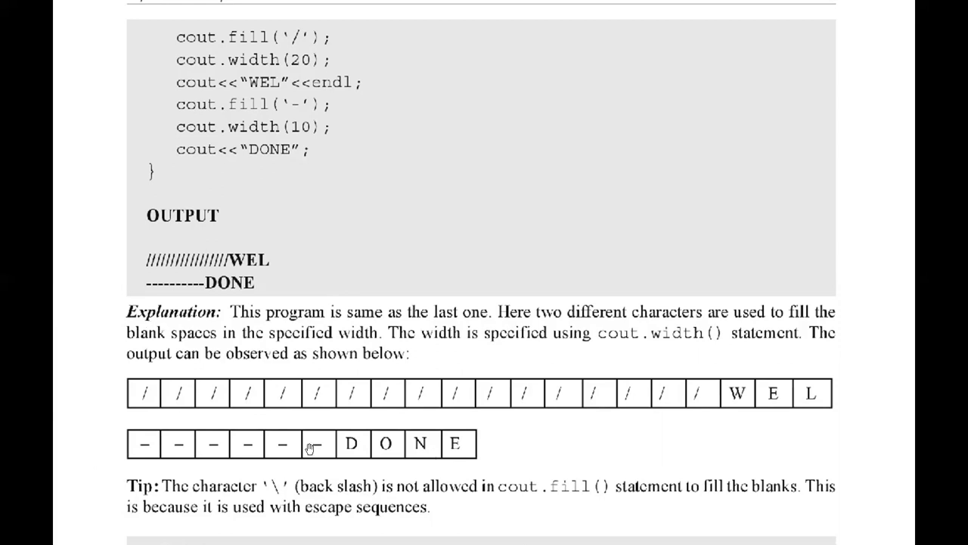
- Scroll down past pages 53–54 to section 2.11 Bit Fields on page 56
scroll(down, 3)
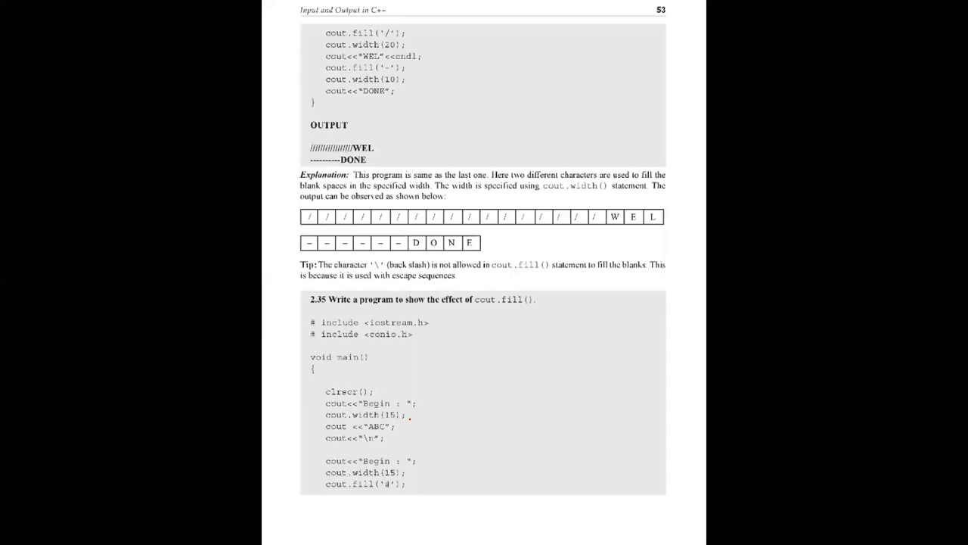
scroll(down, 3)
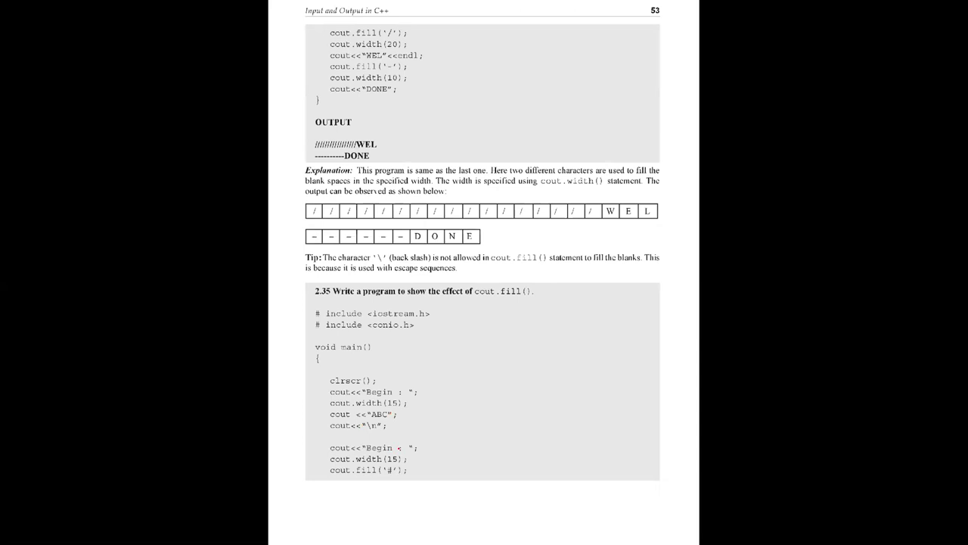
scroll(down, 3)
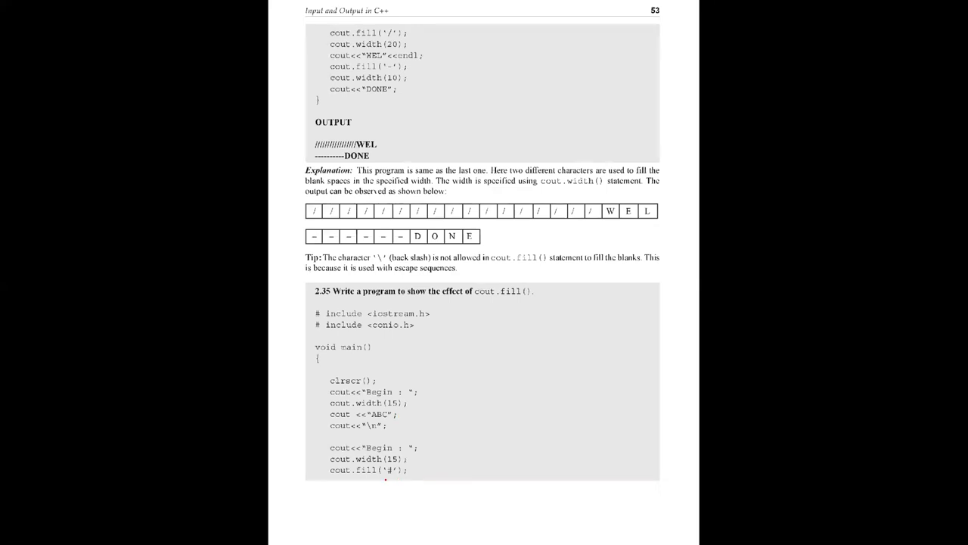
scroll(down, 3)
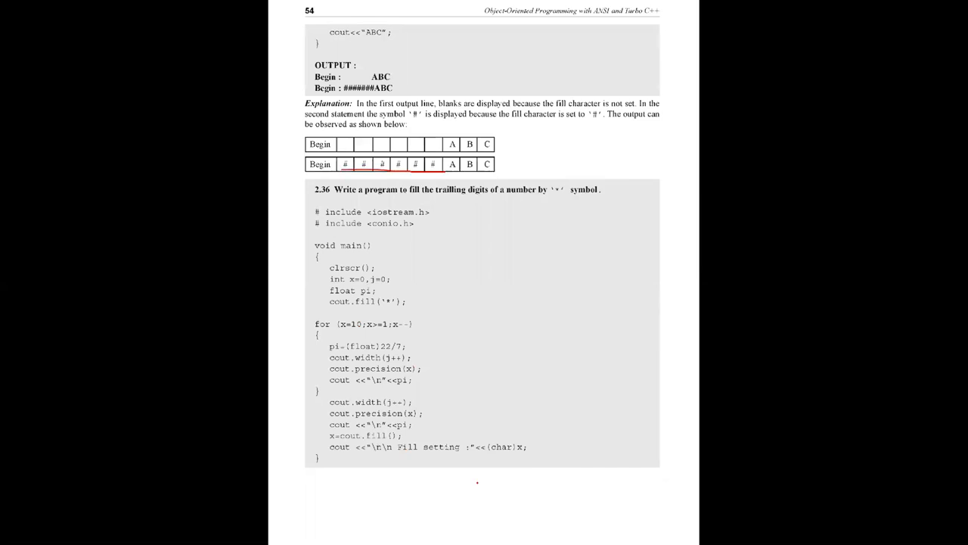
scroll(down, 3)
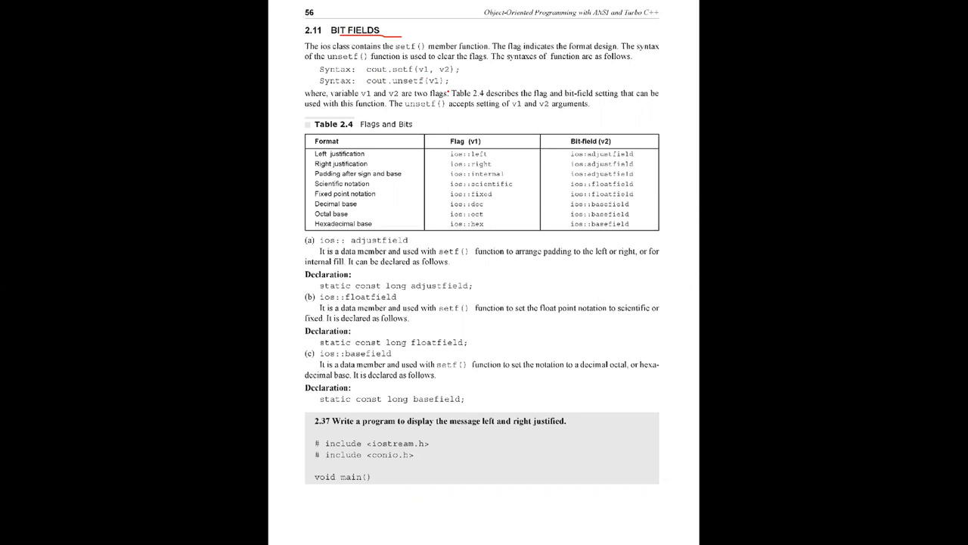
mouse_move(291, 200)
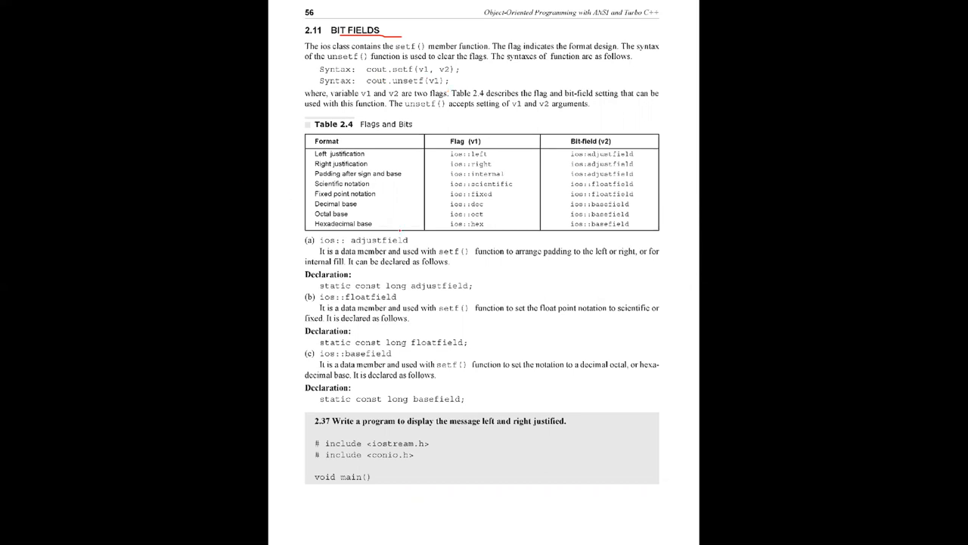
scroll(down, 3)
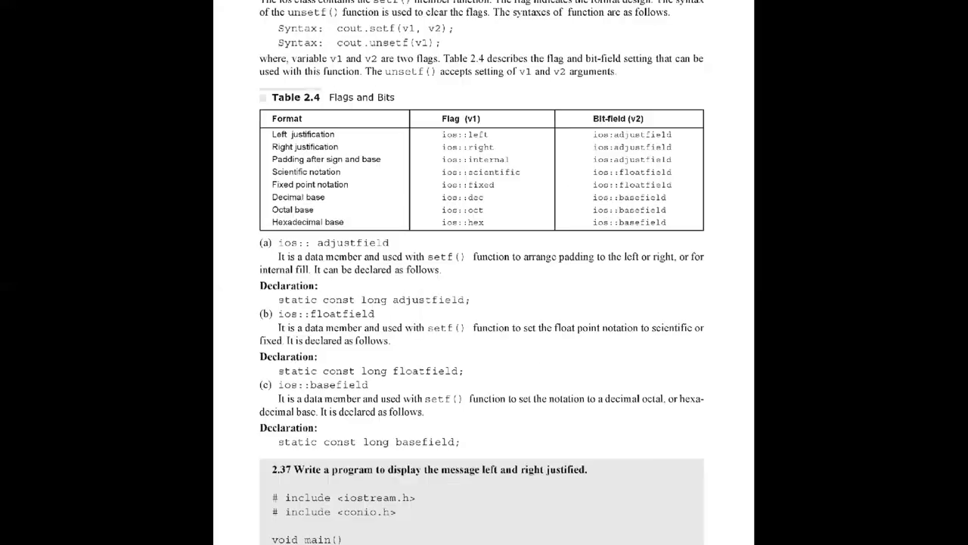
scroll(up, 3)
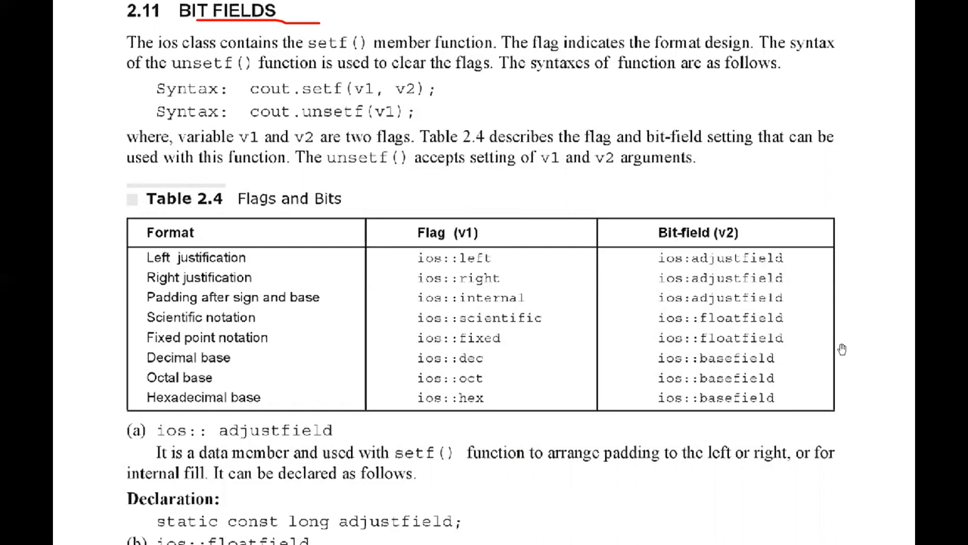
scroll(down, 3)
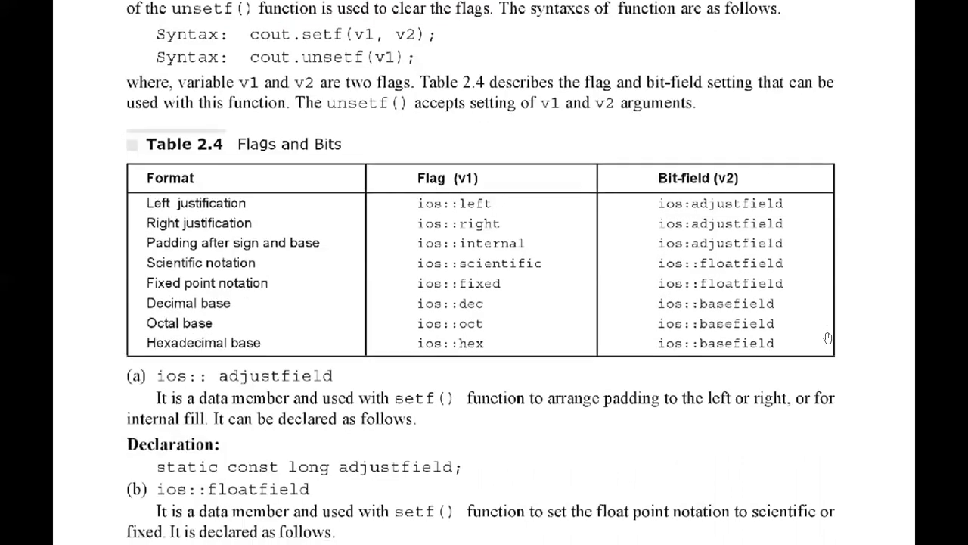
- Scroll to page 57 with the setf justification program using '=' fill
scroll(down, 3)
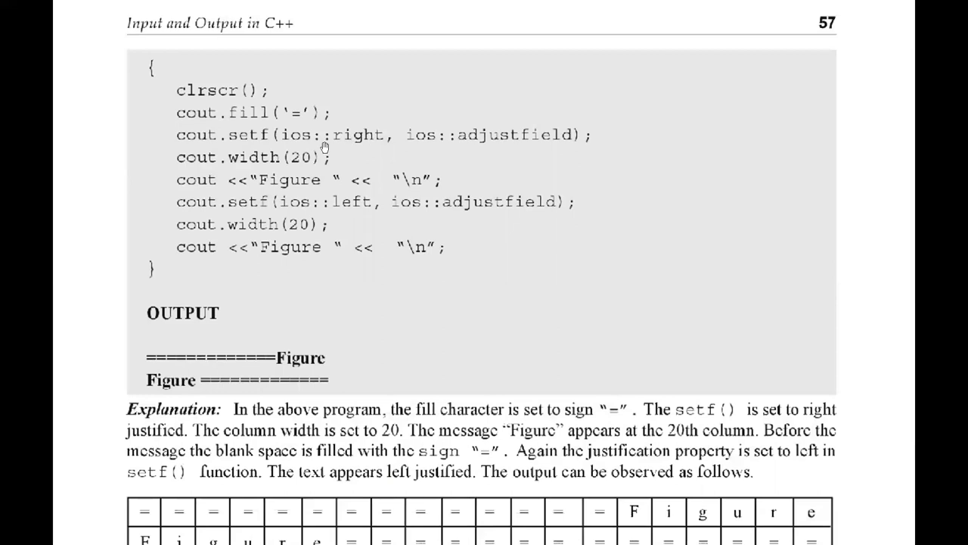
mouse_move(267, 121)
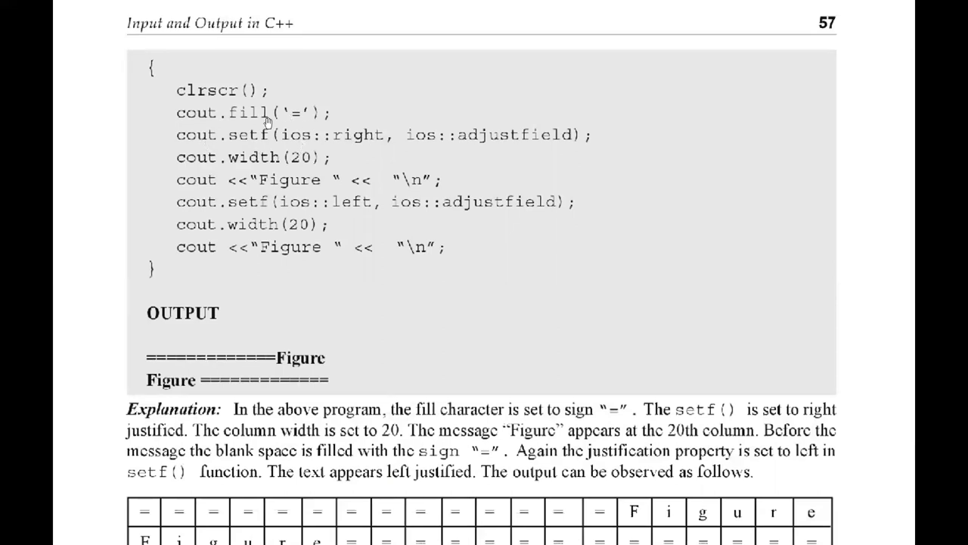
mouse_move(287, 342)
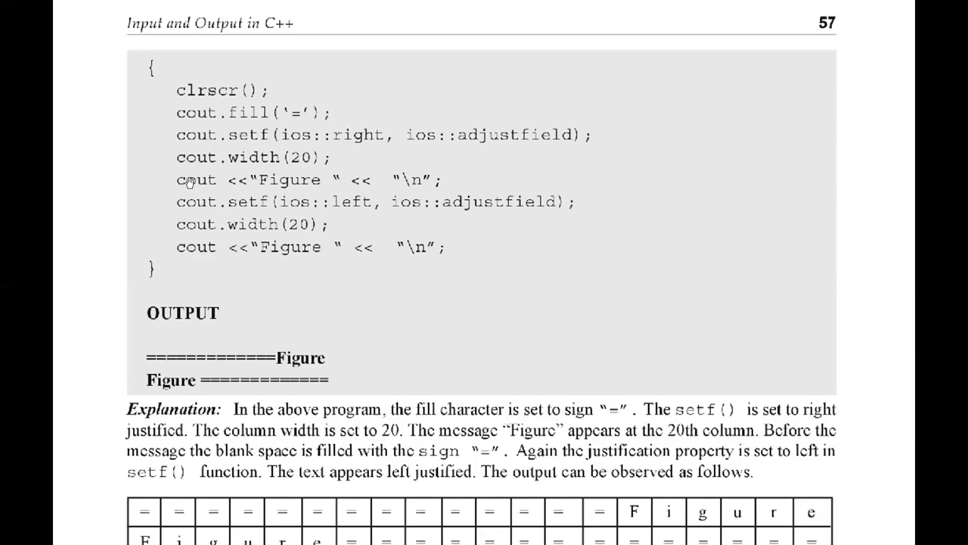
mouse_move(254, 149)
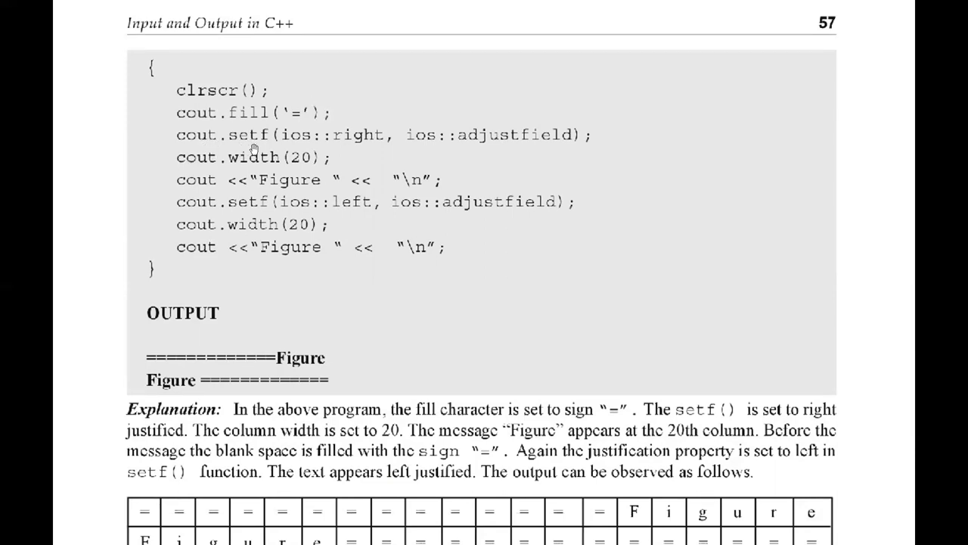
mouse_move(317, 140)
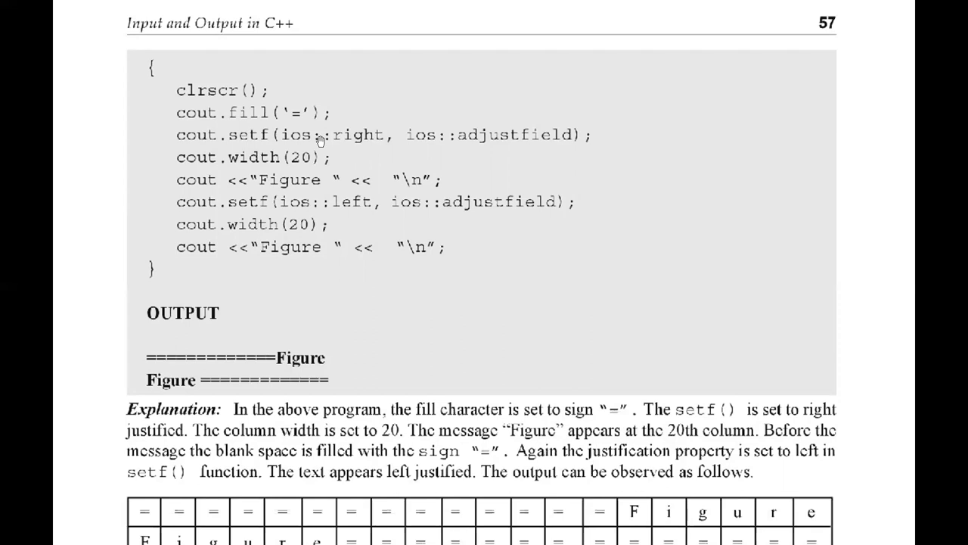
mouse_move(576, 145)
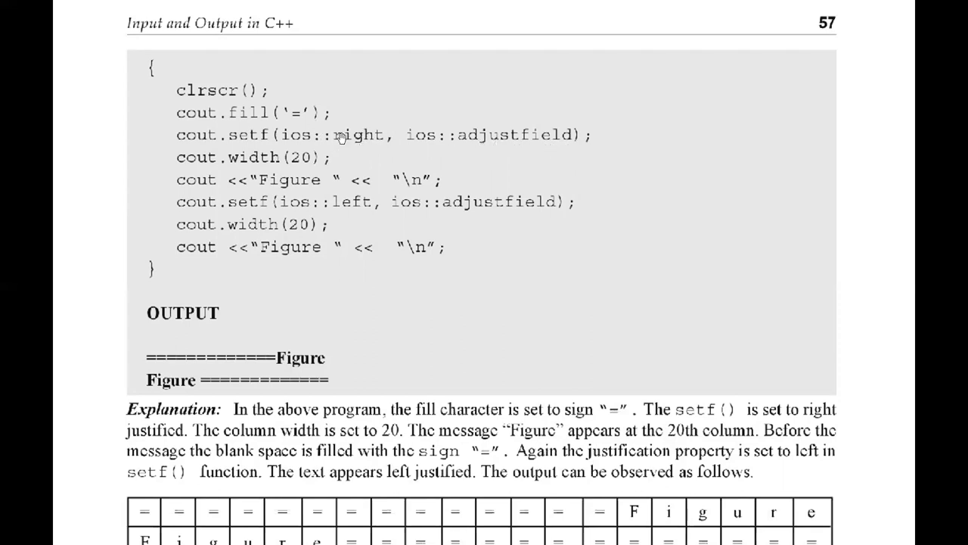
mouse_move(513, 144)
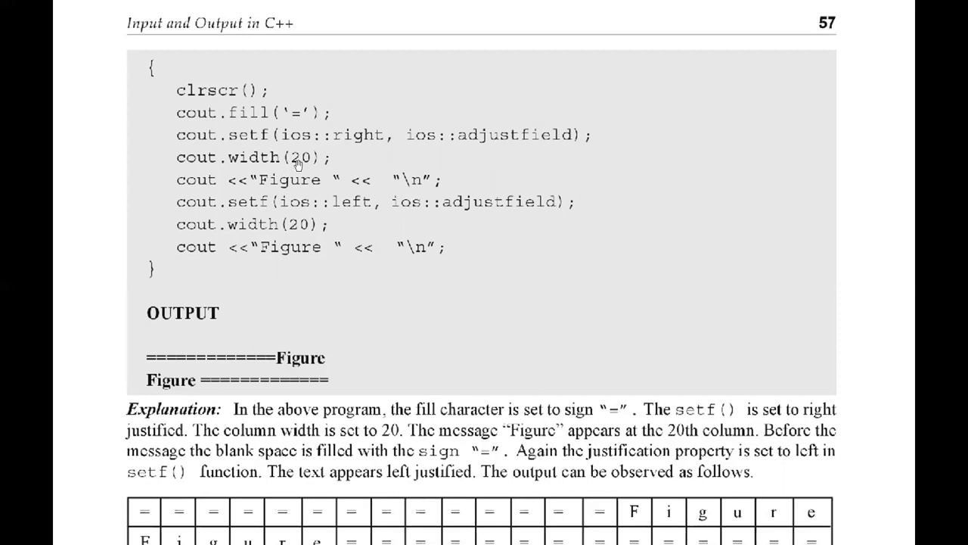
mouse_move(257, 190)
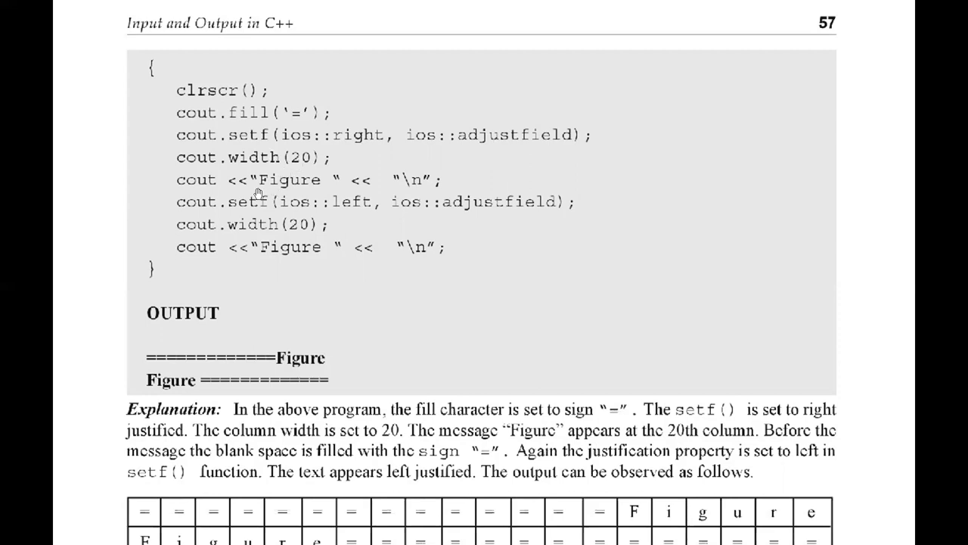
mouse_move(239, 219)
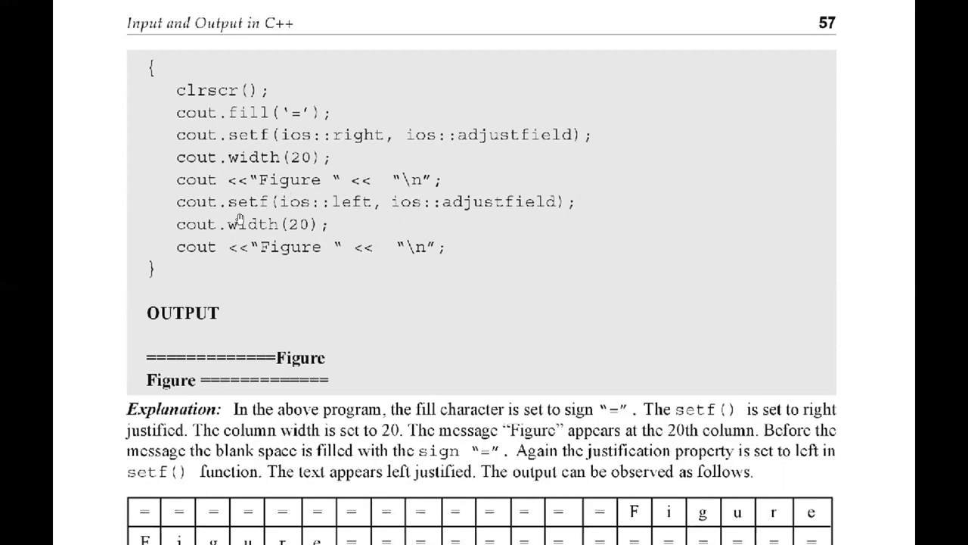
mouse_move(319, 215)
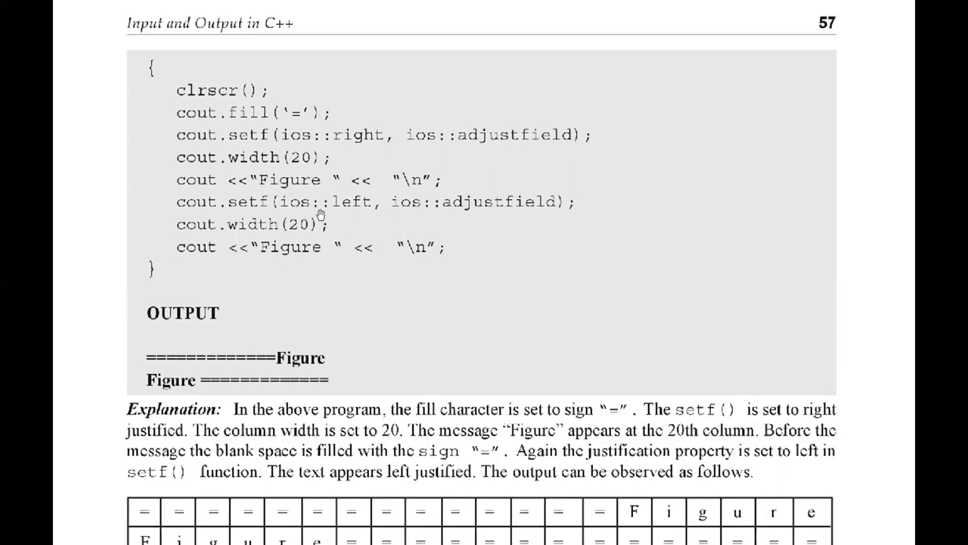
mouse_move(504, 218)
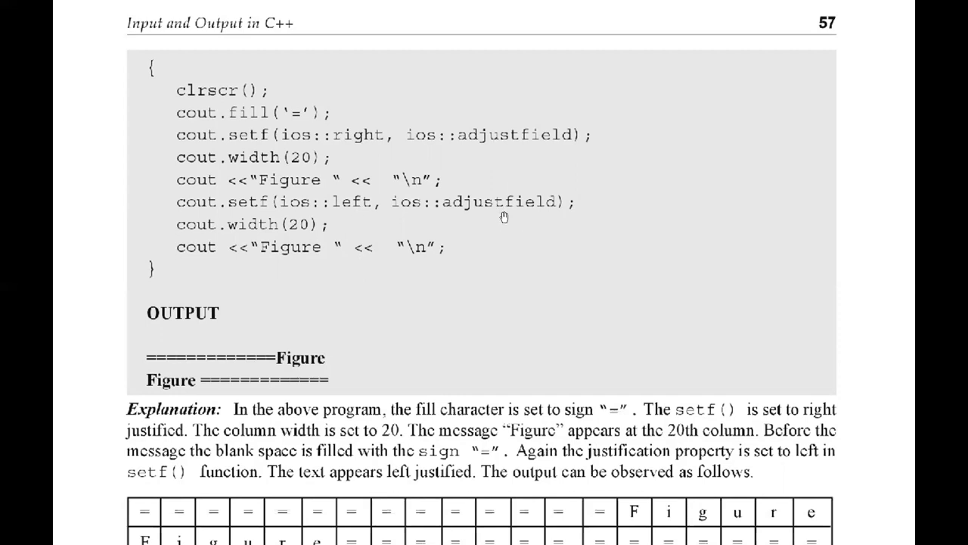
mouse_move(460, 211)
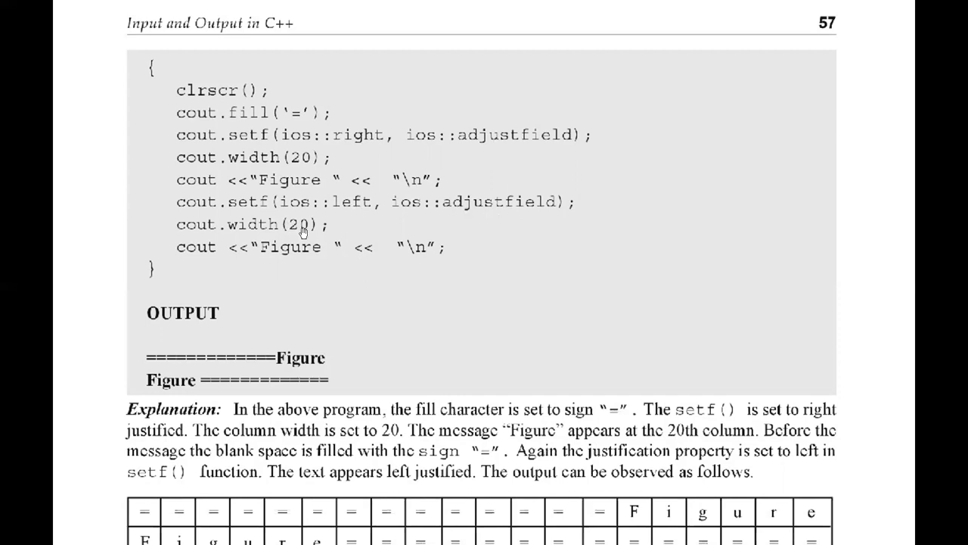
mouse_move(315, 266)
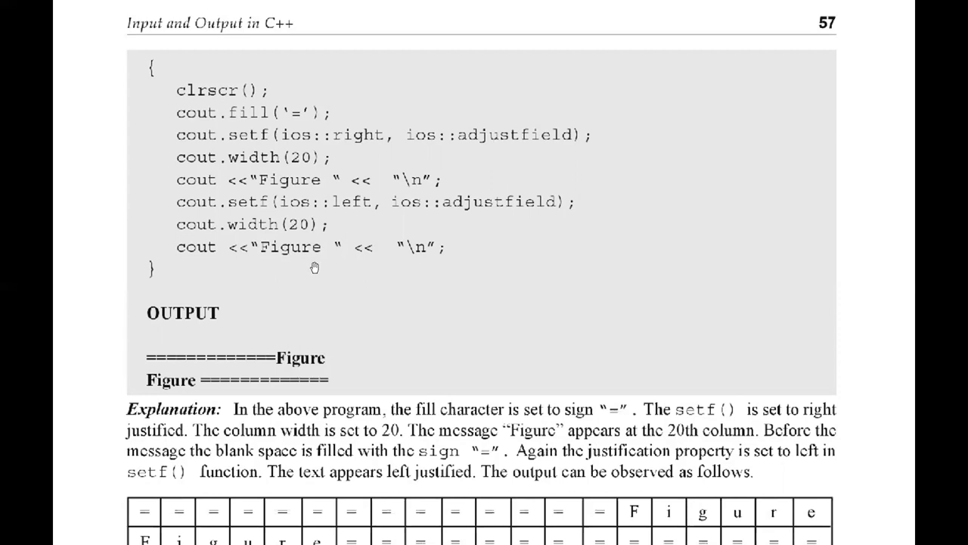
mouse_move(265, 188)
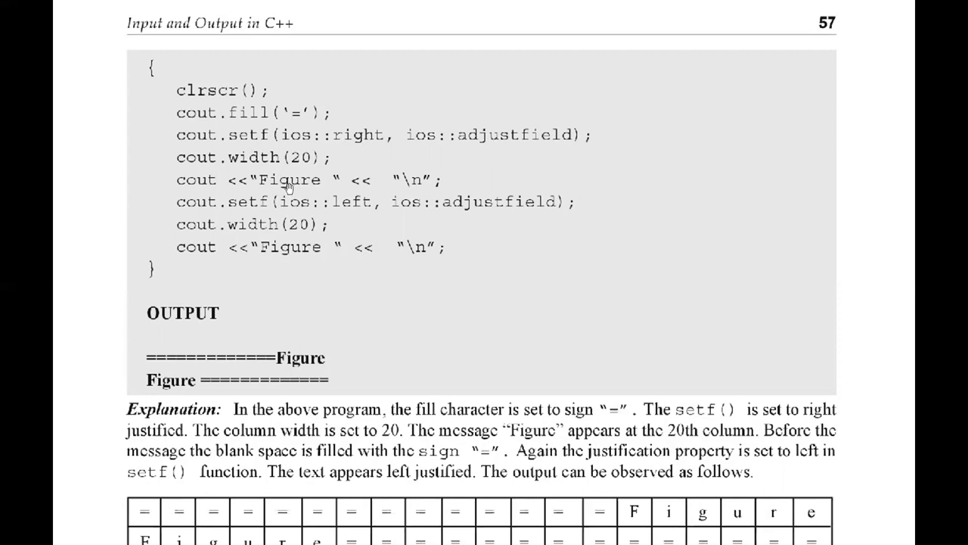
mouse_move(482, 305)
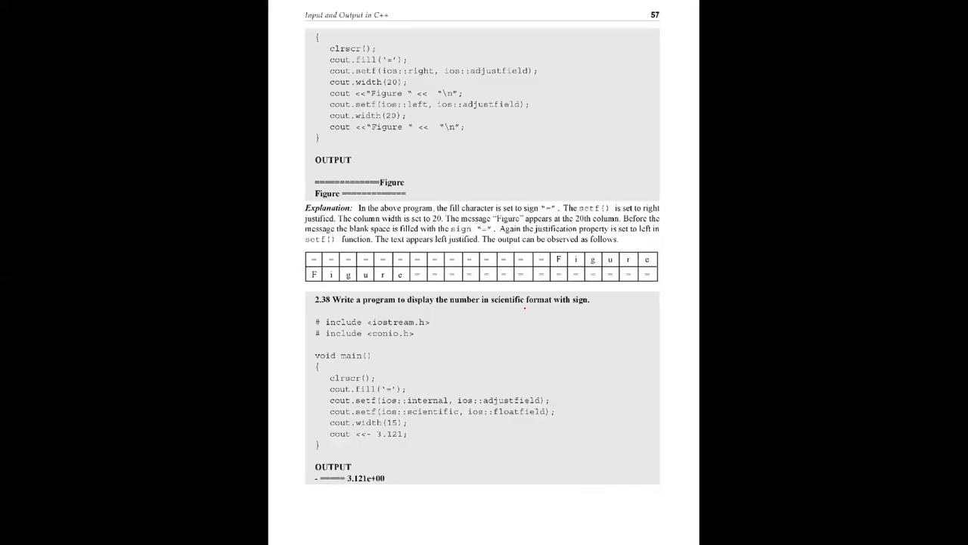
- Mark the text and scroll down to the program 2.40 listing on page 59
drag(481, 306, 590, 304)
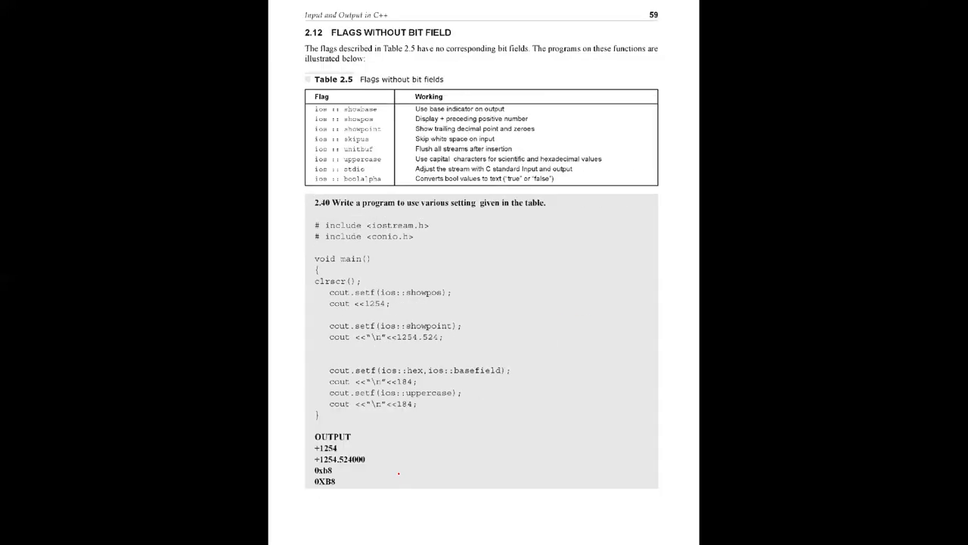
scroll(down, 3)
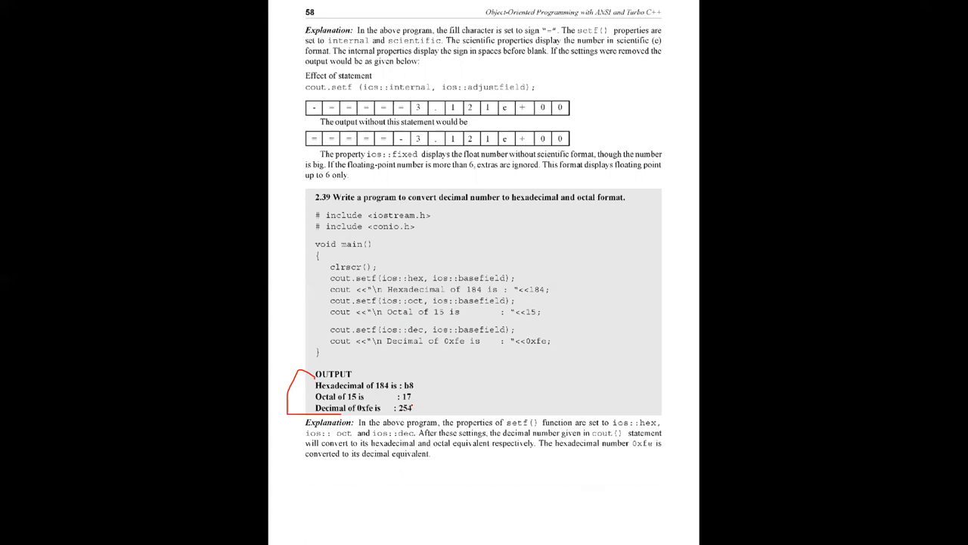
scroll(down, 3)
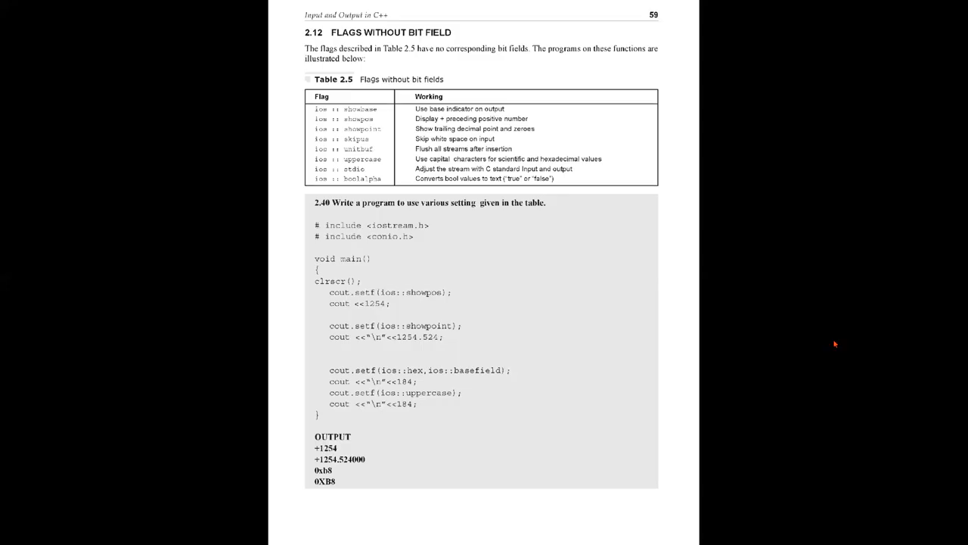
mouse_move(399, 47)
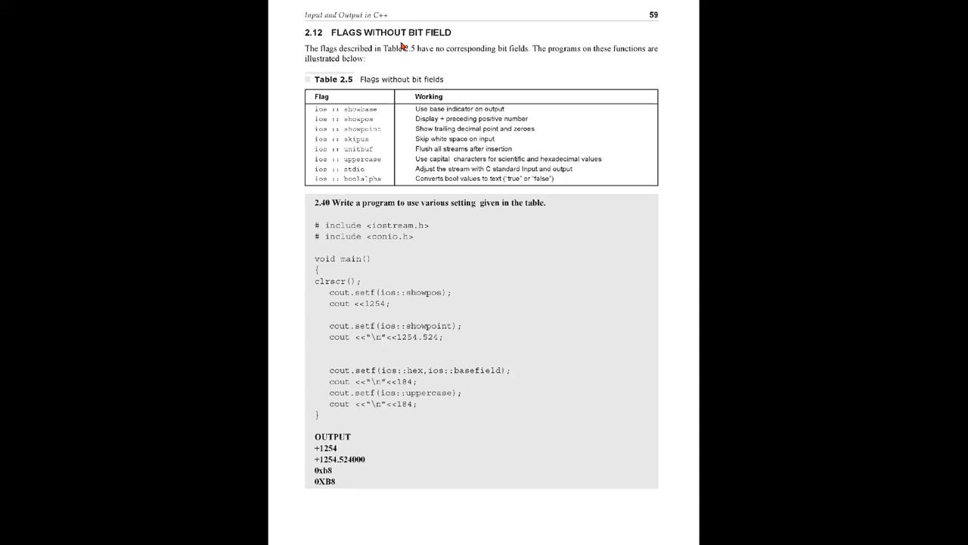
mouse_move(375, 218)
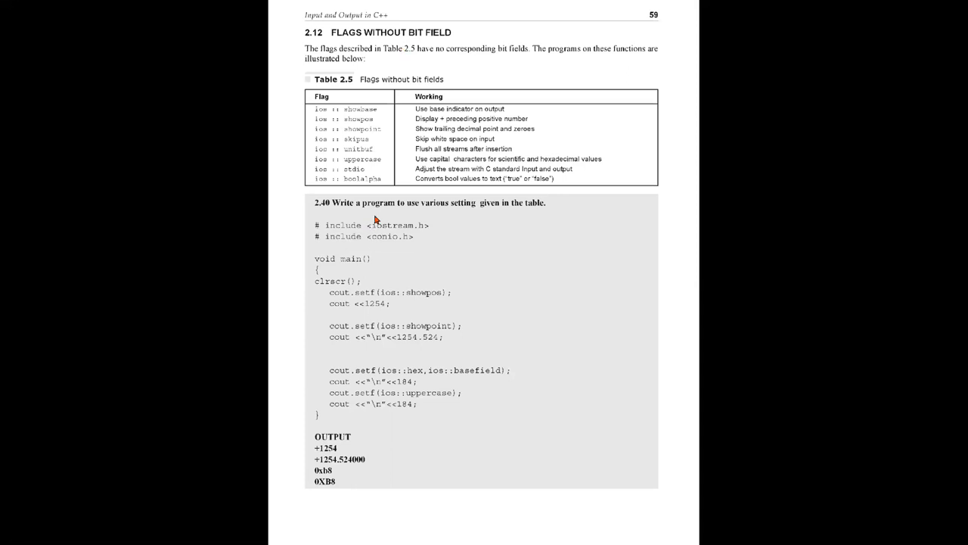
mouse_move(495, 224)
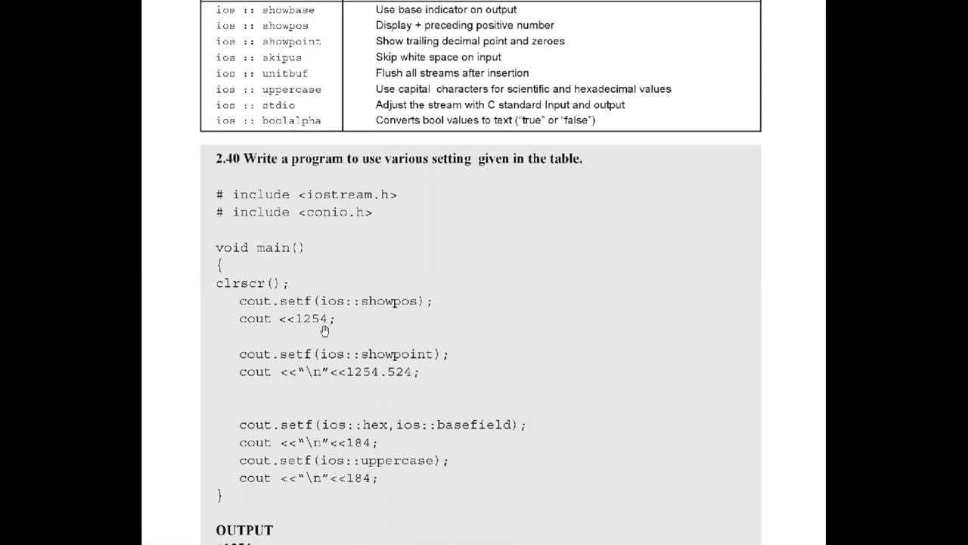
- Scroll down to program 2.40's output: +1254, +1254.524000, 0xb8 and 0XB8
scroll(down, 3)
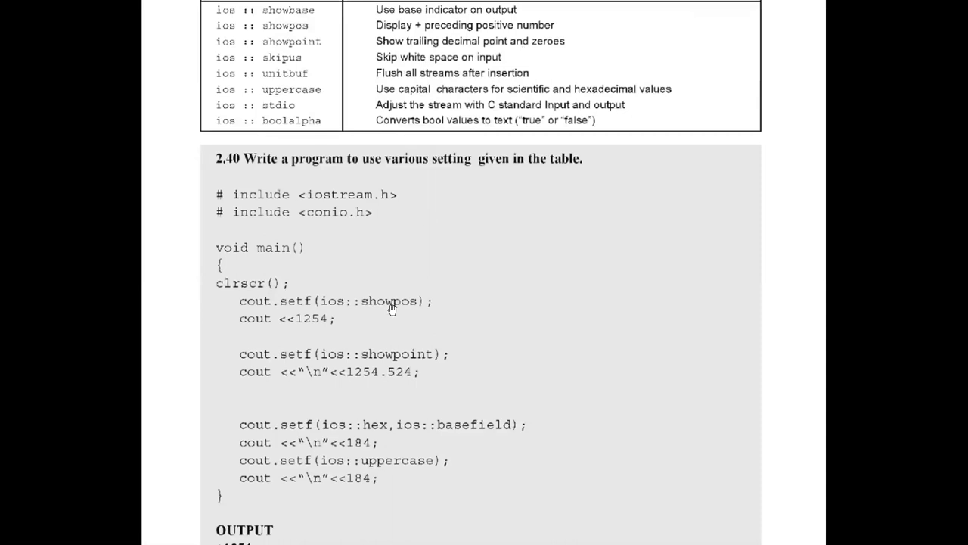
scroll(down, 3)
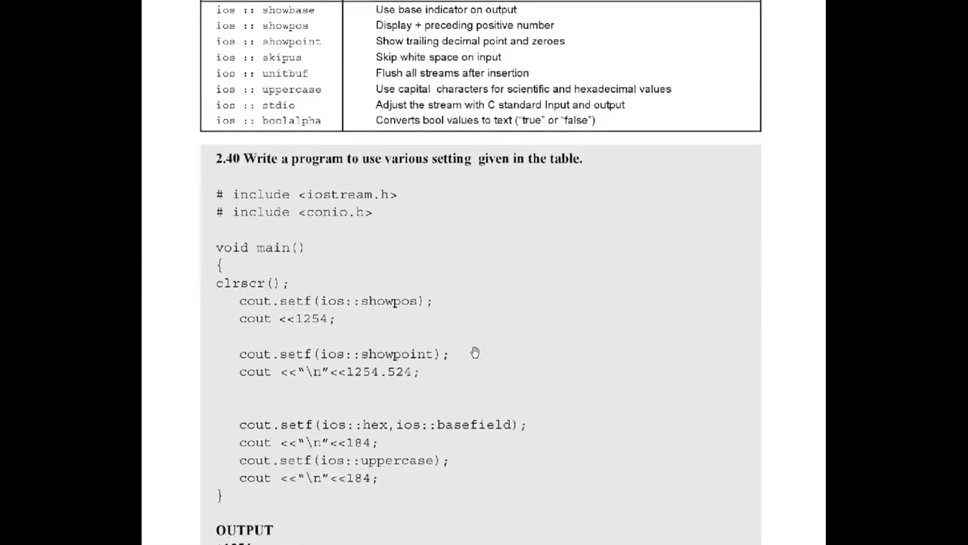
scroll(down, 3)
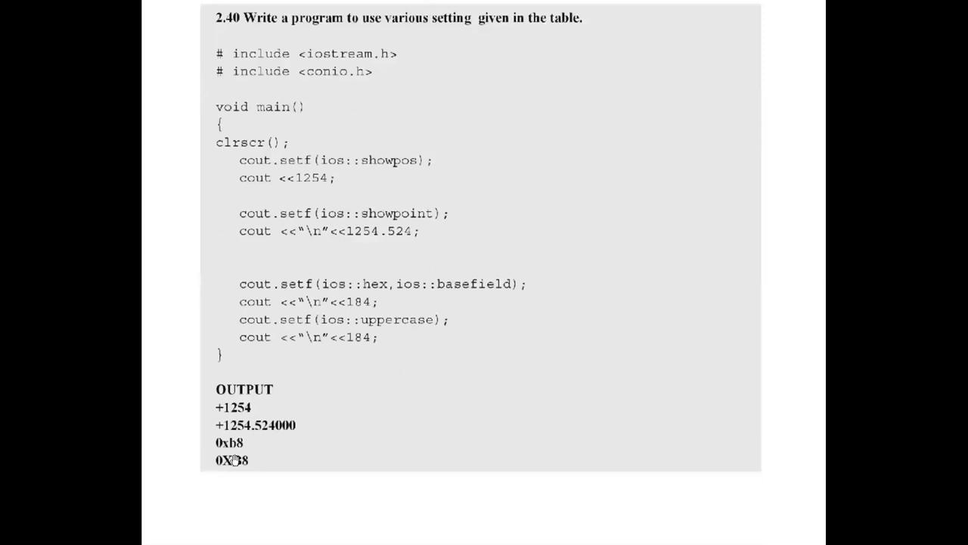
mouse_move(224, 463)
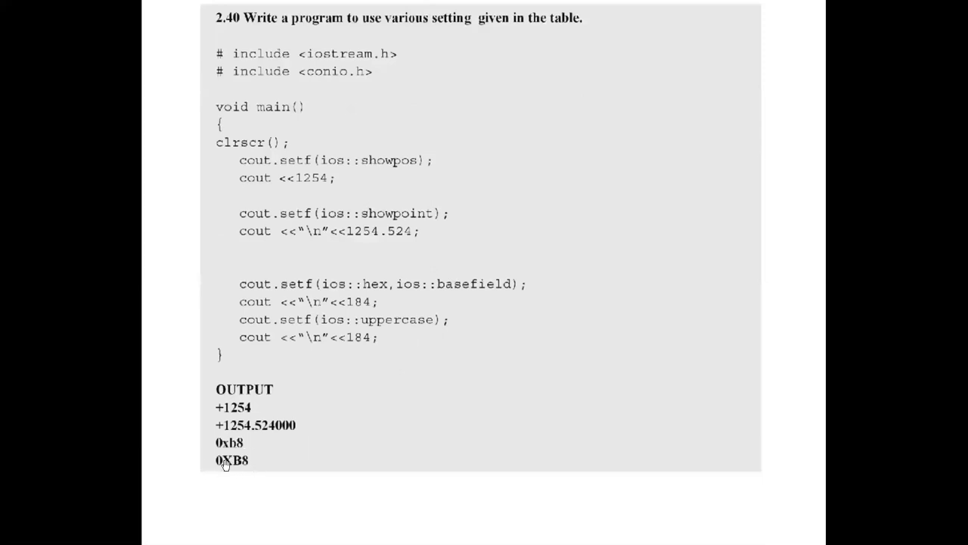
mouse_move(234, 471)
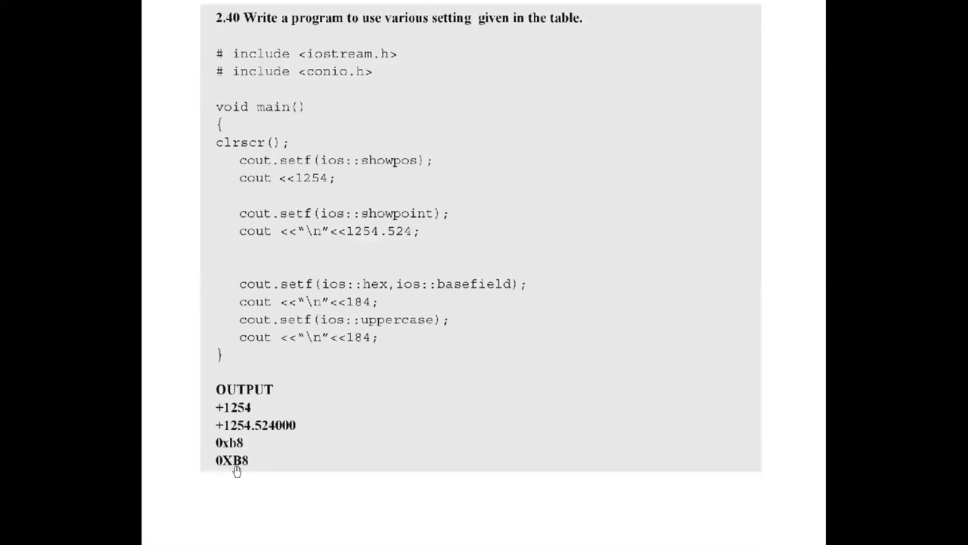
mouse_move(227, 467)
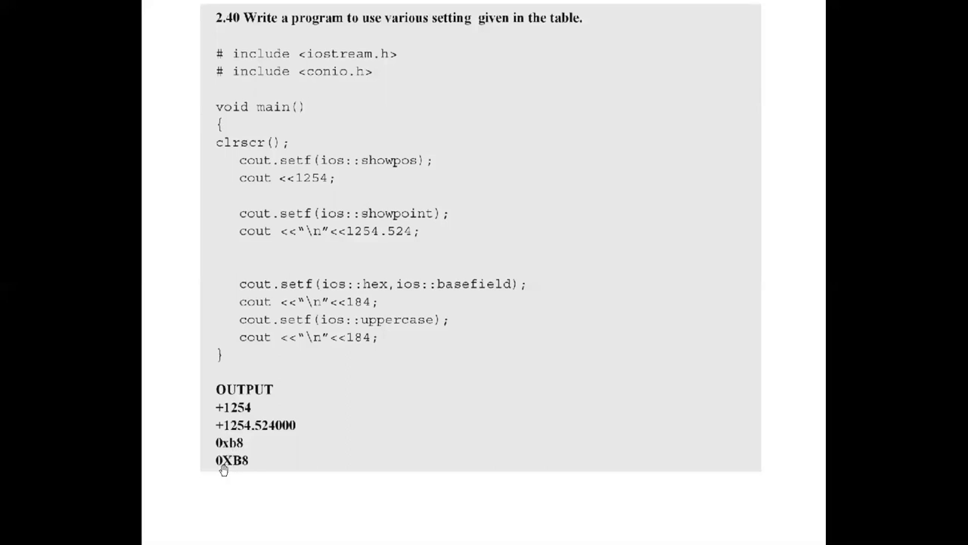
mouse_move(547, 472)
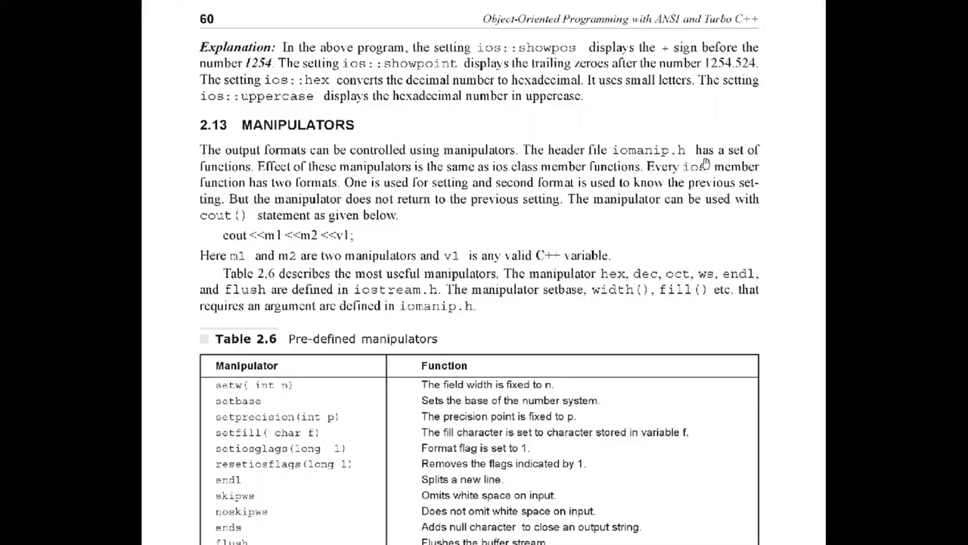
mouse_move(266, 236)
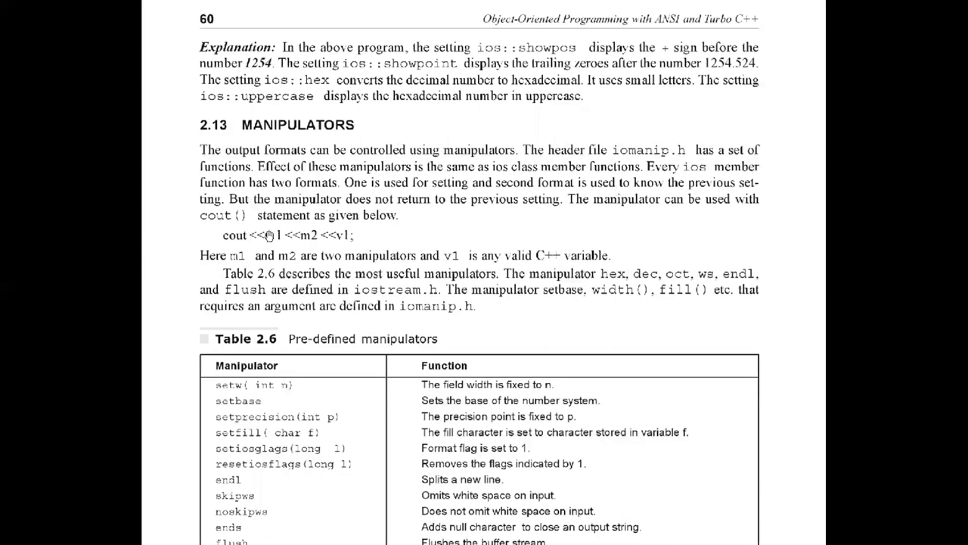
mouse_move(249, 226)
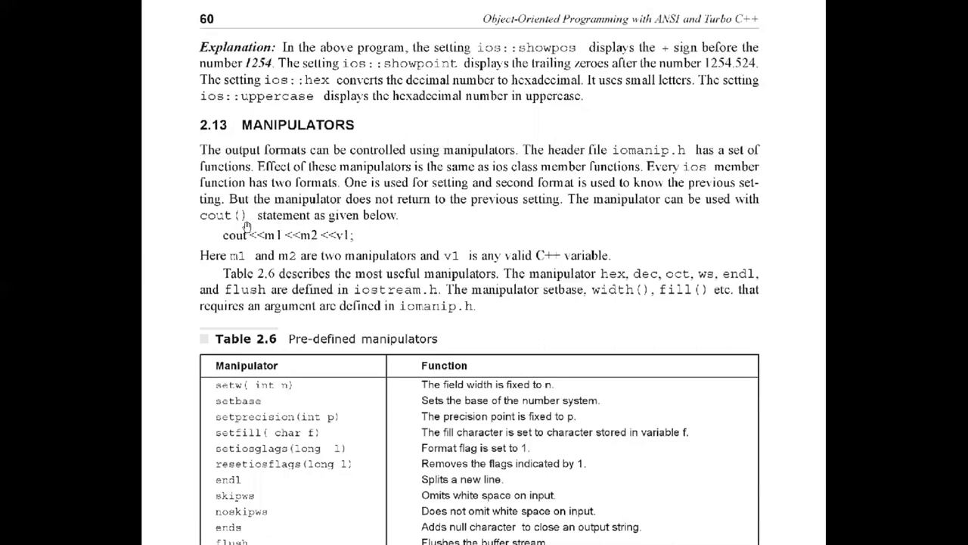
mouse_move(317, 198)
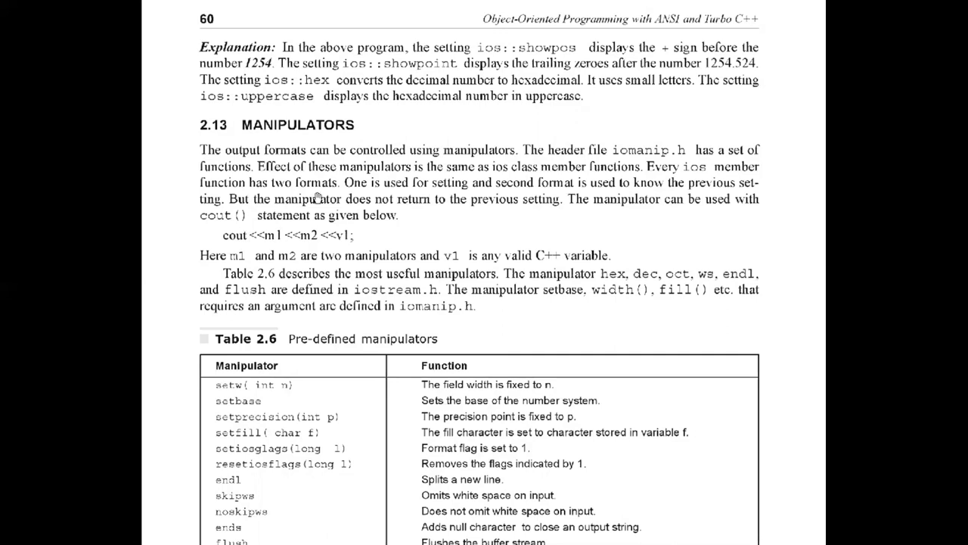
mouse_move(363, 189)
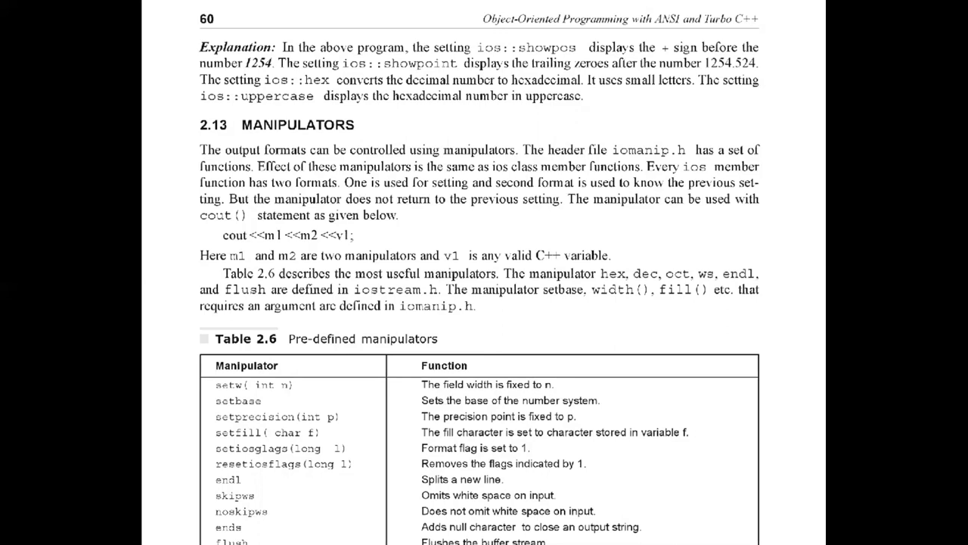
mouse_move(22, 102)
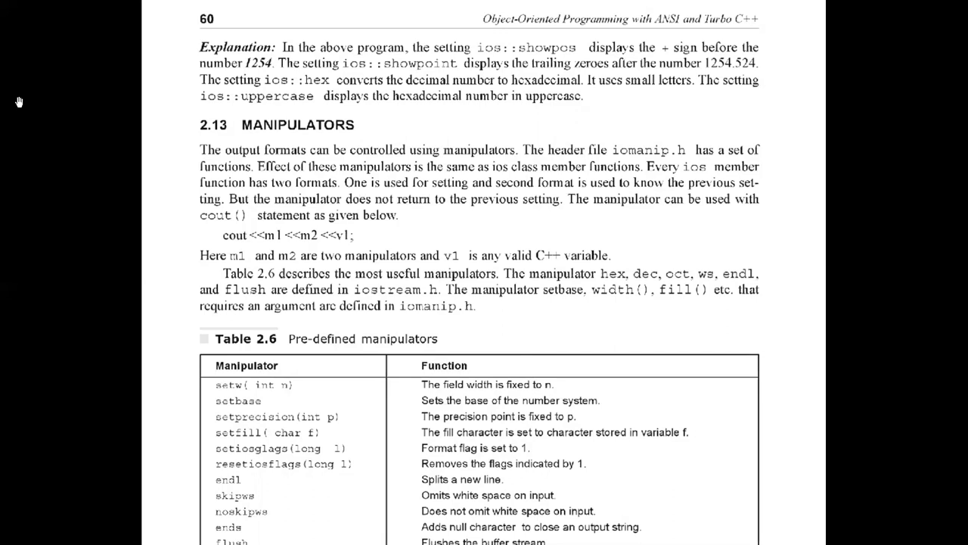
mouse_move(276, 245)
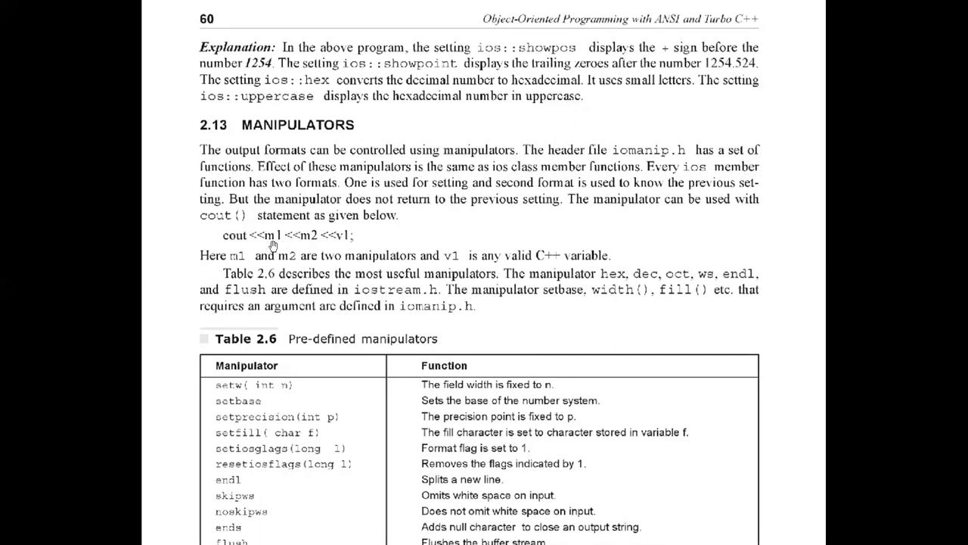
mouse_move(342, 242)
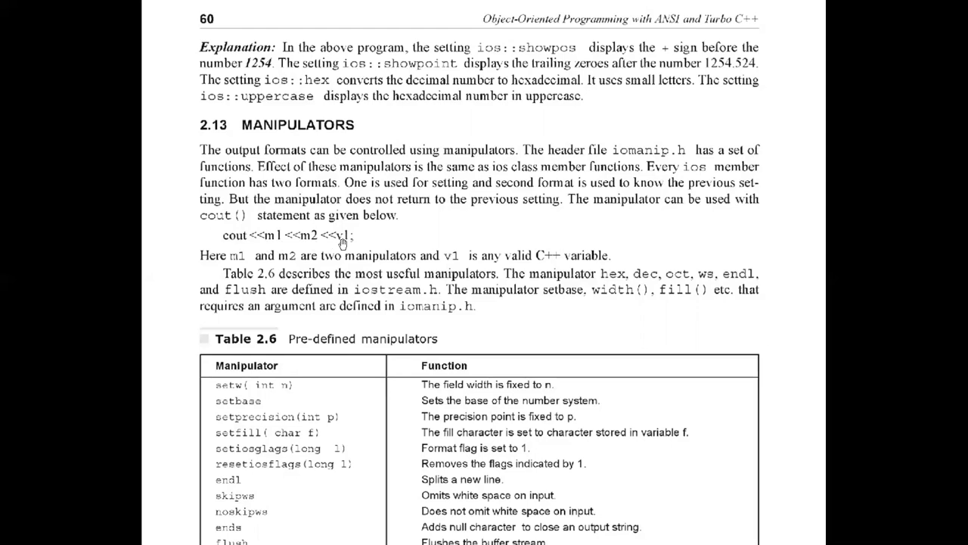
mouse_move(291, 346)
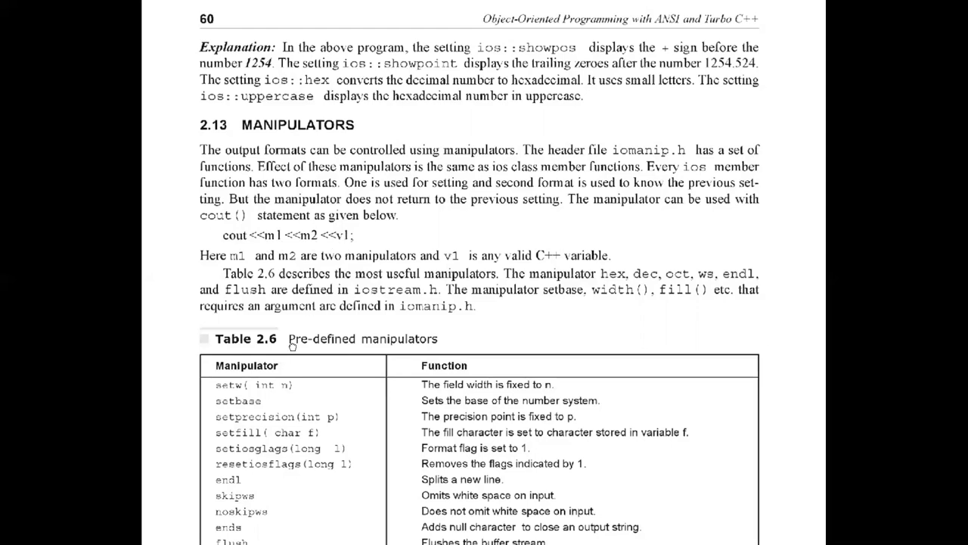
- Scroll to page 60 to show the Manipulators section and Table 2.6 of pre-defined manipulators
scroll(down, 3)
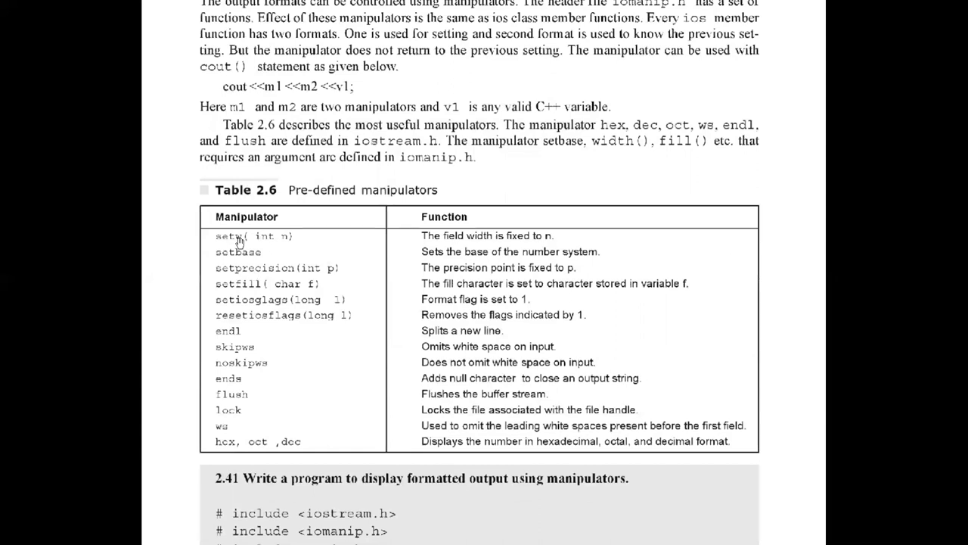
mouse_move(230, 260)
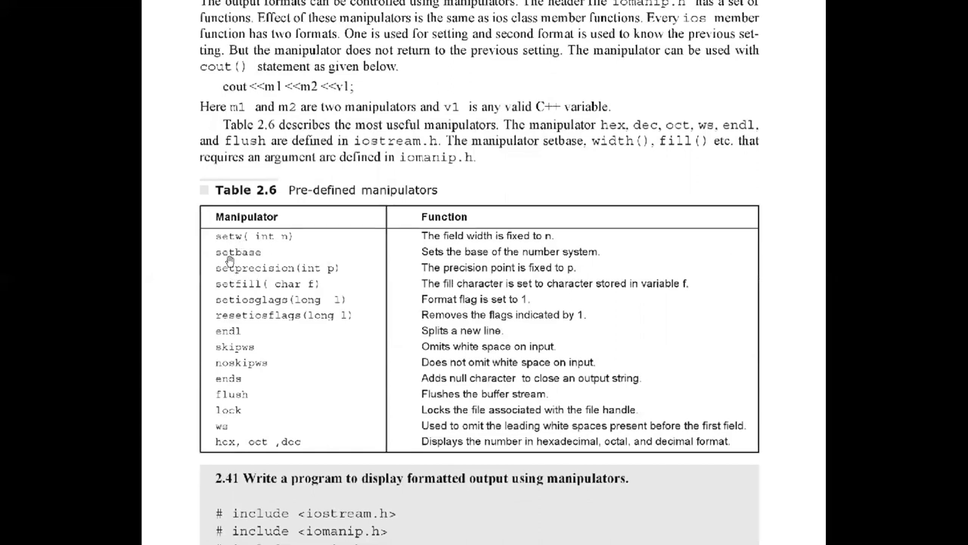
mouse_move(204, 278)
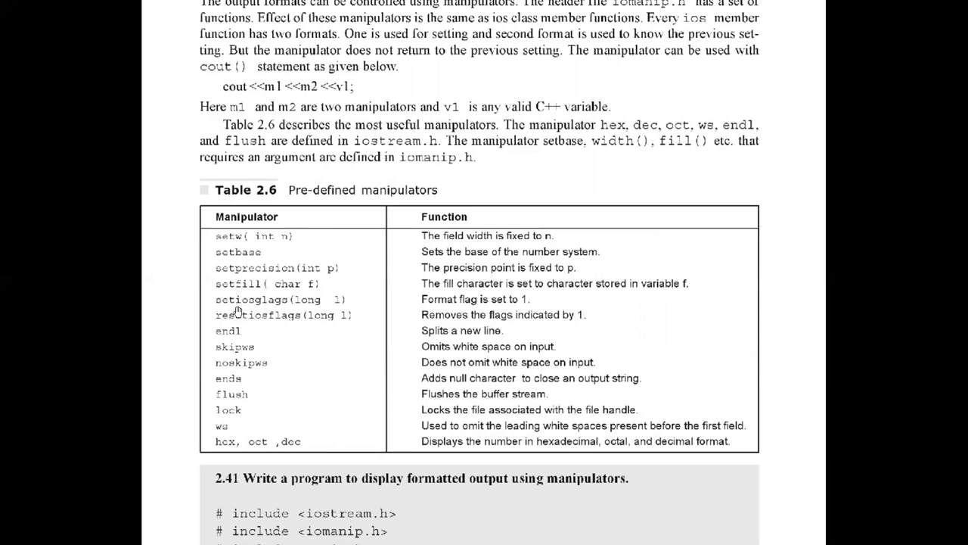
mouse_move(238, 340)
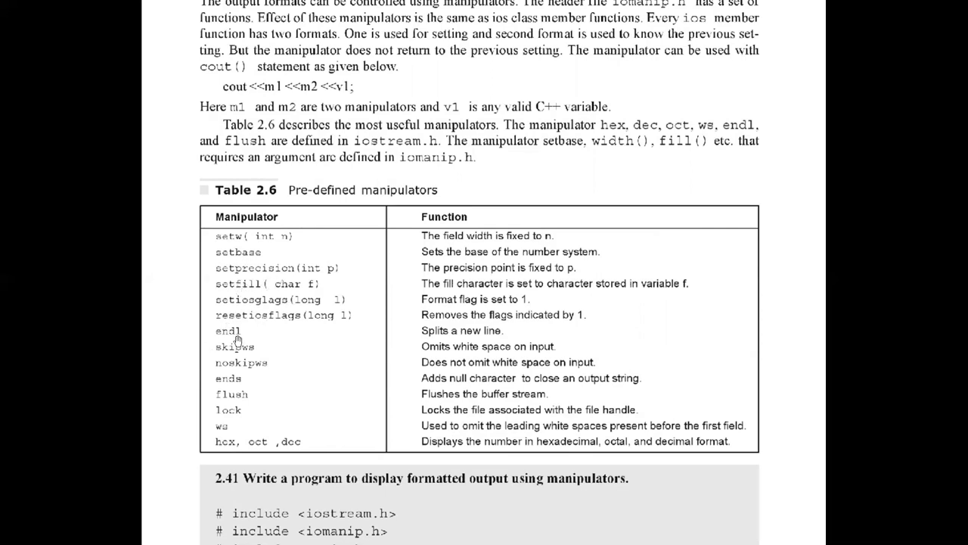
mouse_move(233, 363)
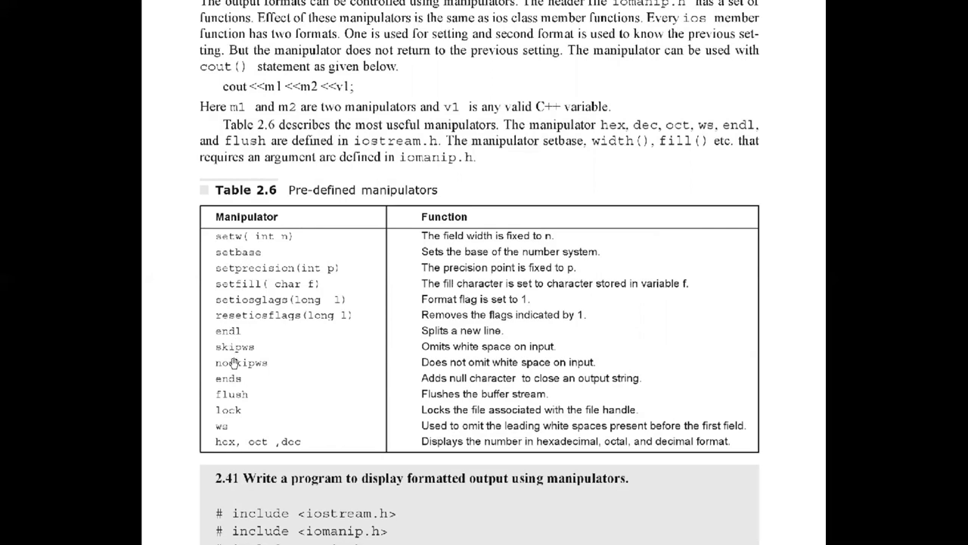
mouse_move(266, 396)
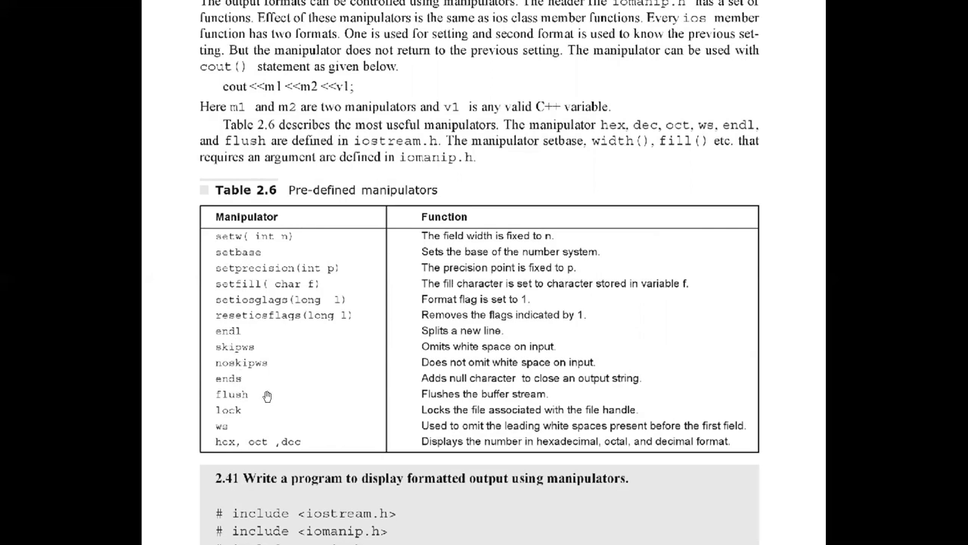
mouse_move(223, 463)
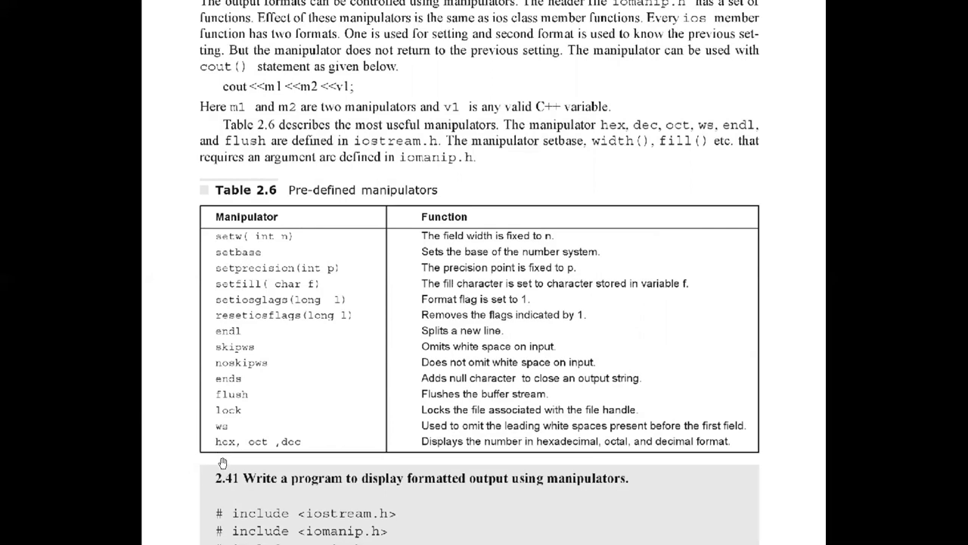
mouse_move(198, 440)
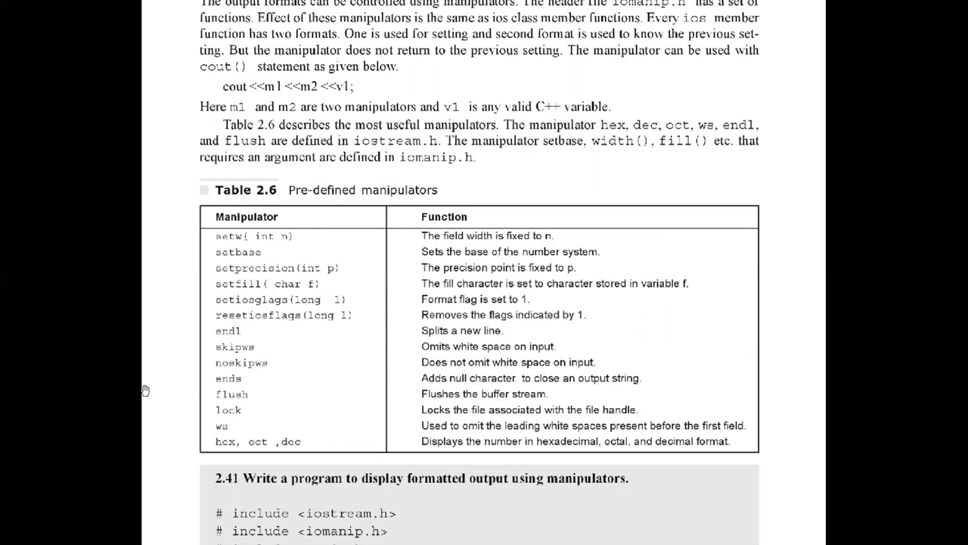
mouse_move(324, 29)
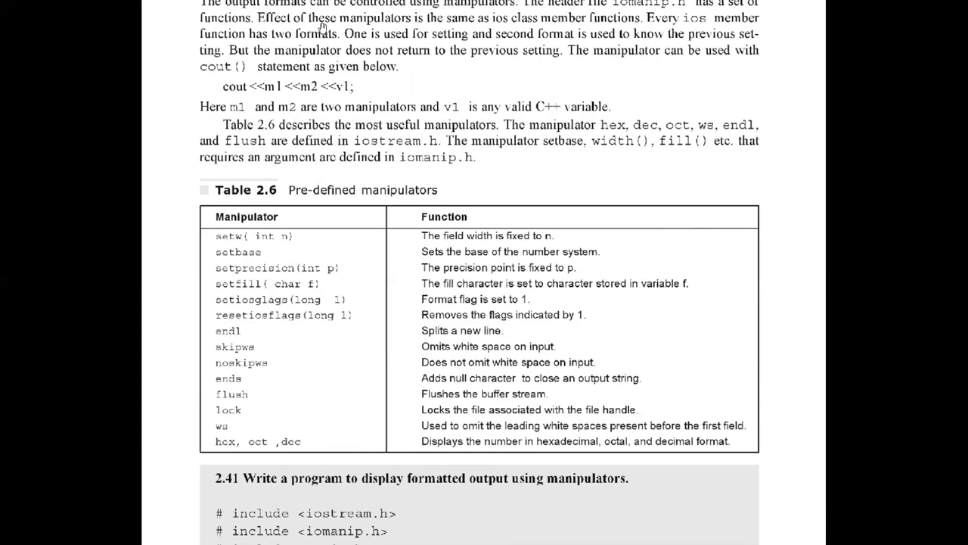
mouse_move(351, 124)
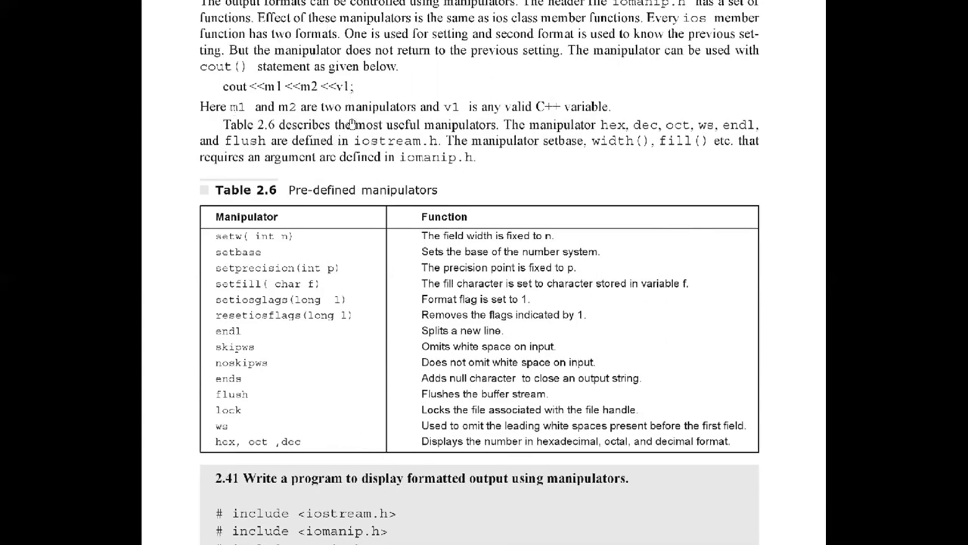
- Scroll past Table 2.6 to reveal program 2.41's includes and main()
scroll(down, 3)
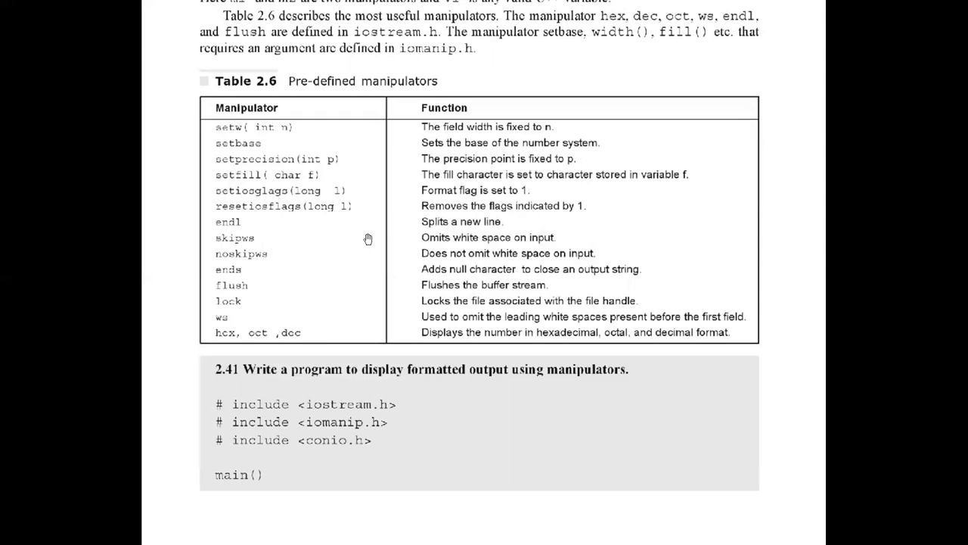
mouse_move(426, 370)
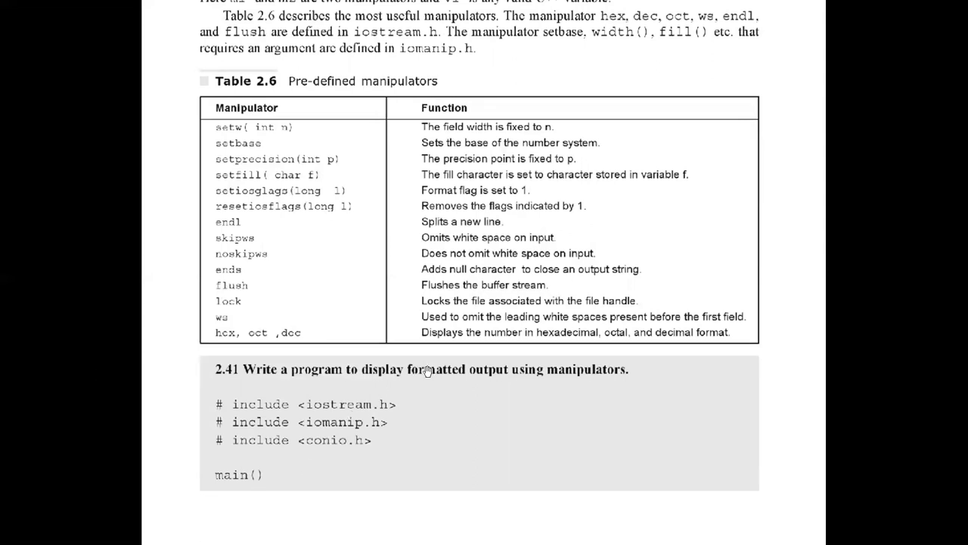
mouse_move(608, 387)
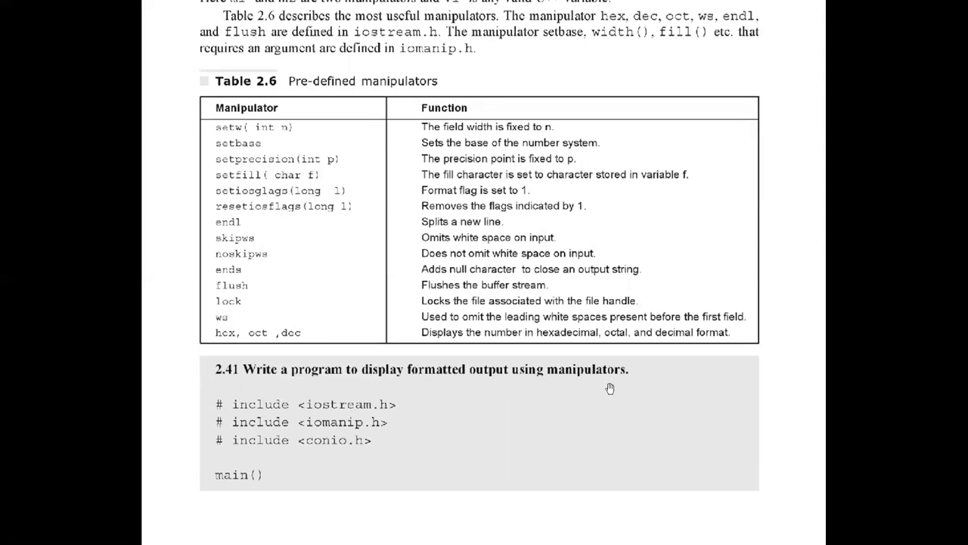
mouse_move(558, 380)
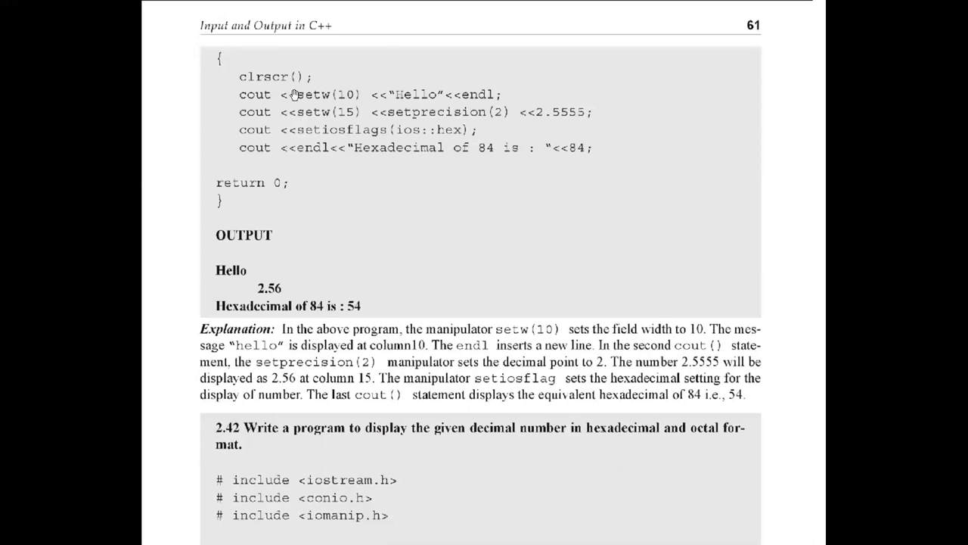
mouse_move(304, 123)
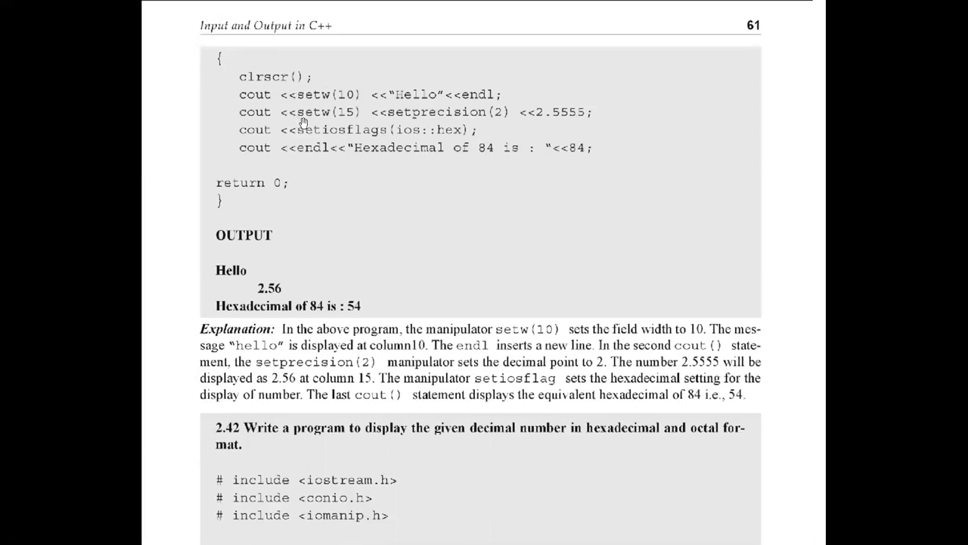
mouse_move(308, 100)
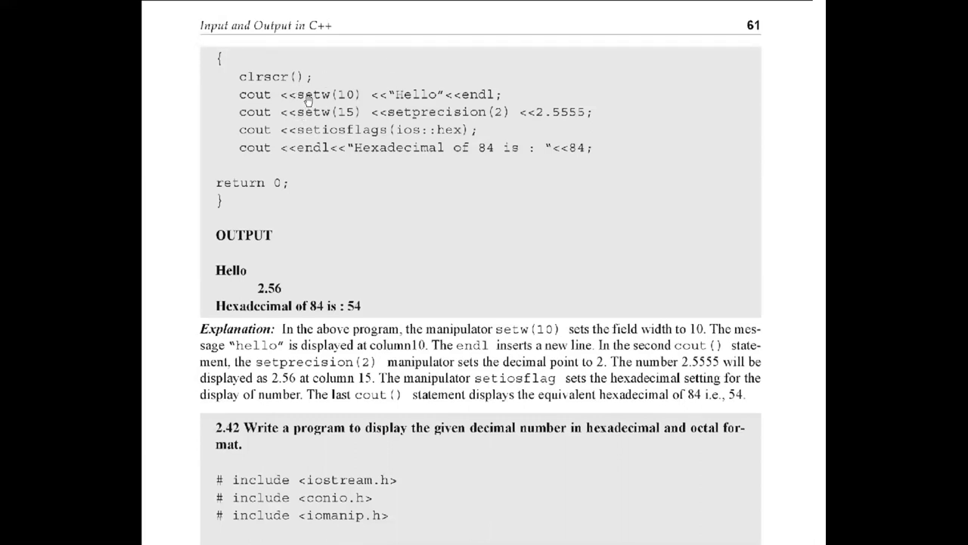
mouse_move(372, 112)
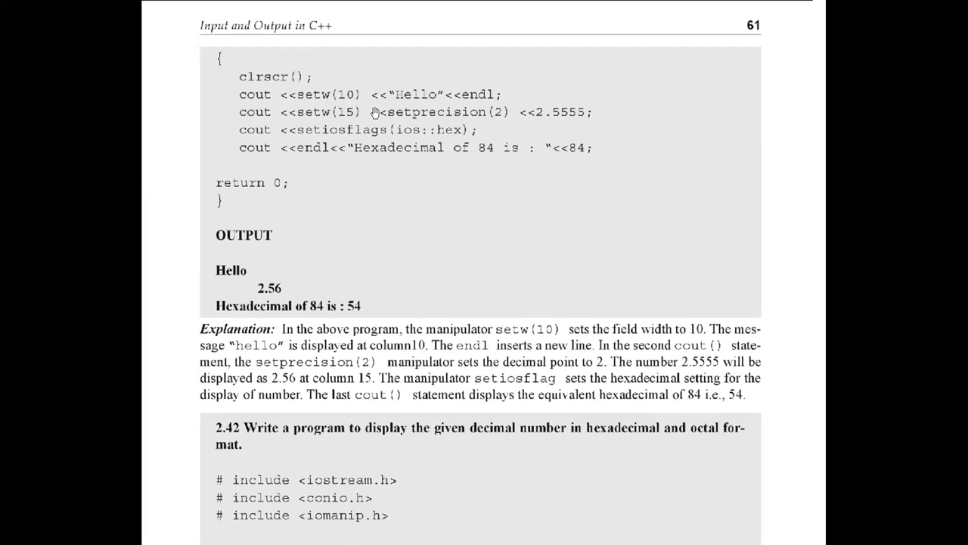
mouse_move(460, 103)
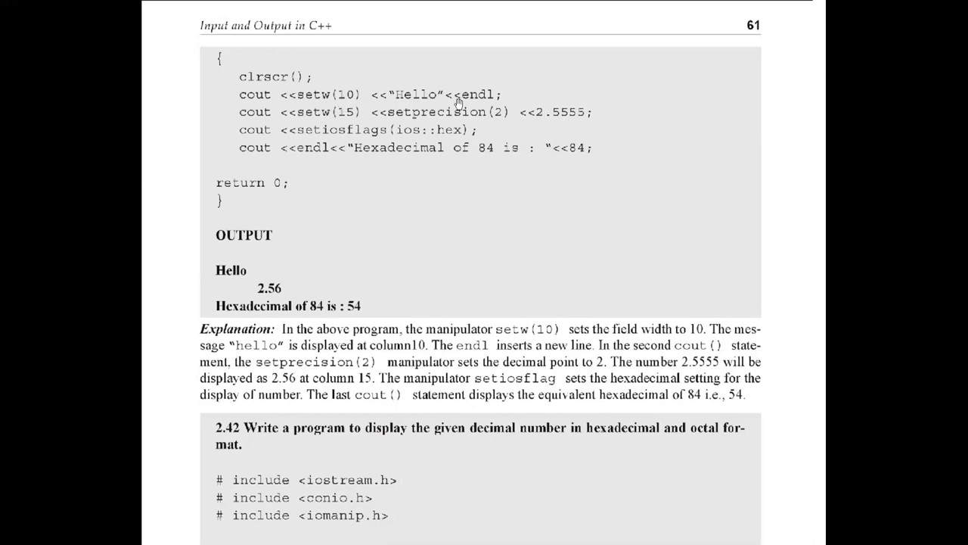
mouse_move(487, 112)
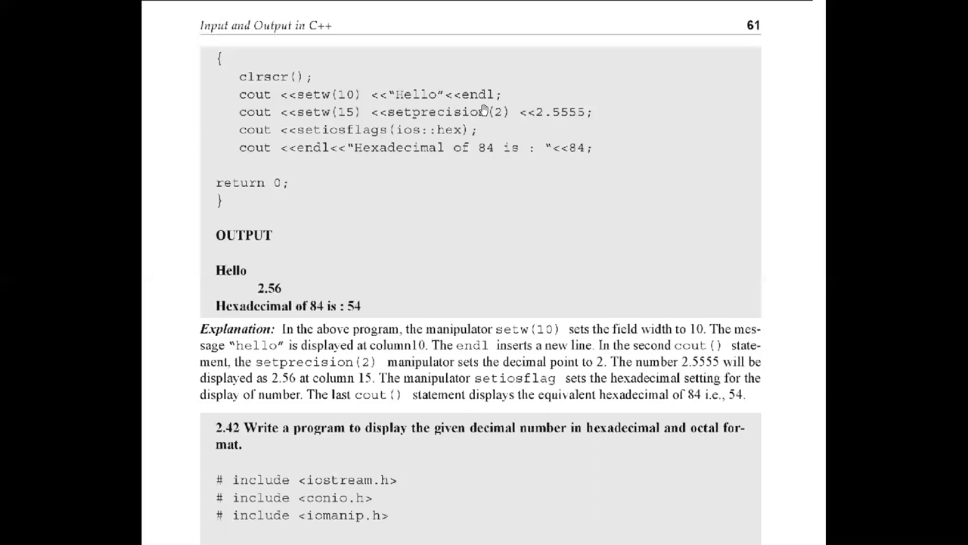
mouse_move(373, 100)
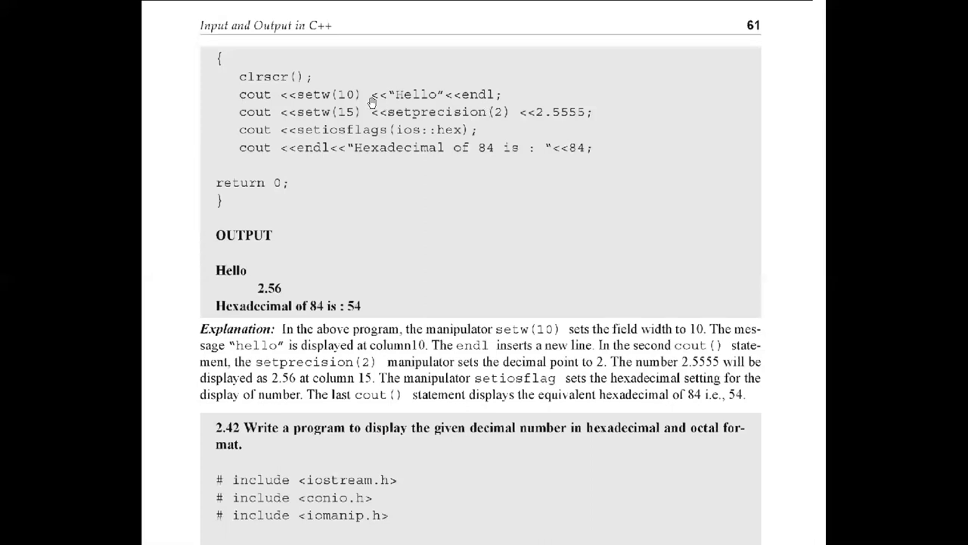
mouse_move(351, 133)
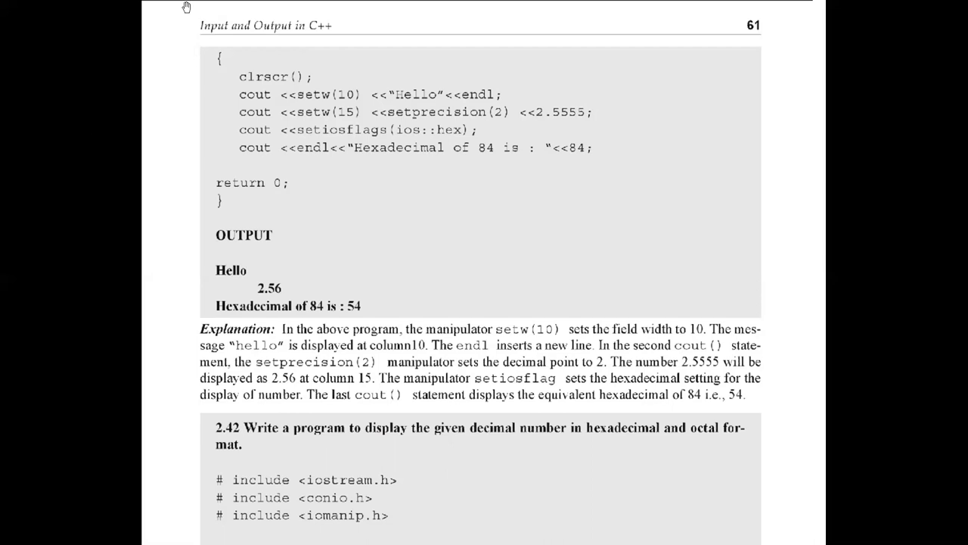
mouse_move(493, 124)
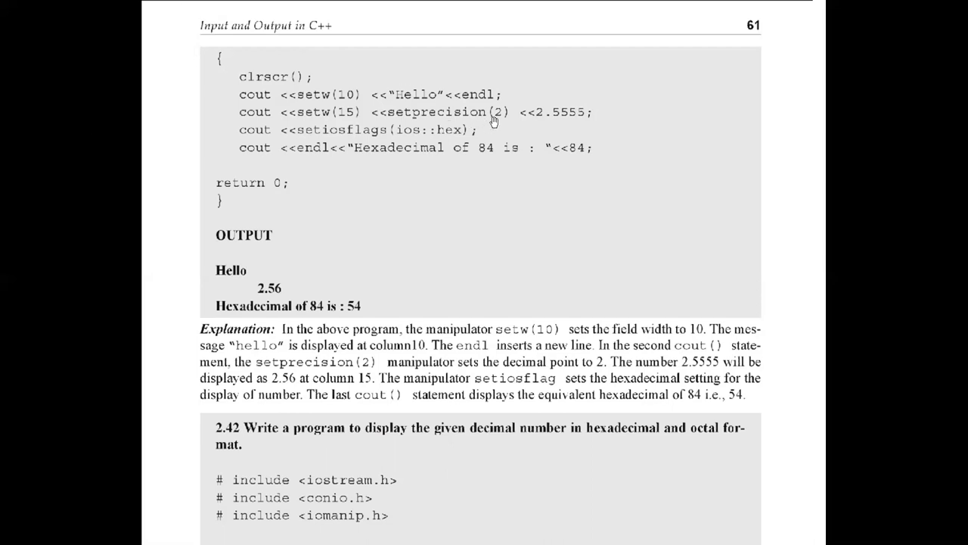
mouse_move(552, 127)
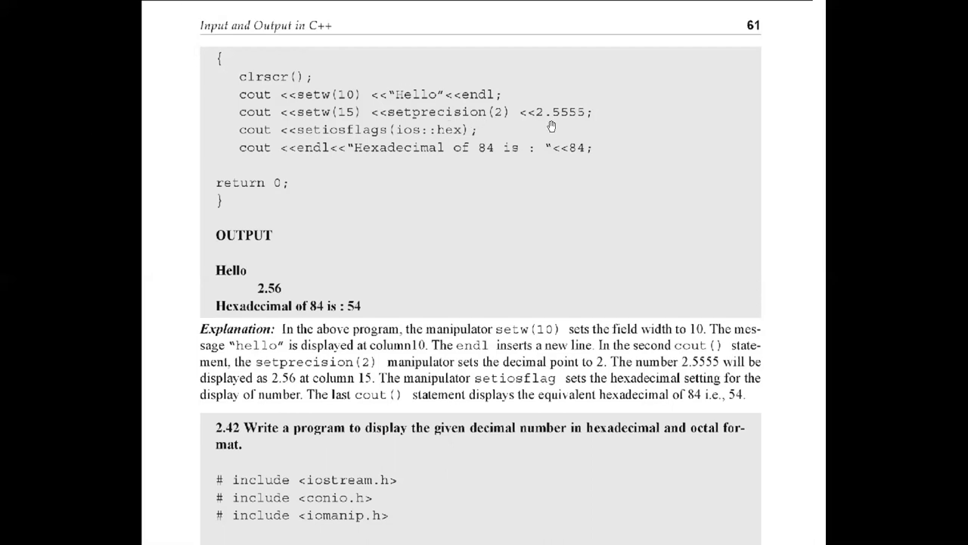
mouse_move(599, 121)
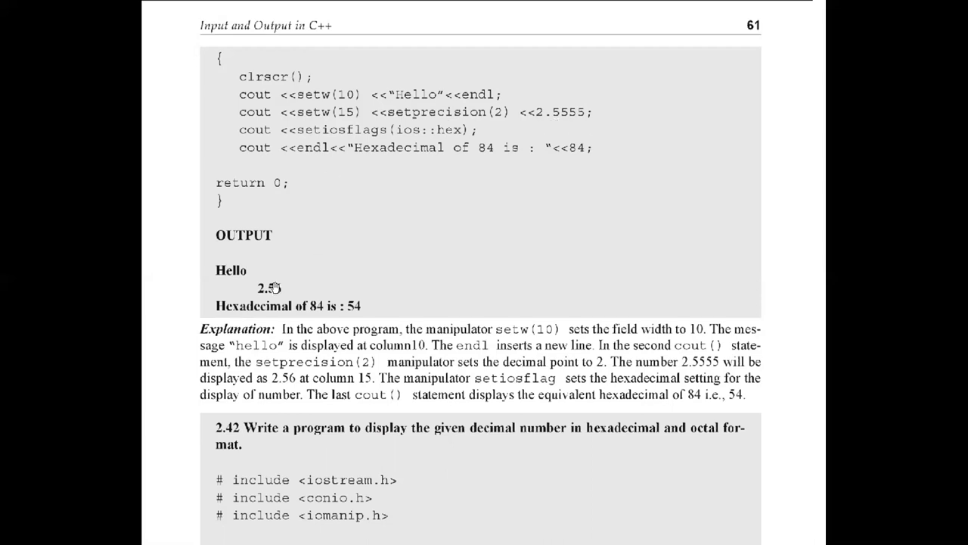
mouse_move(497, 121)
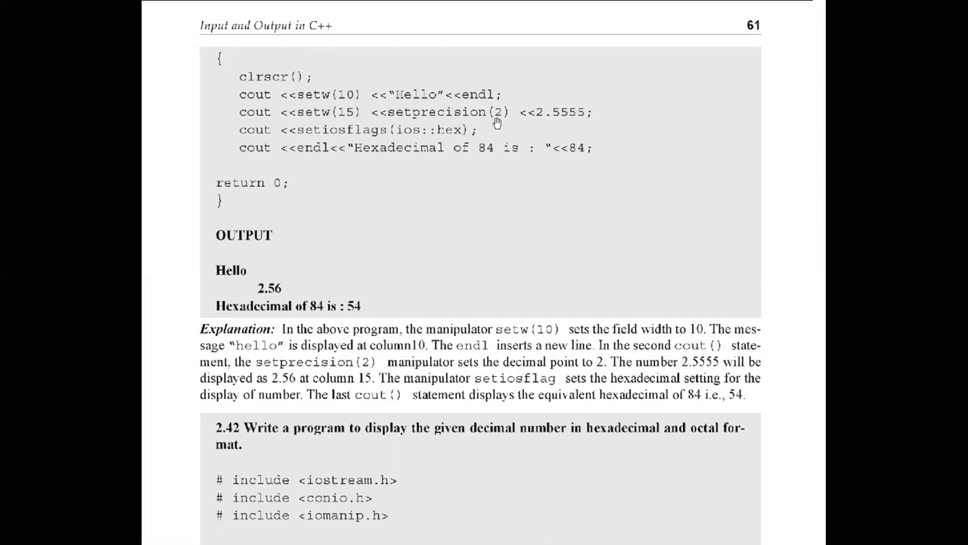
mouse_move(294, 354)
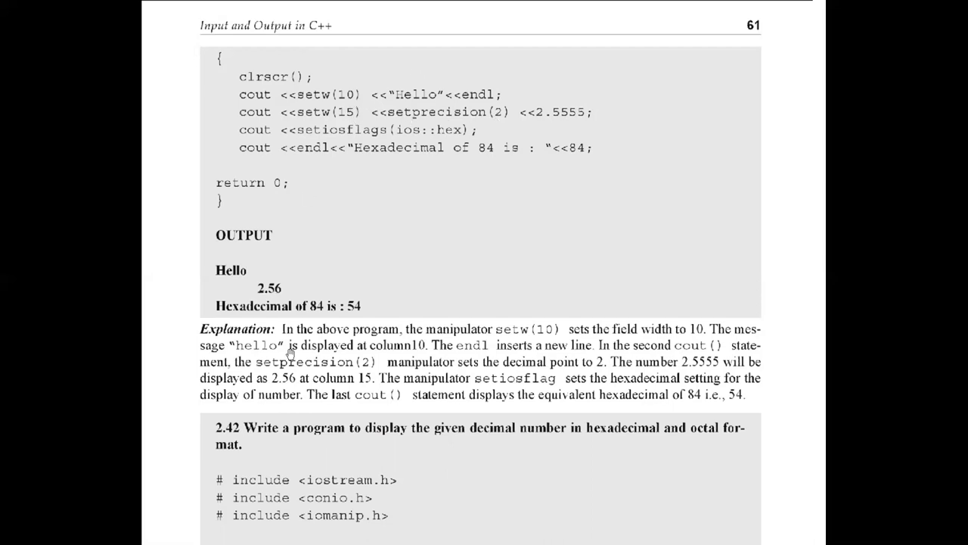
mouse_move(301, 269)
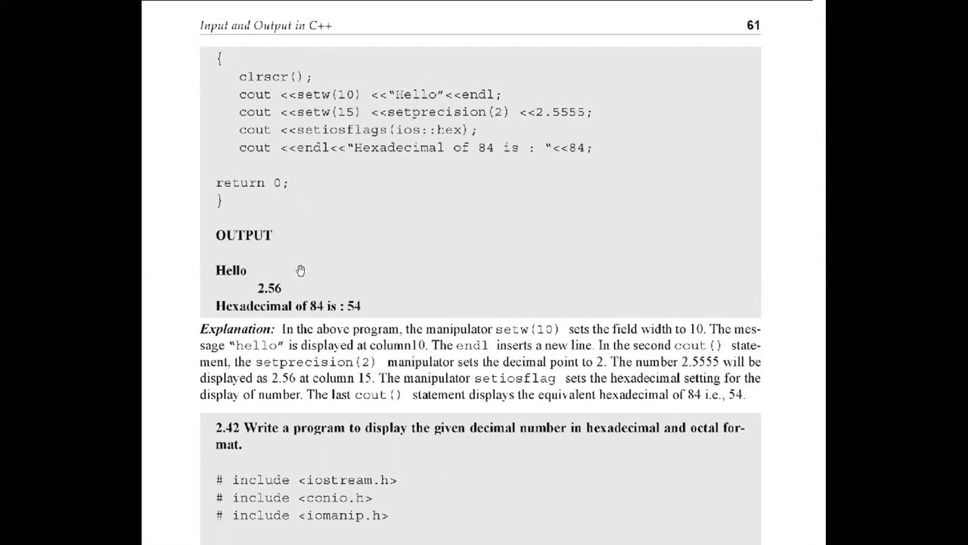
mouse_move(462, 139)
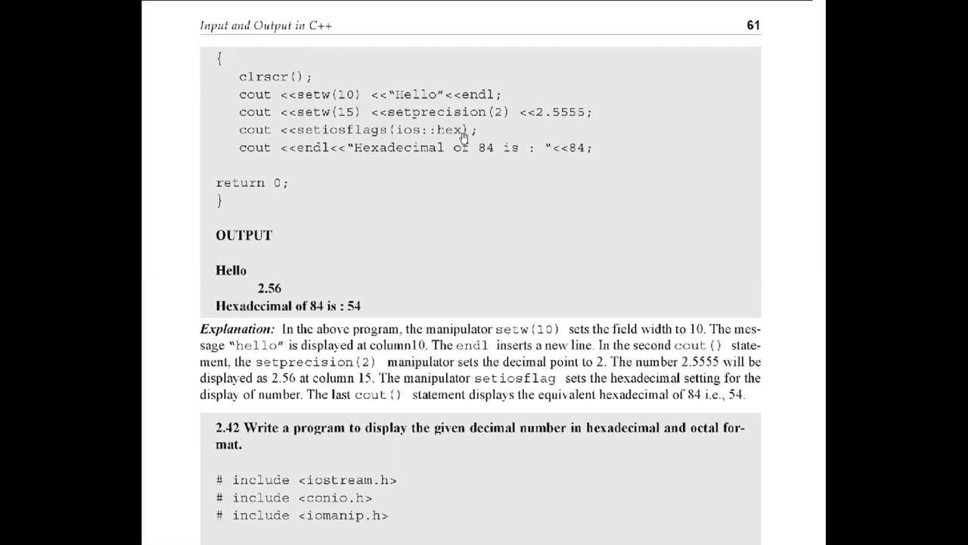
mouse_move(484, 154)
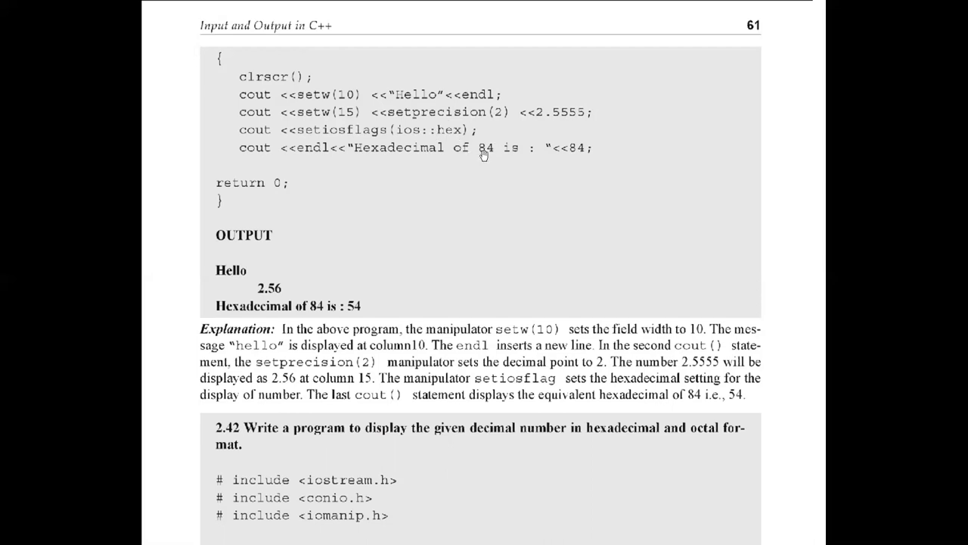
mouse_move(445, 163)
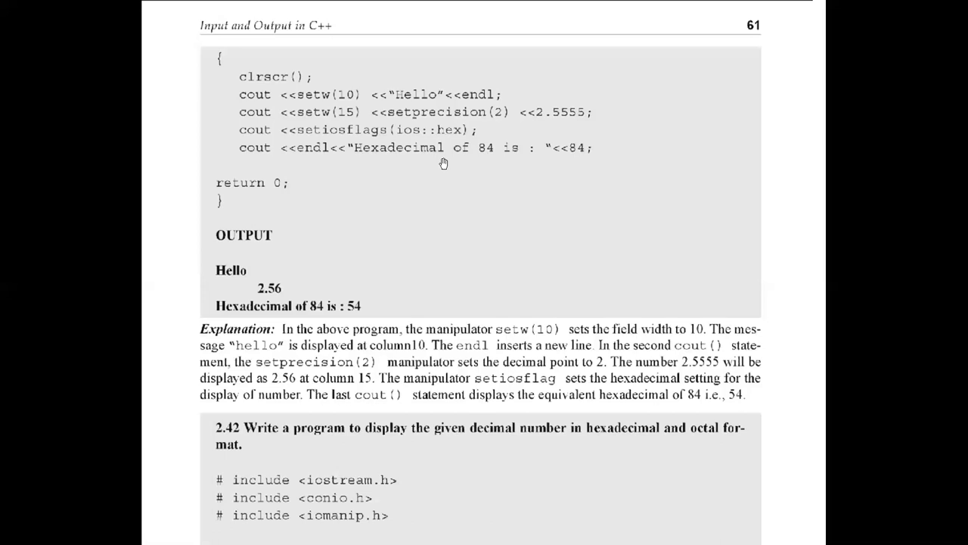
mouse_move(370, 304)
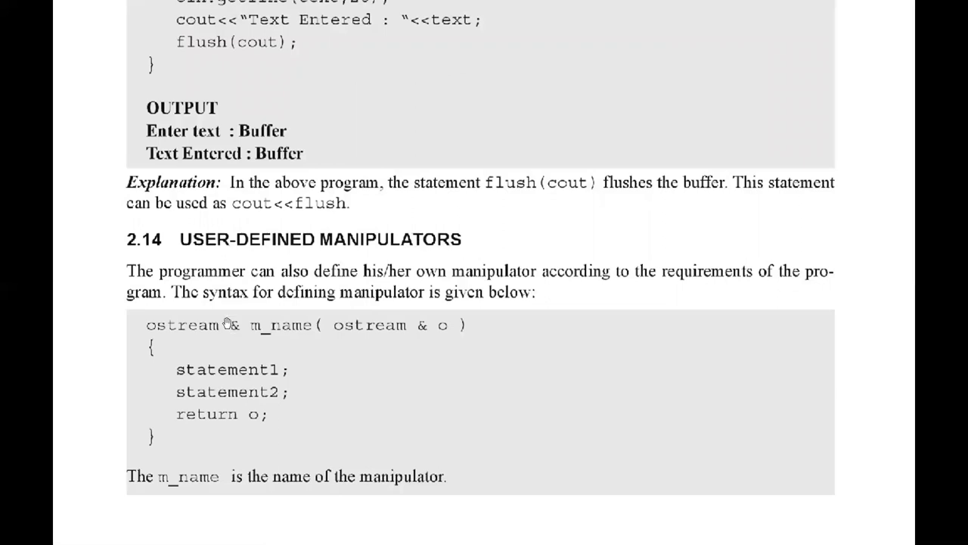
mouse_move(282, 342)
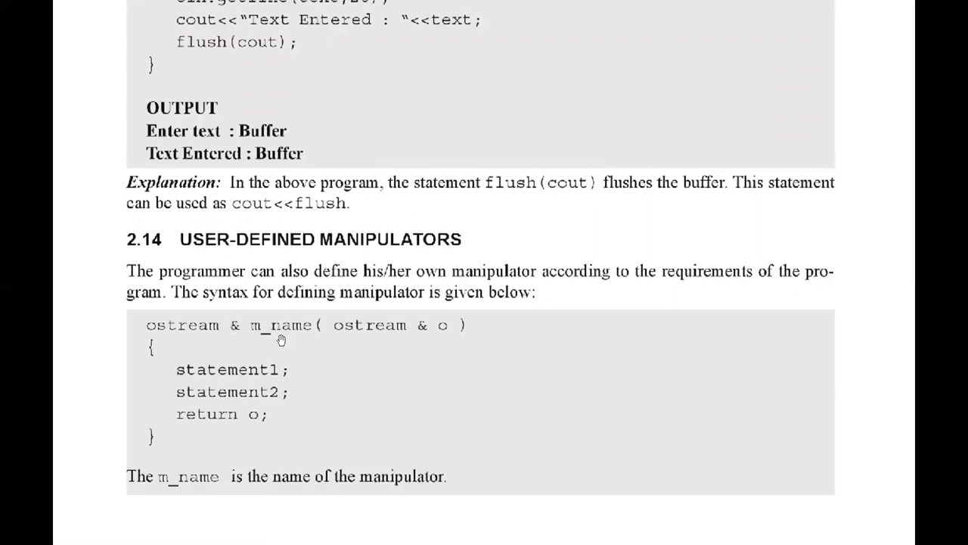
mouse_move(384, 342)
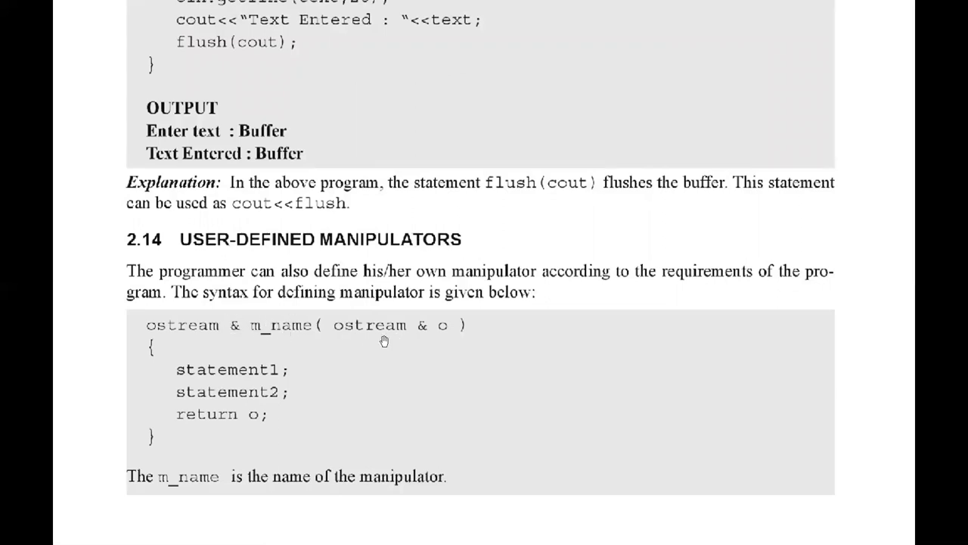
mouse_move(296, 371)
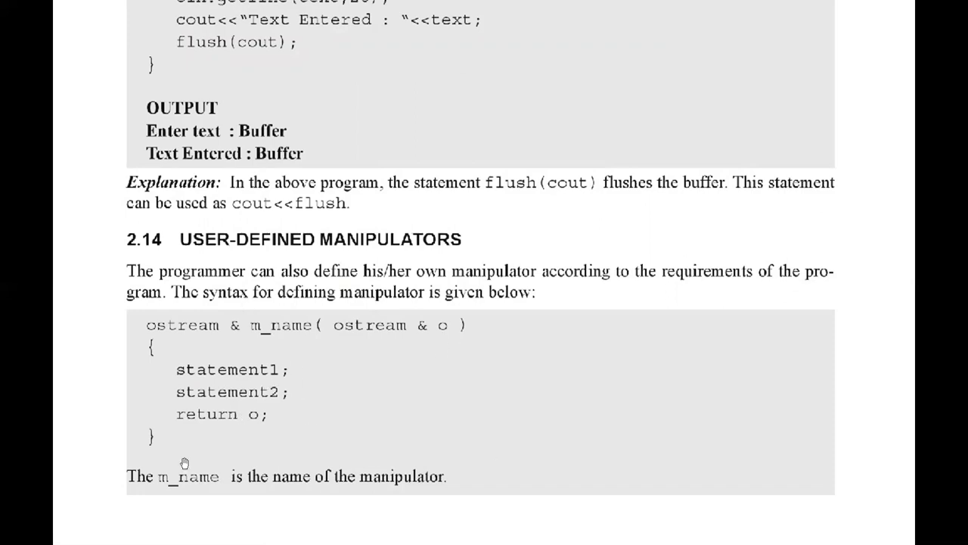
- Scroll to section 2.14 User-Defined Manipulators and the ostream& m_name syntax
scroll(down, 3)
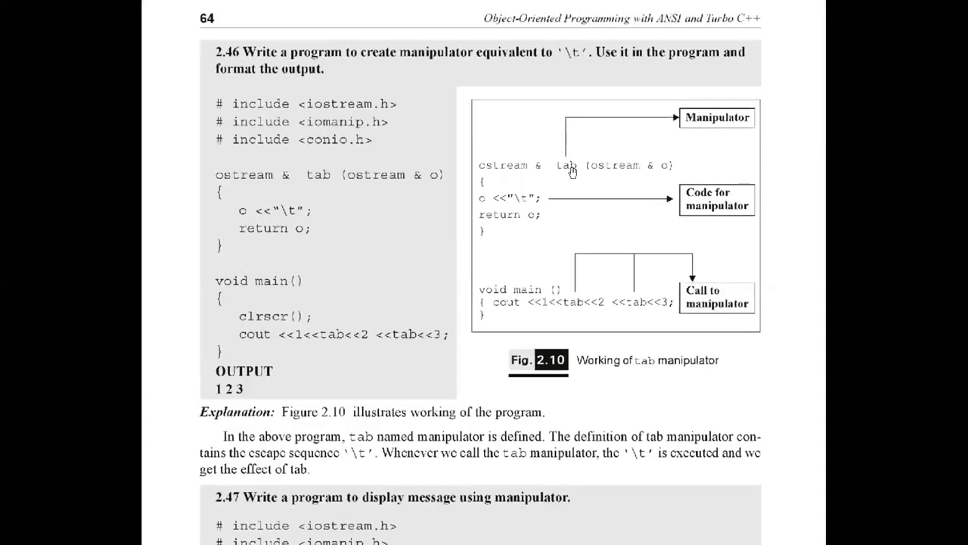
mouse_move(514, 200)
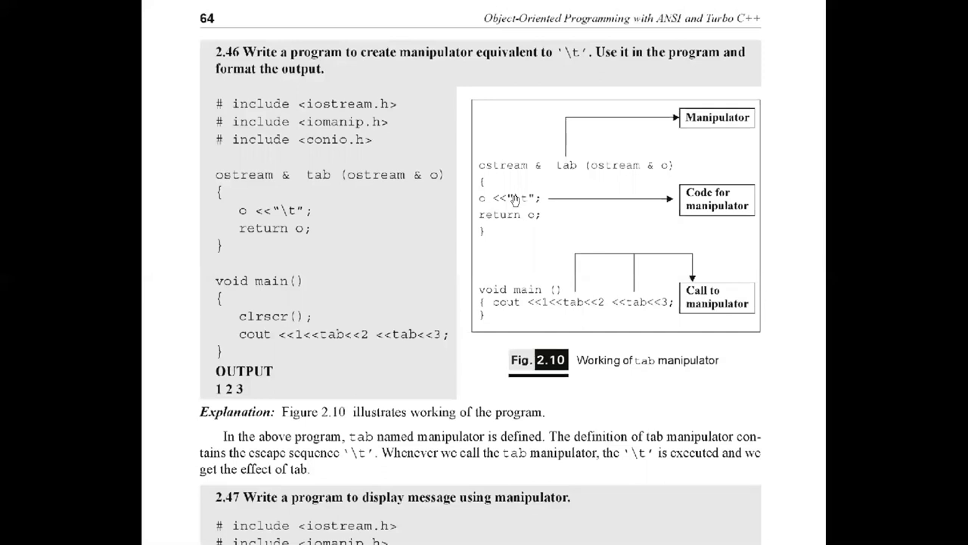
mouse_move(532, 203)
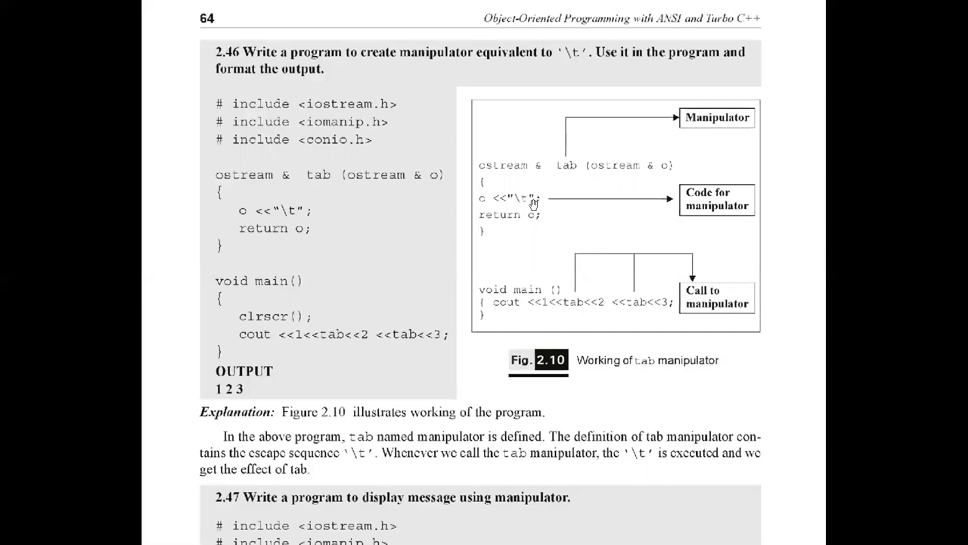
mouse_move(570, 311)
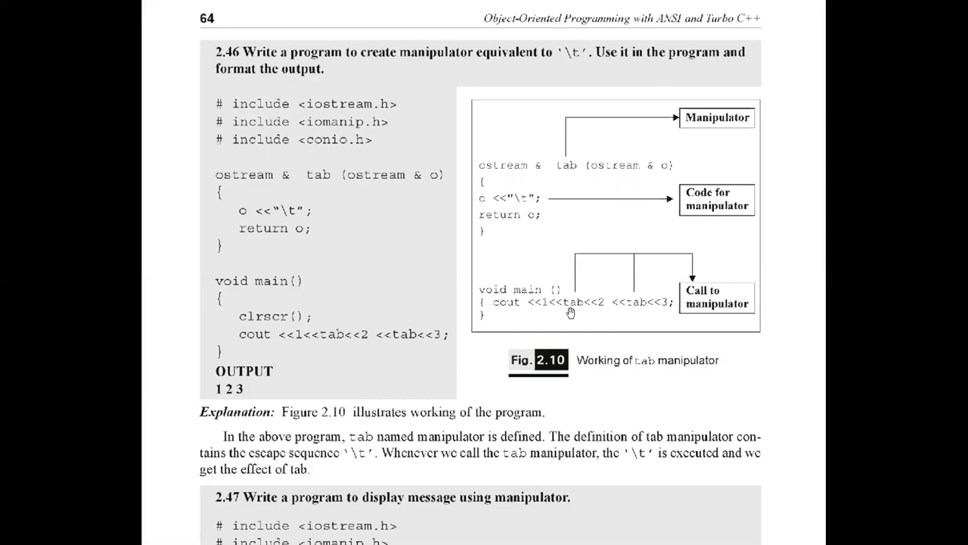
mouse_move(590, 290)
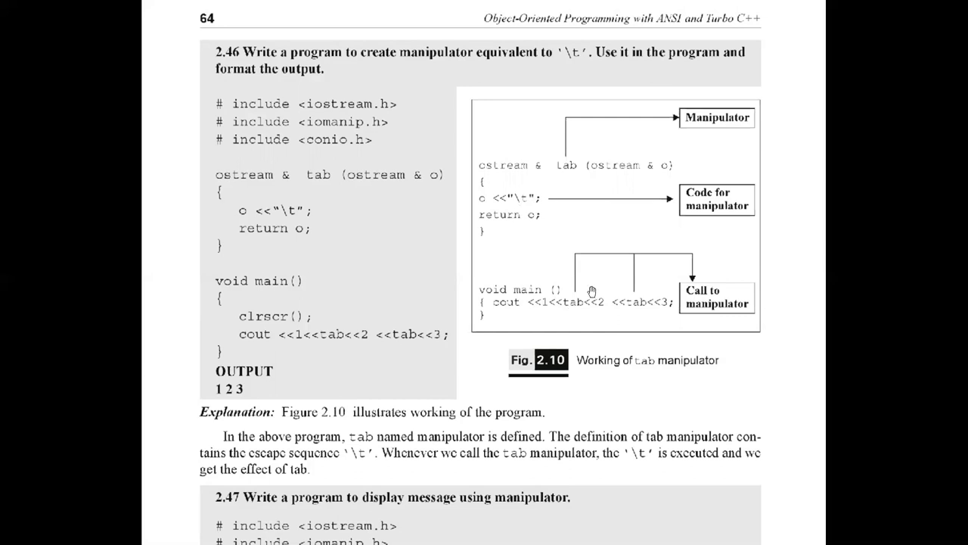
mouse_move(292, 340)
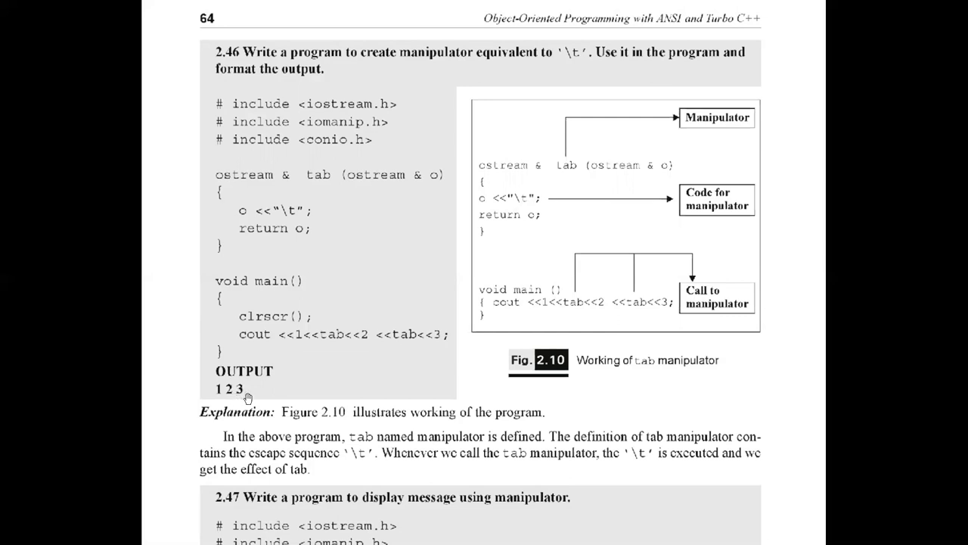
mouse_move(327, 348)
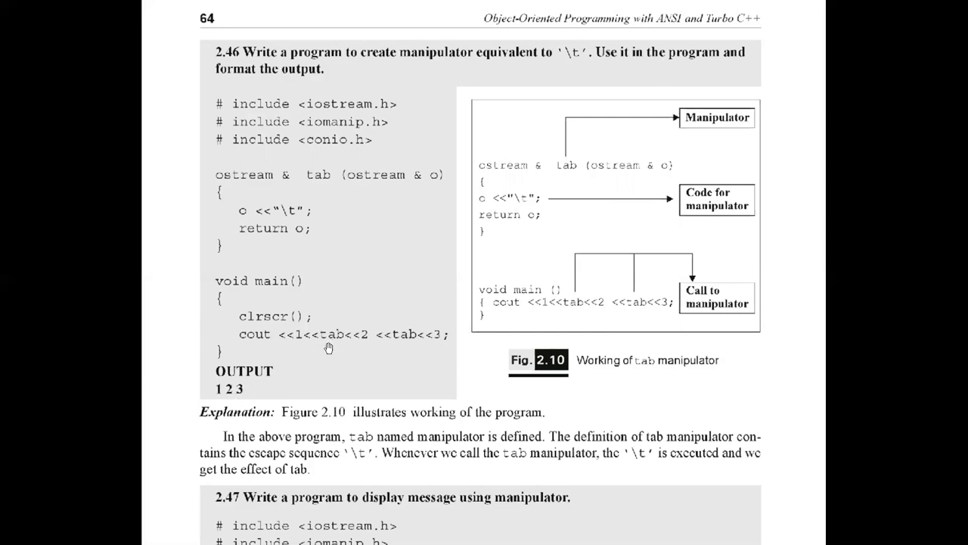
mouse_move(323, 289)
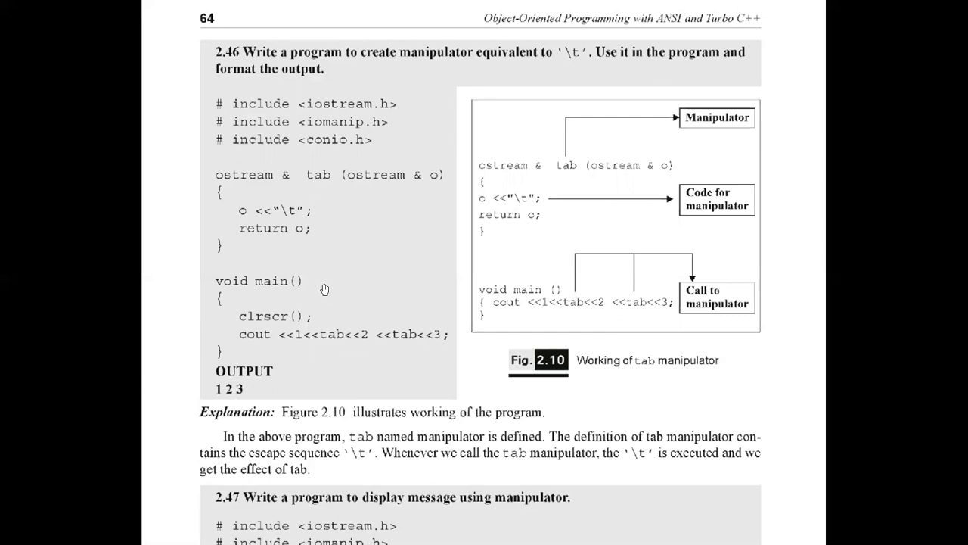